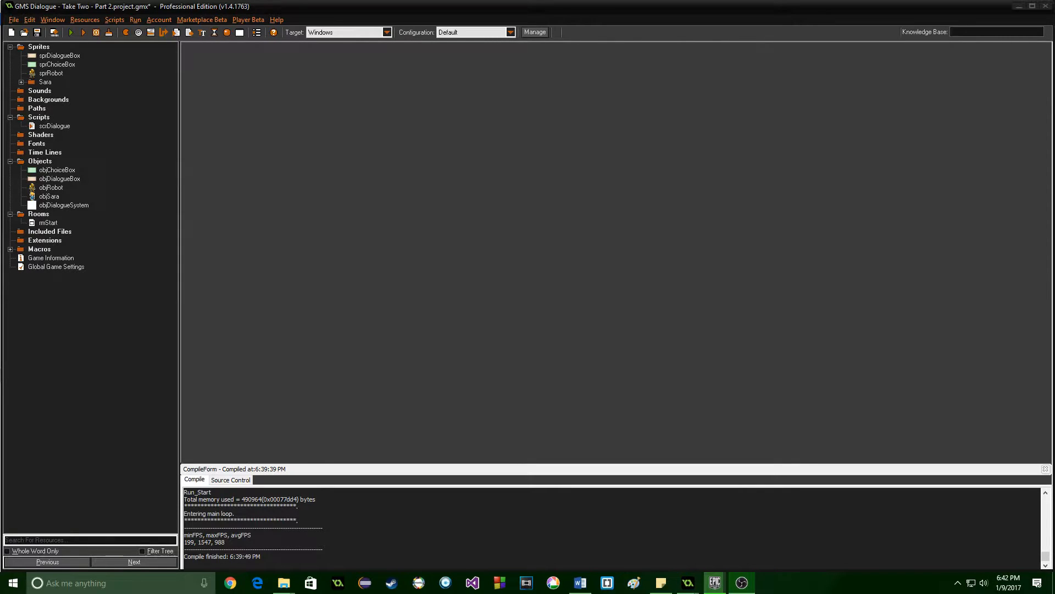
Test-run the game from objRobot's Create code to see the robot's long repeated greeting.
click(39, 47)
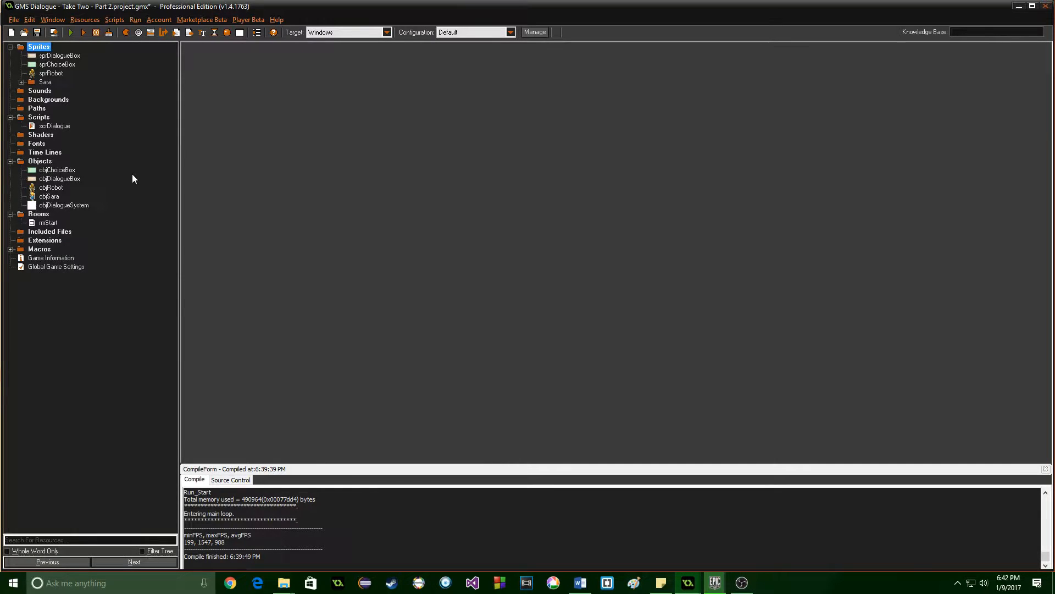
double_click(51, 187)
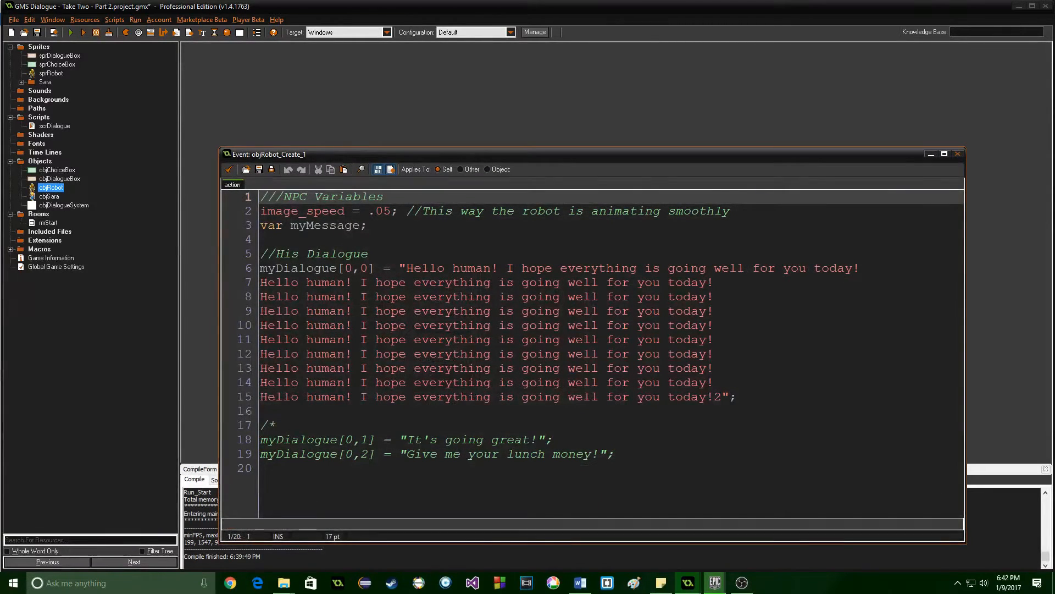
click(529, 397)
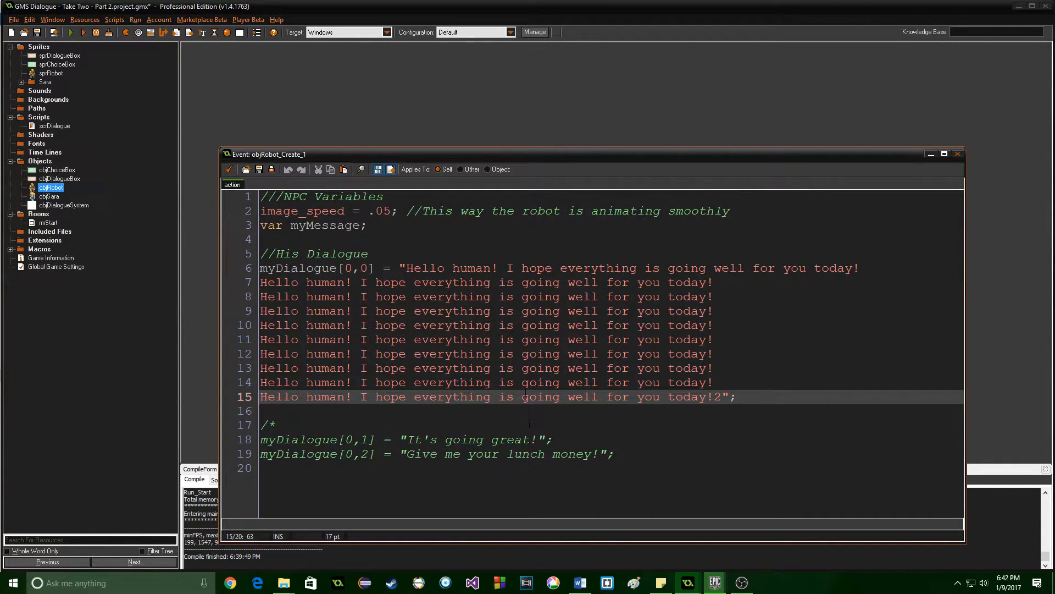
click(71, 32)
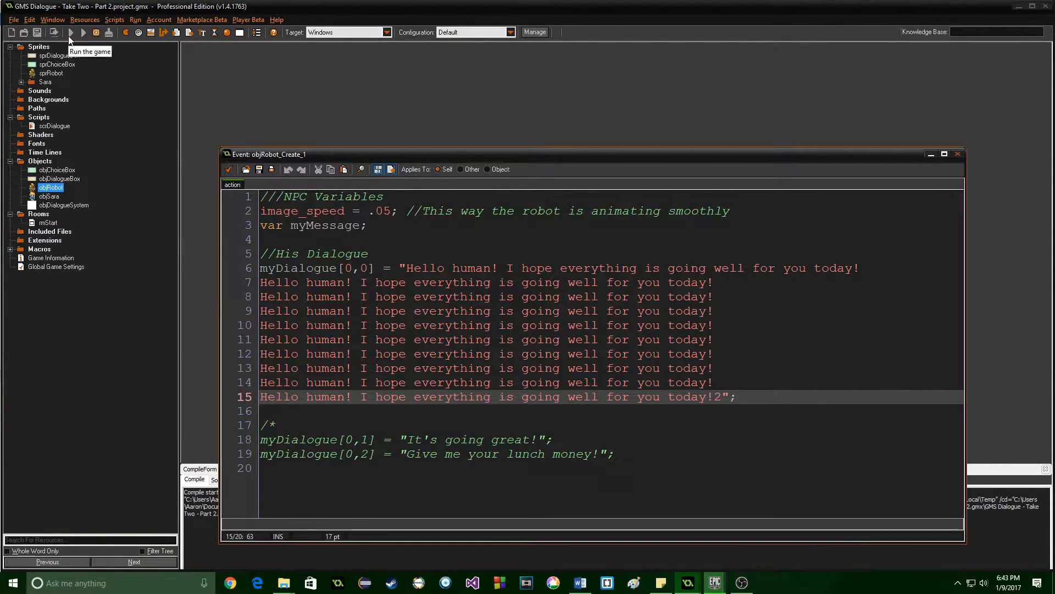
click(83, 31)
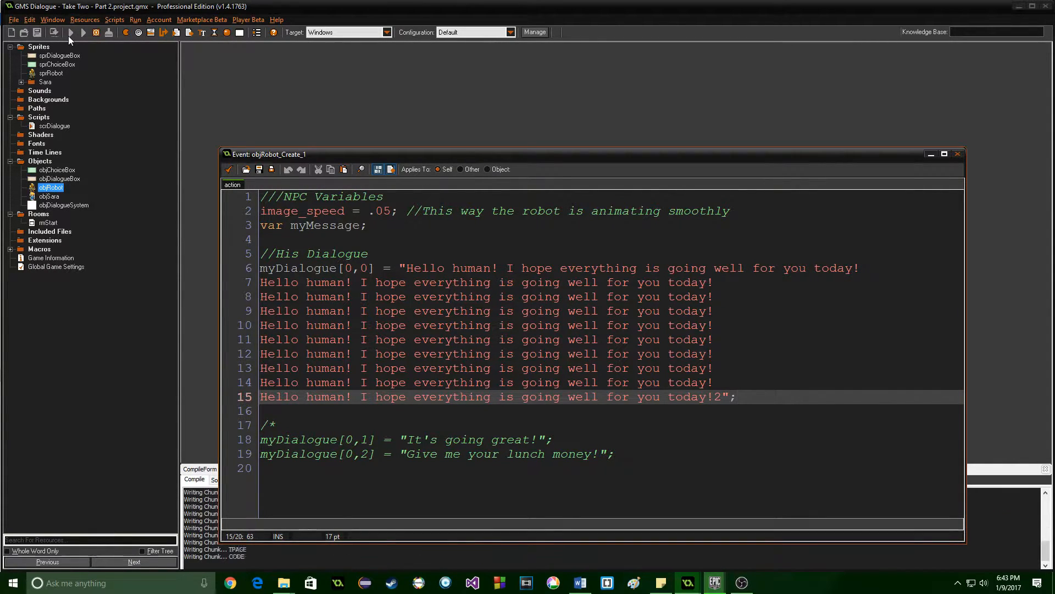
click(70, 32)
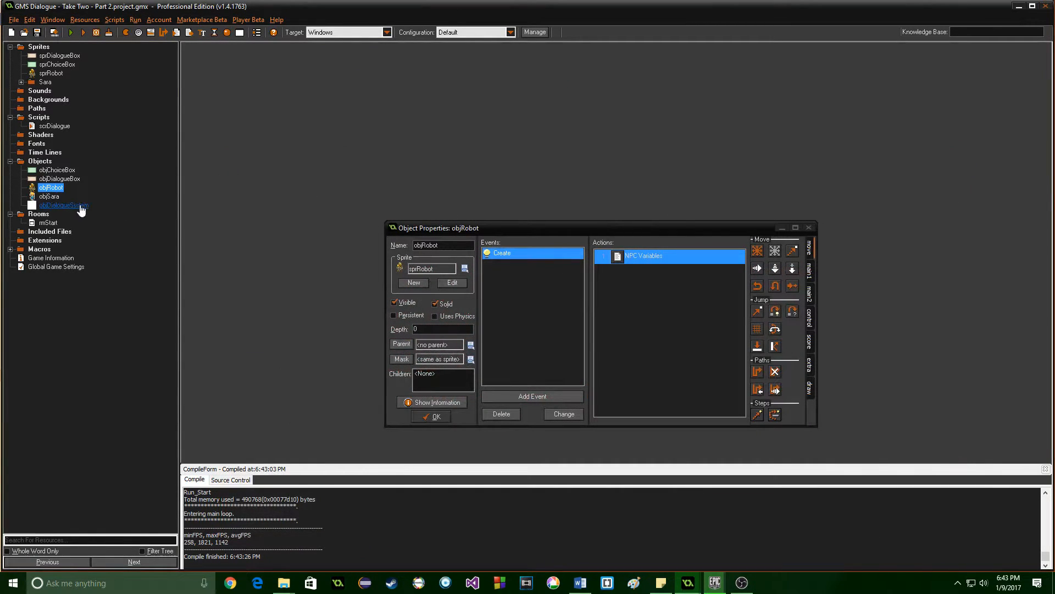
Bring up objDialogueSystem's properties and its Create event code action.
double_click(64, 204)
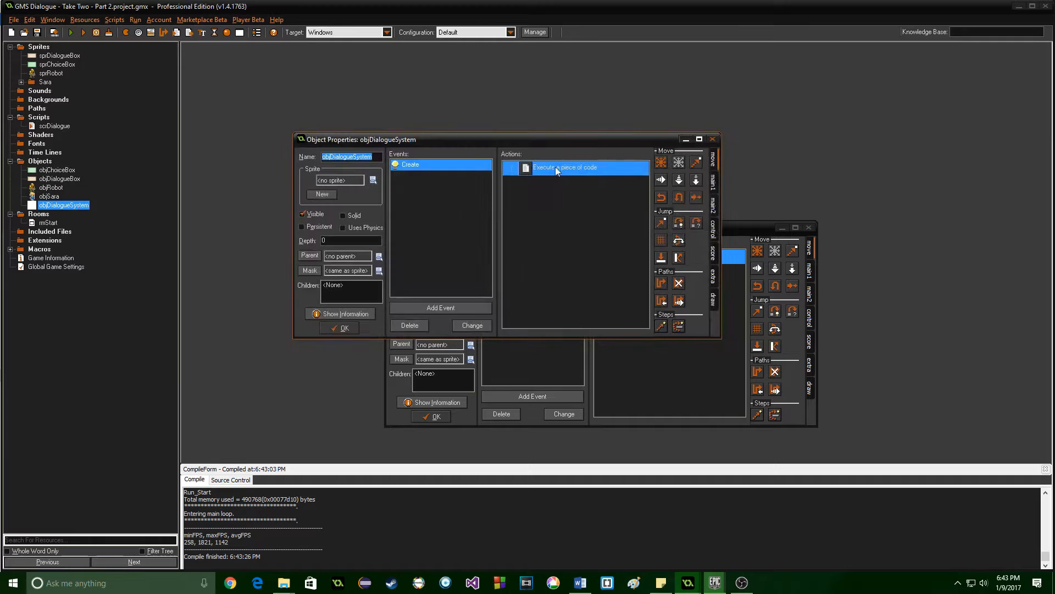
double_click(575, 167)
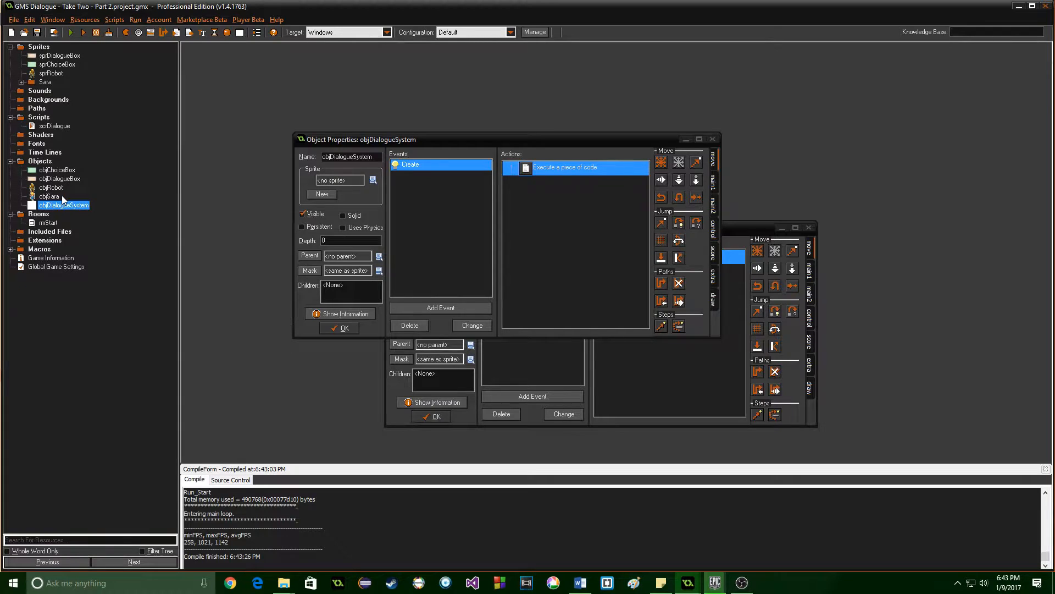
In Sara's collision code, set index1 = 0; and index2 = 0; before scrDialogue();.
double_click(49, 195)
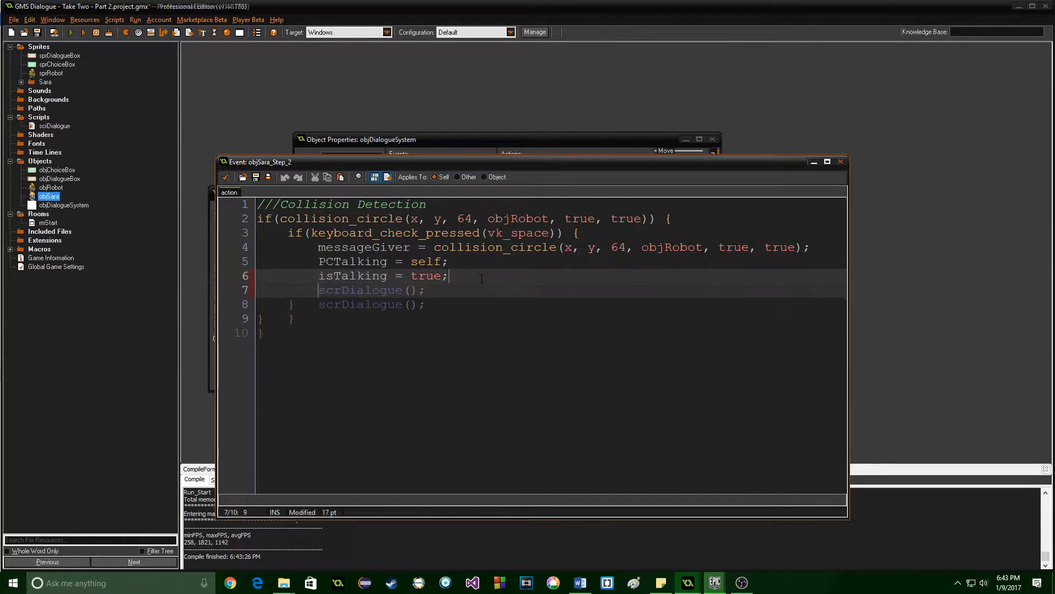
text(index1 = 0;)
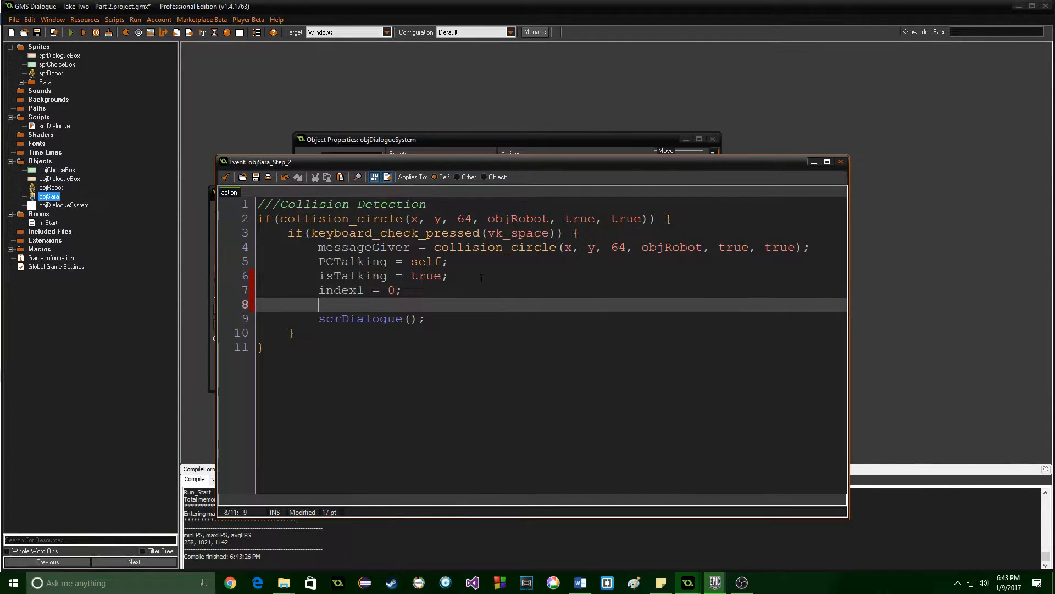
text(index2 = 0)
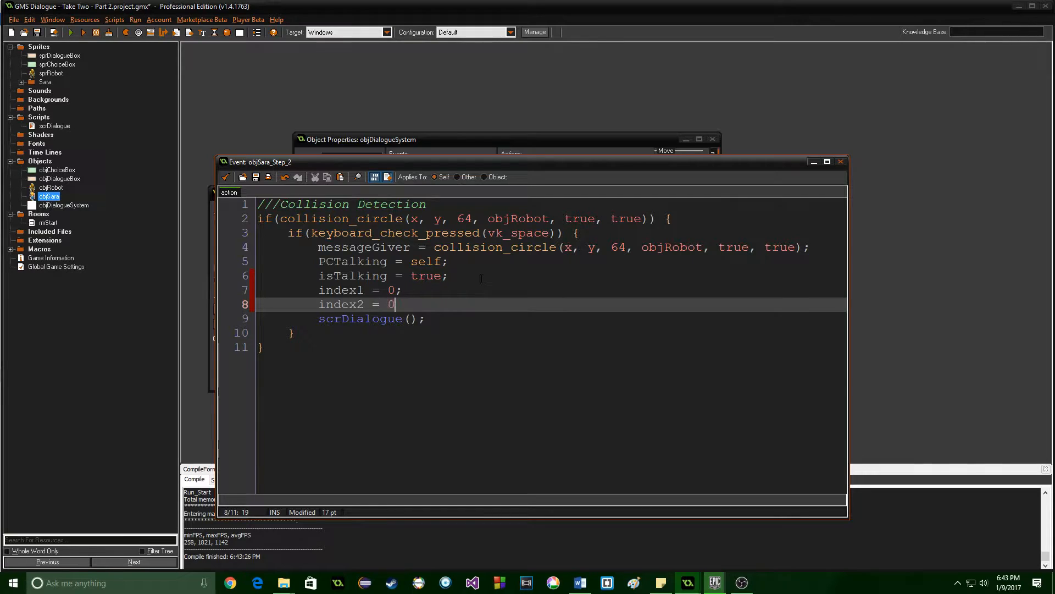
text(;)
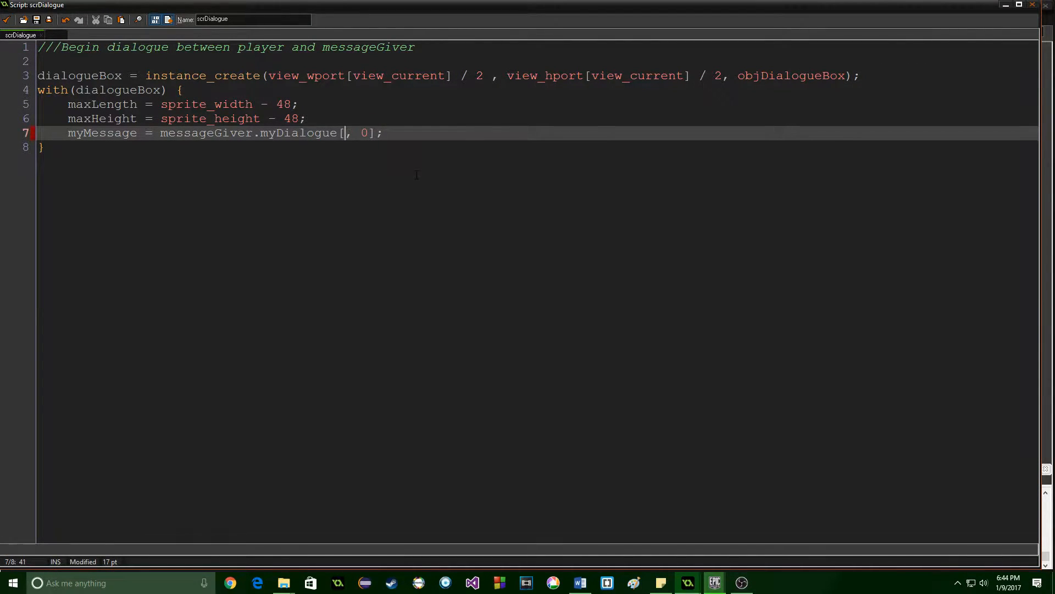
Make scrDialogue read myDialogue[index1, index2], then save and close the script.
text(index1)
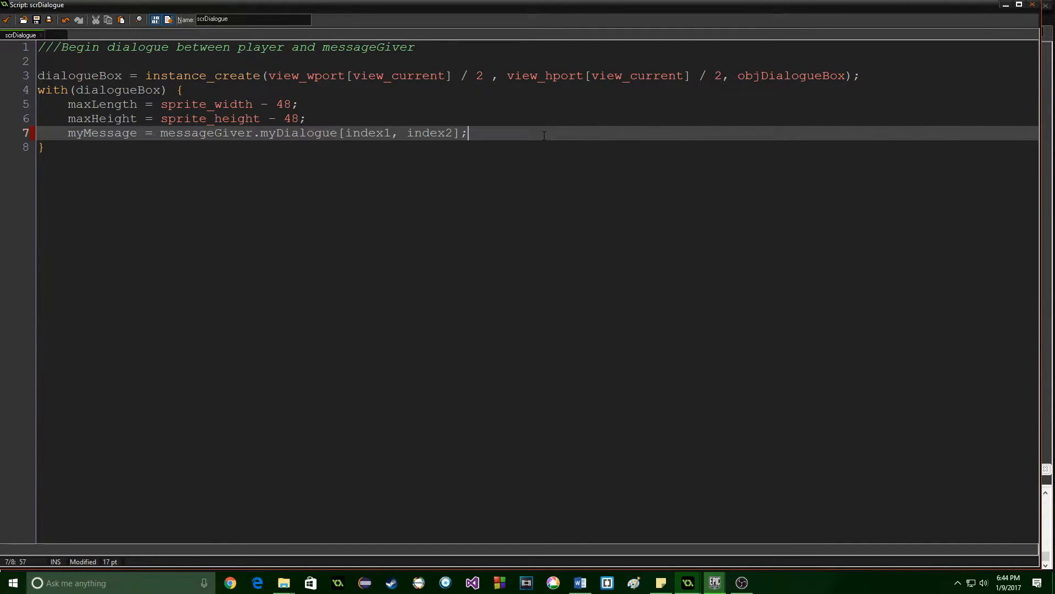
key(Enter)
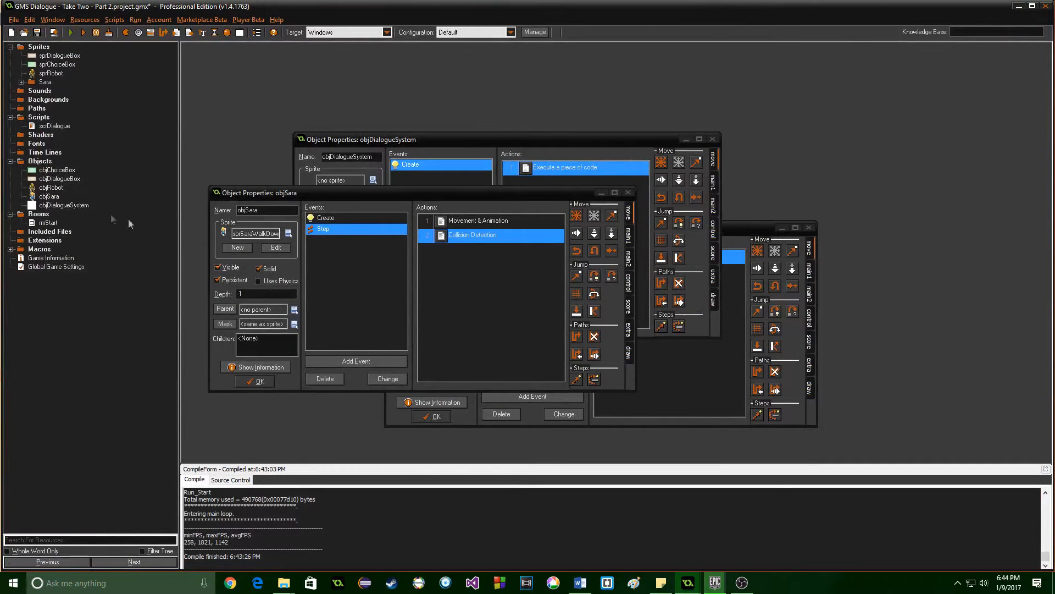
Append messageIndex to the var line in objDialogueBox's Create Variables code.
double_click(59, 178)
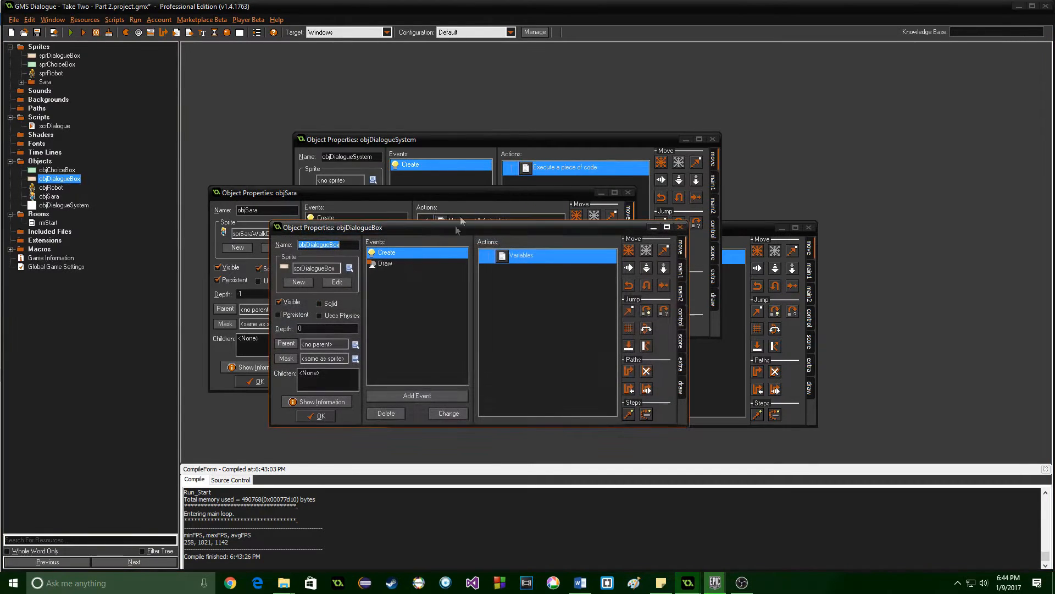
double_click(520, 255)
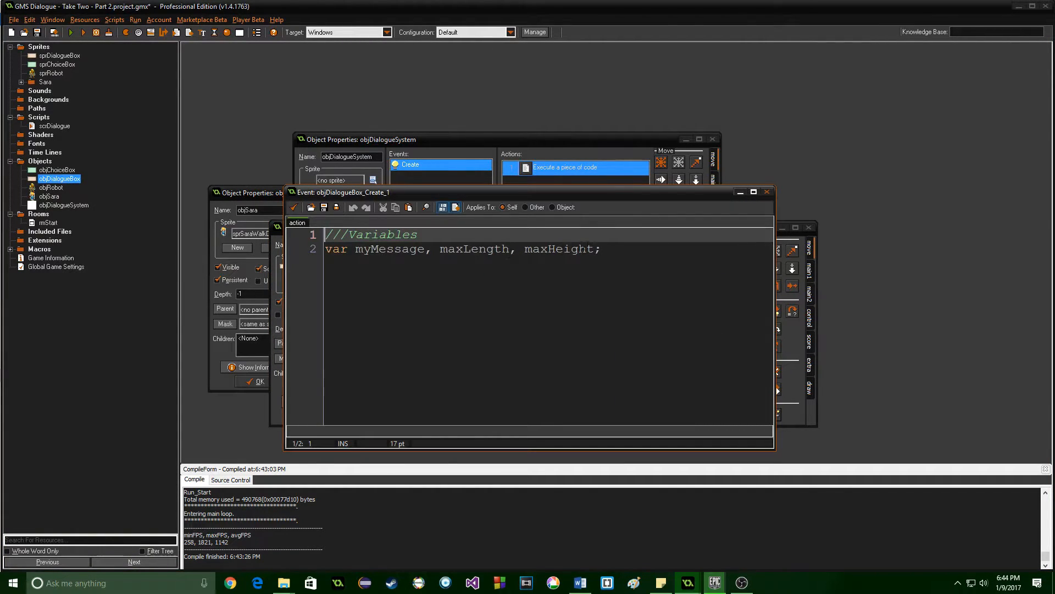
text(,)
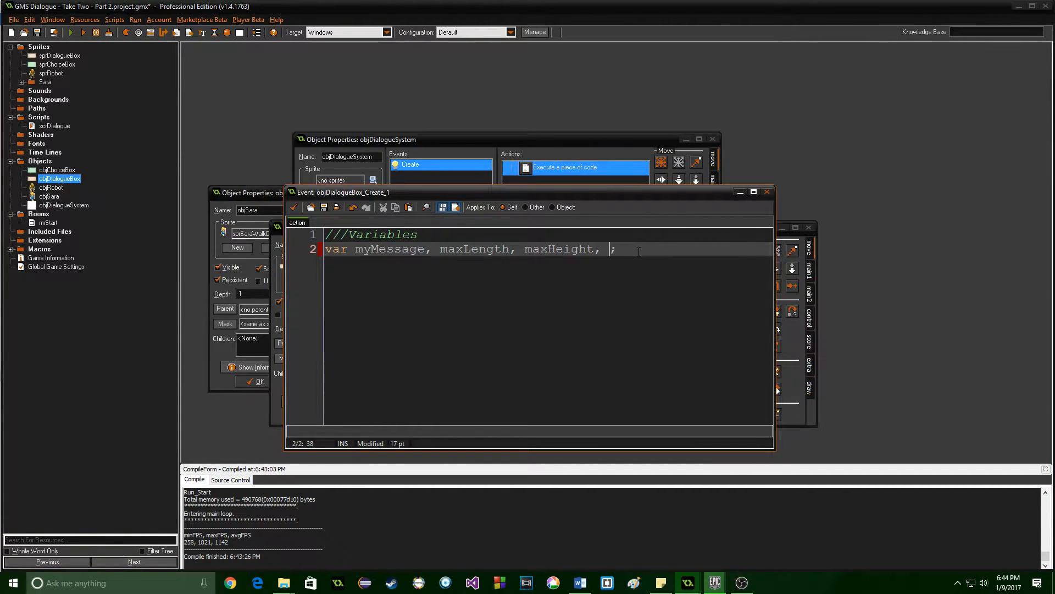
text(messageInd)
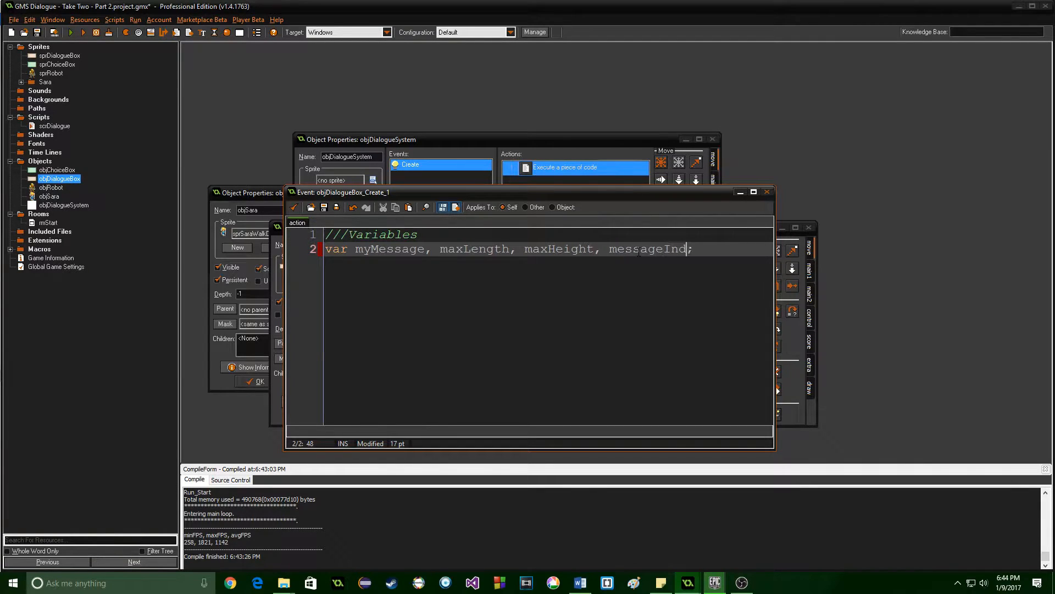
text(ex)
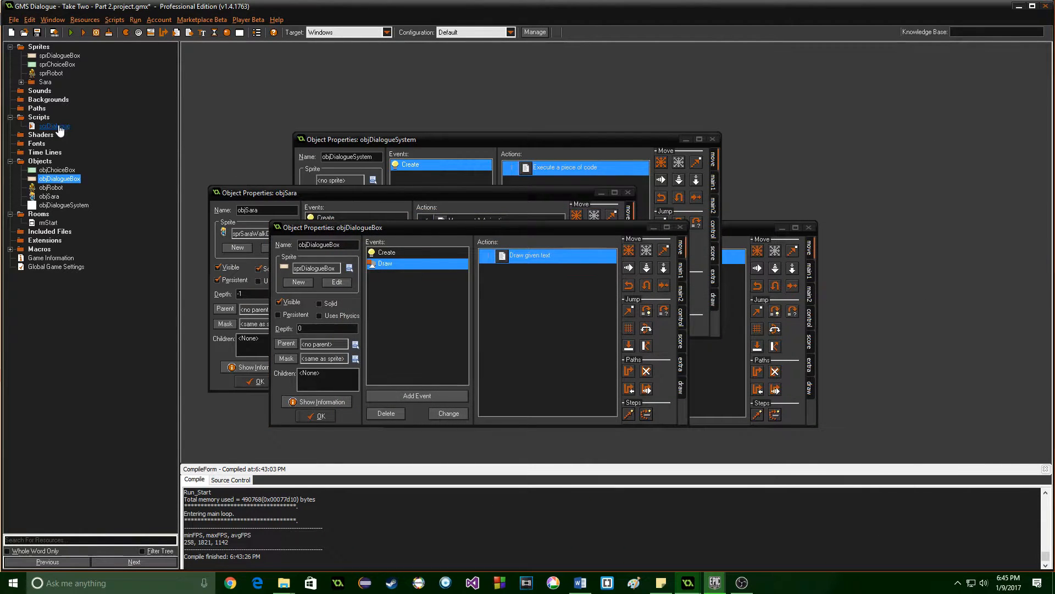
In scrDialogue's with block, add messageIndex = 0; and new lines below it.
double_click(52, 126)
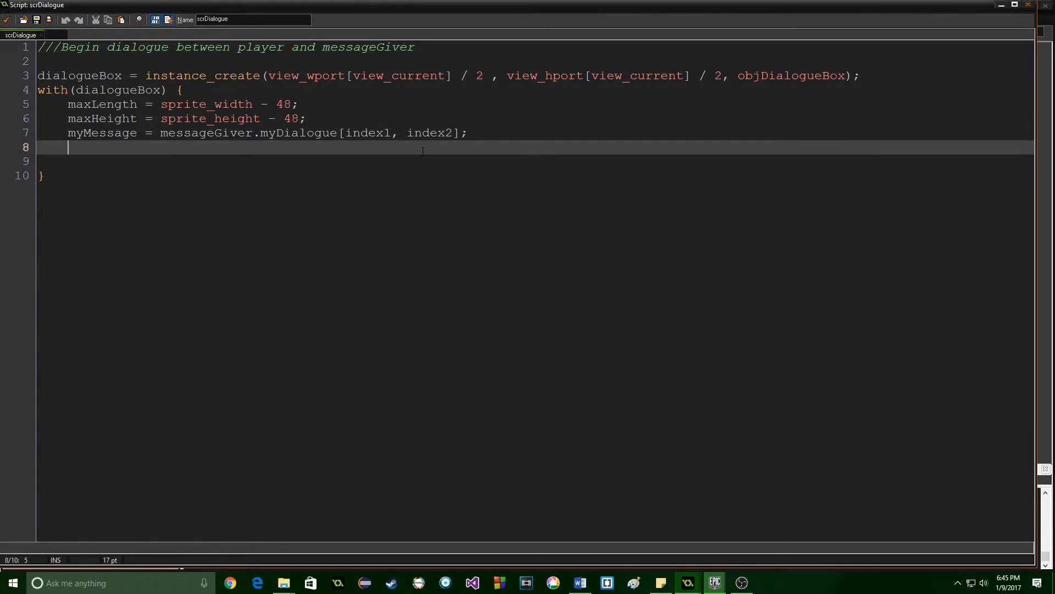
text(messageInde)
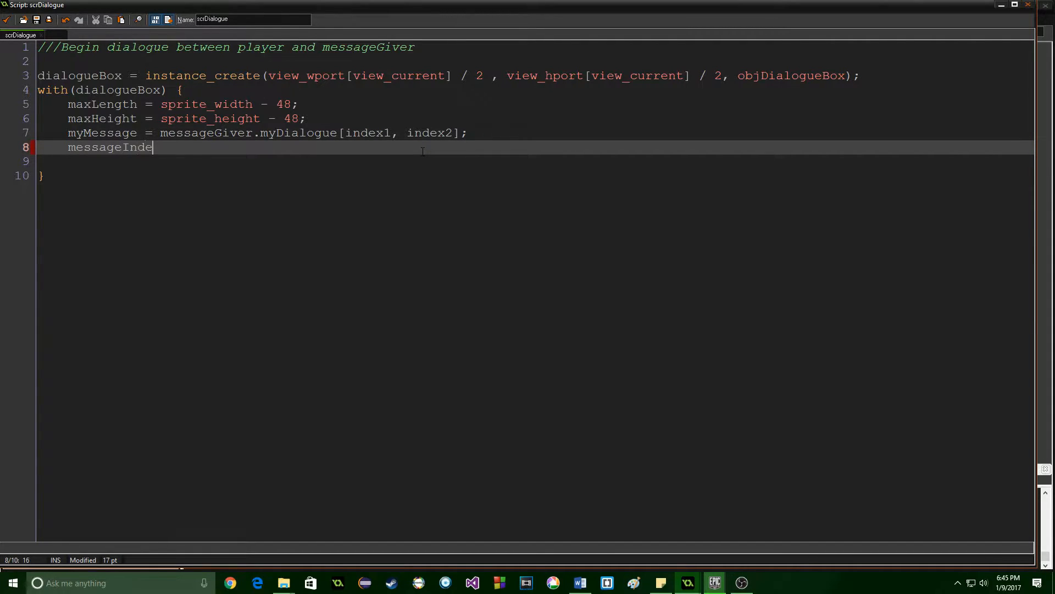
text(x = 0;)
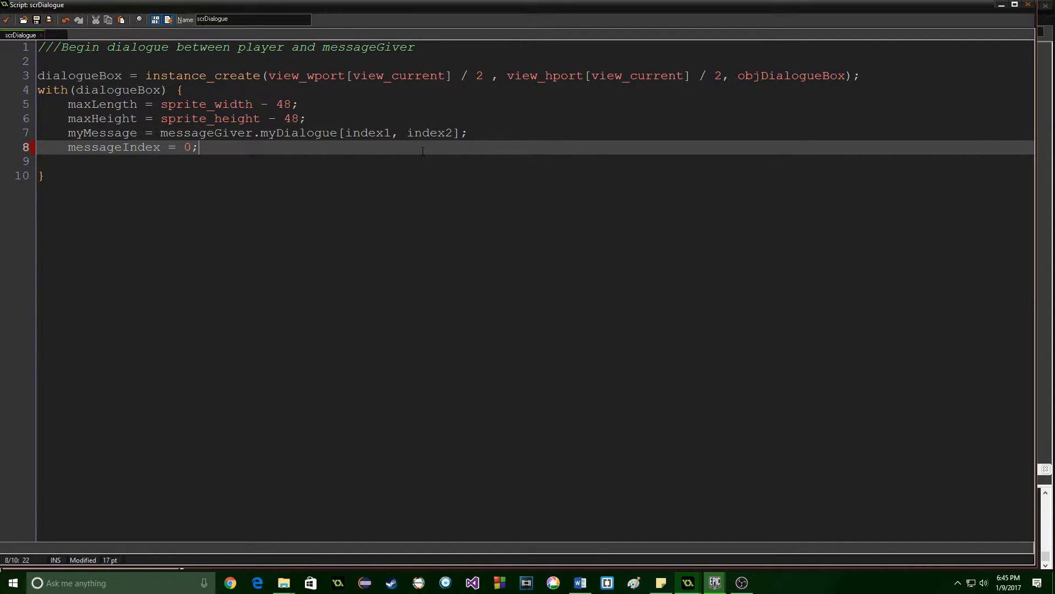
key(Enter)
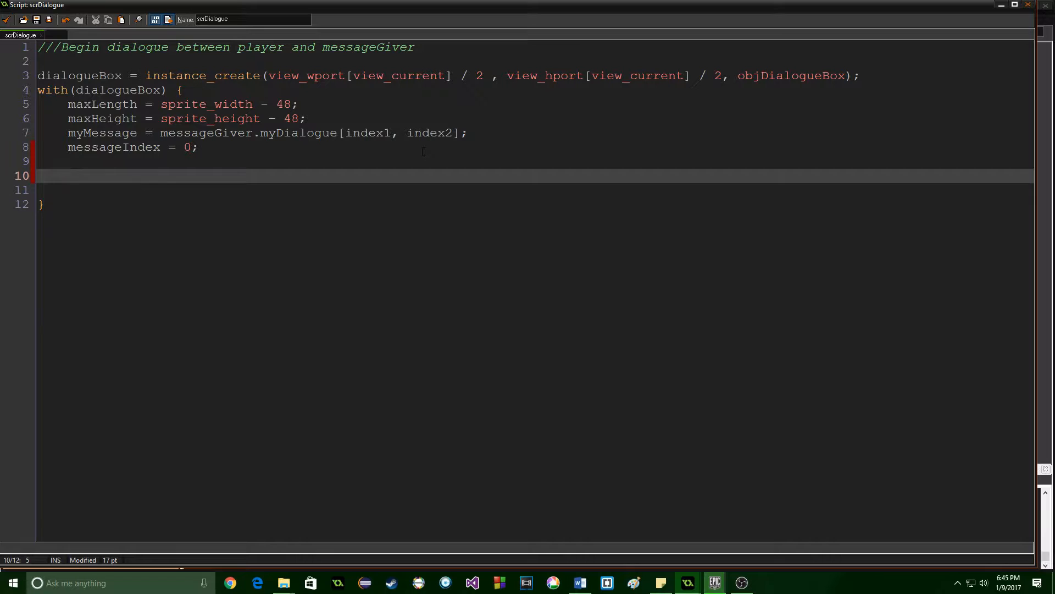
Add the check if(string_height_ext(myMessage, 16, maxLength) > maxHeight) to scrDialogue.
text(if()
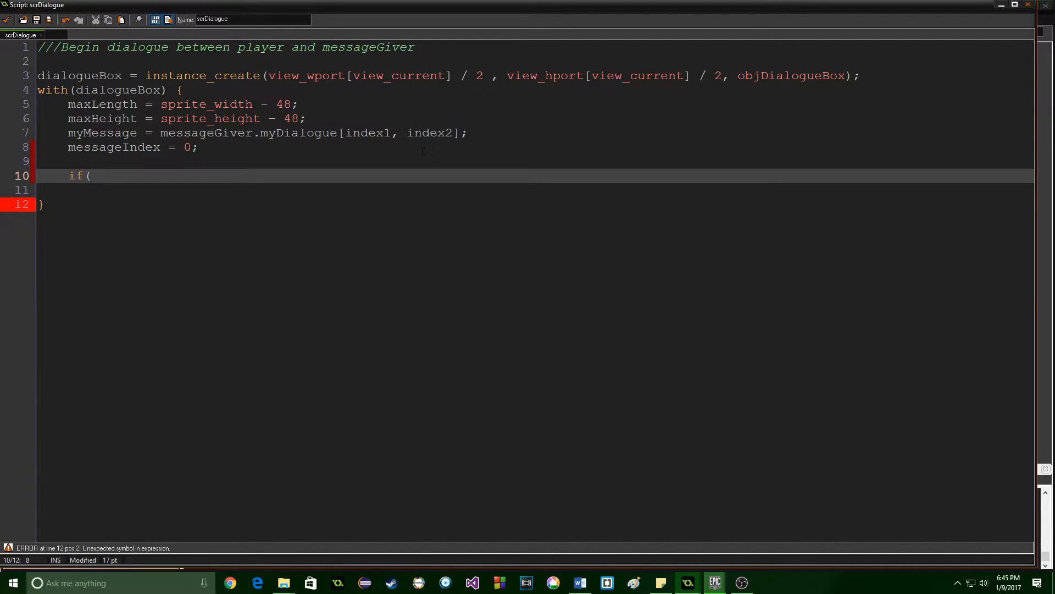
text(string)
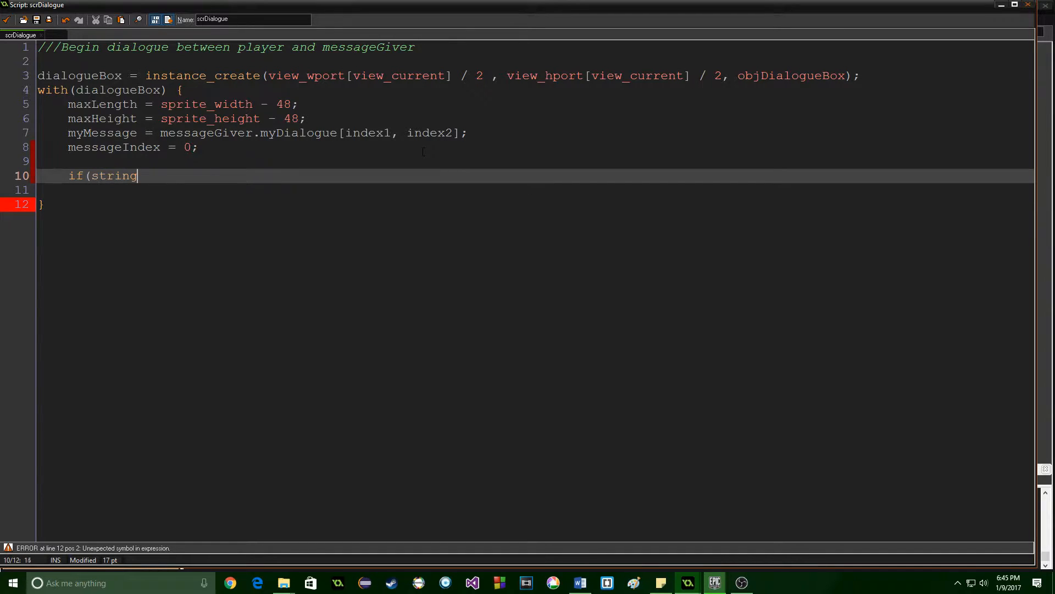
text(_height_ext)
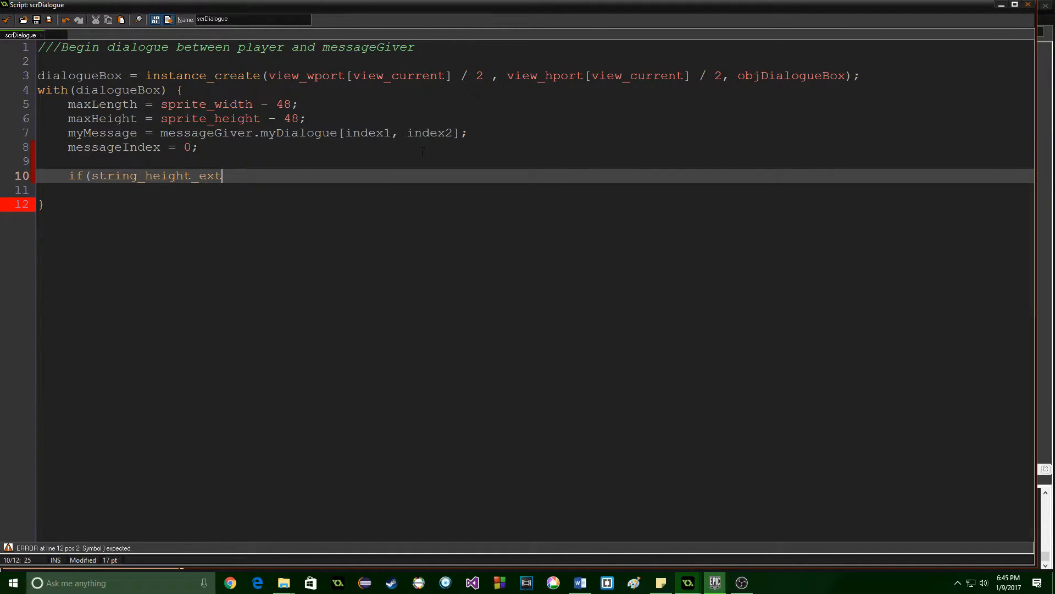
text(()
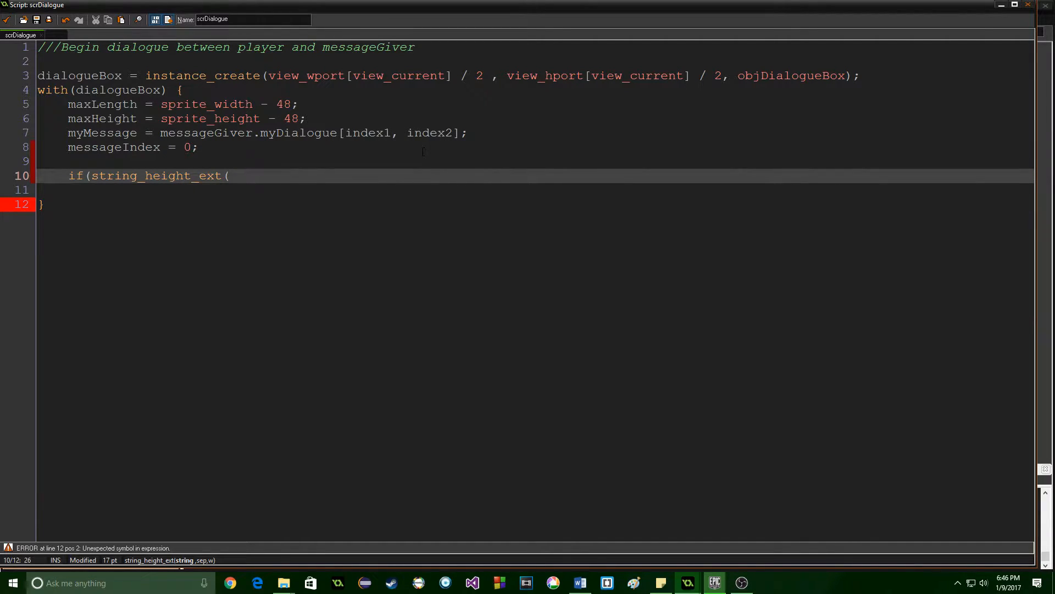
text(m)
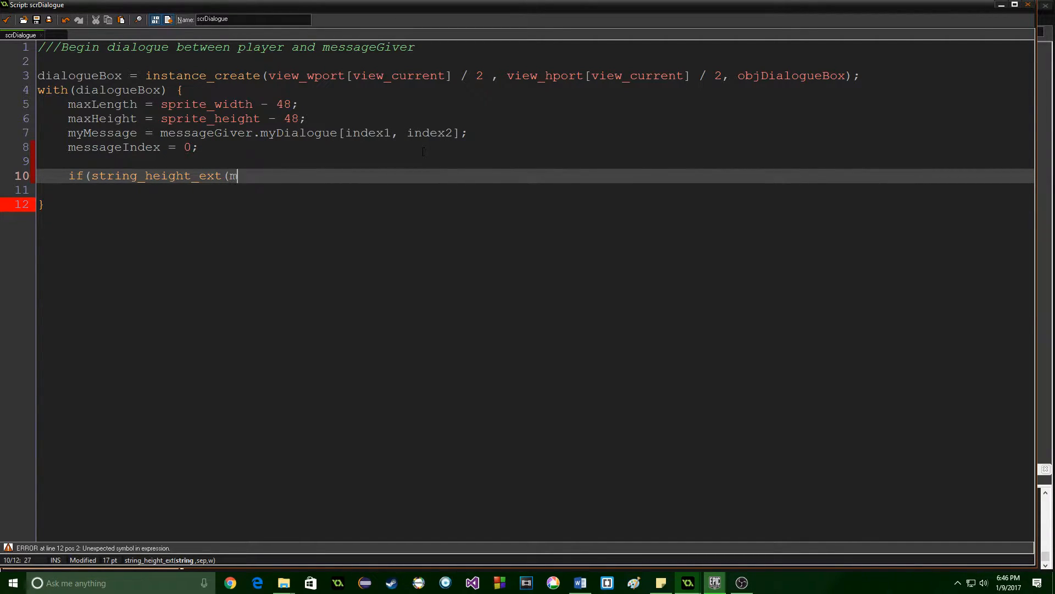
text(yMessage,)
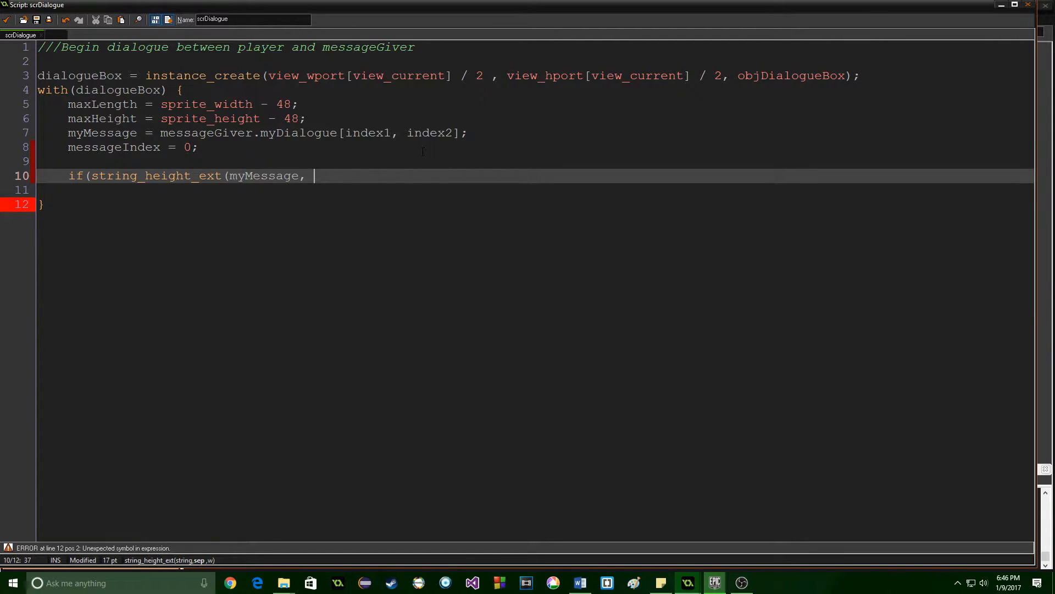
text(16,)
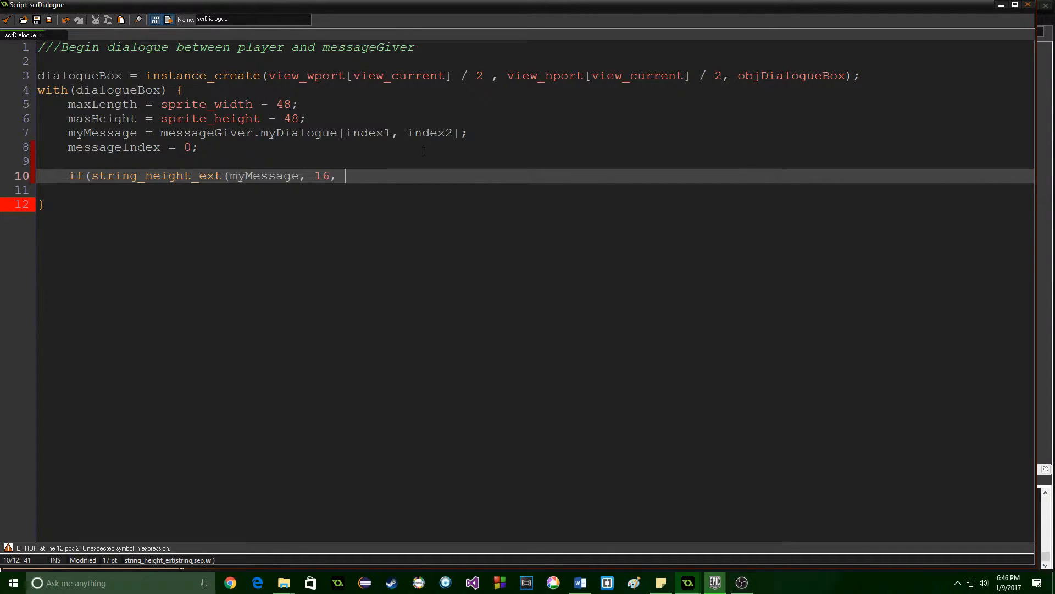
text(maxL)
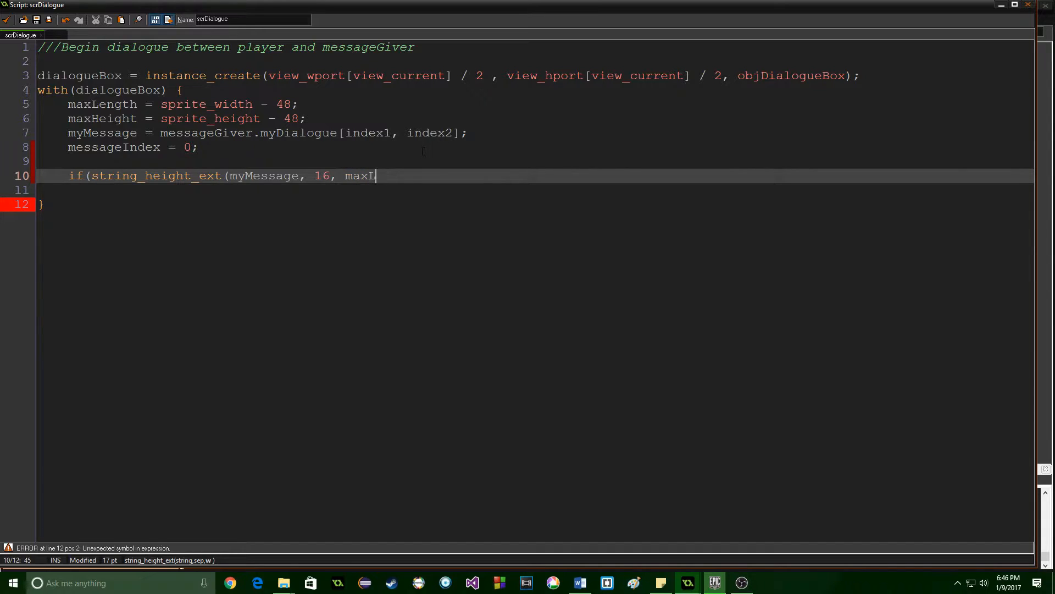
text(ength)
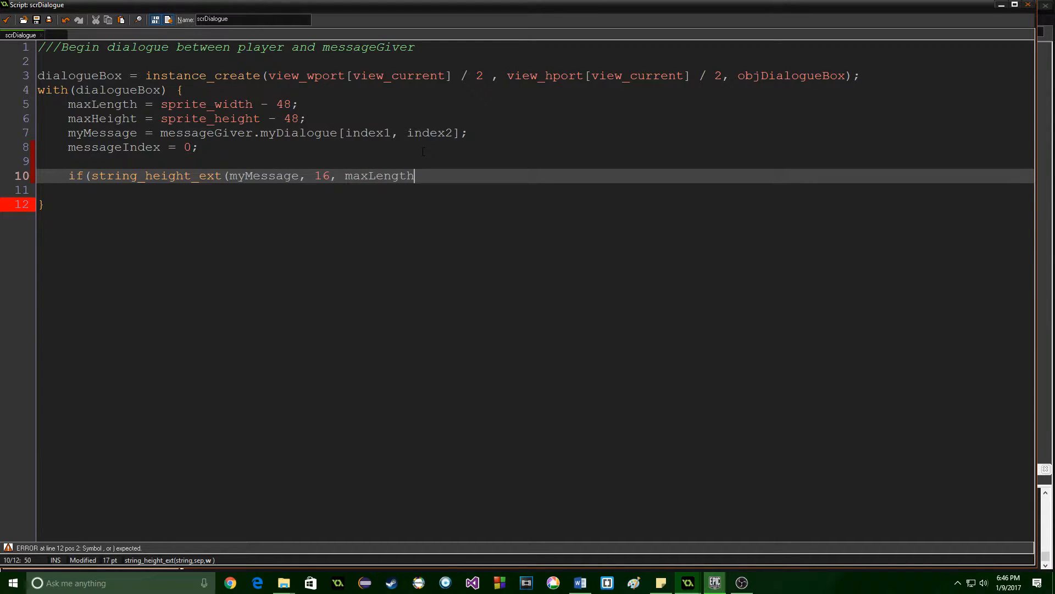
text() >)
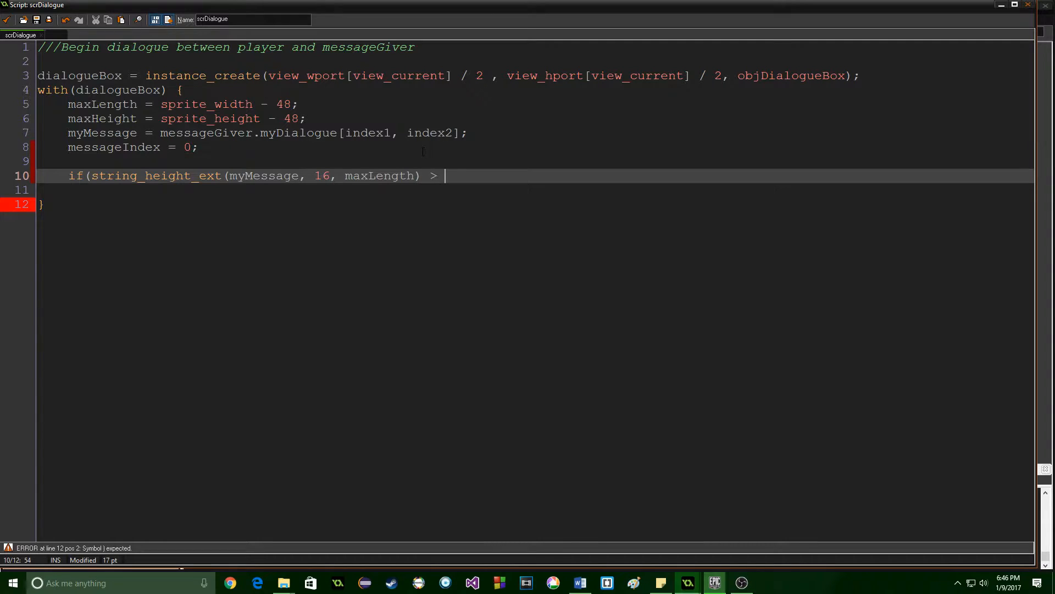
text(maxHeight) {)
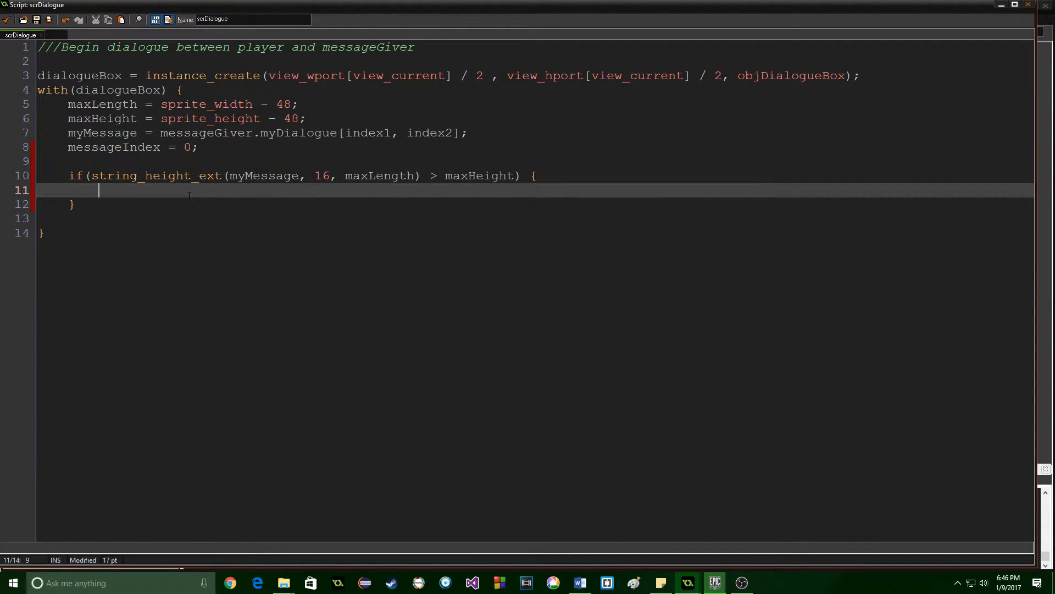
Assign textHeight = string_height_ext(messageGiver.myDialogue[index1, index2], ...) inside the block.
text(textHe)
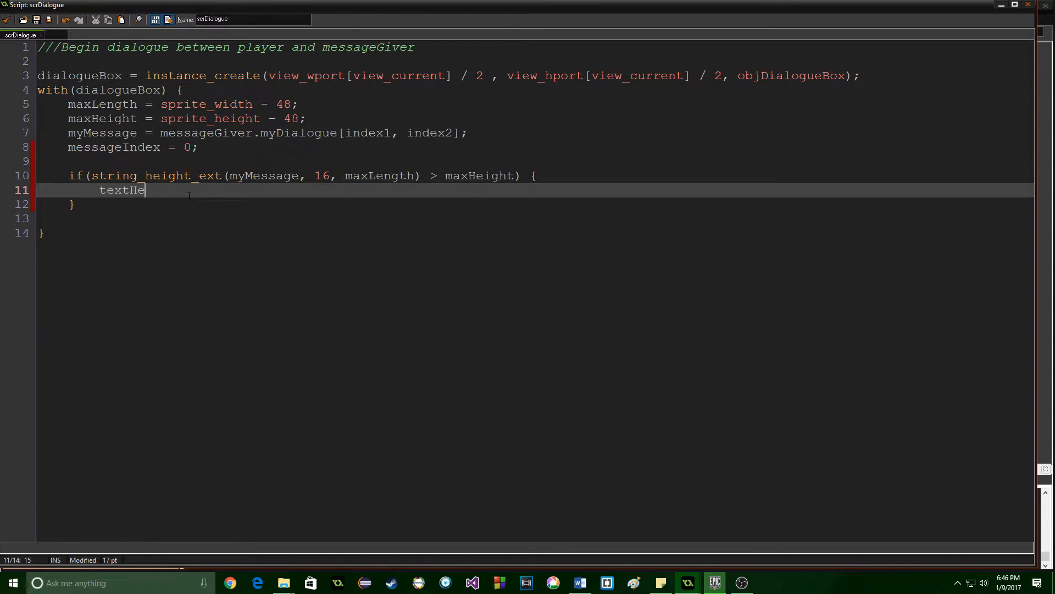
text(ight =)
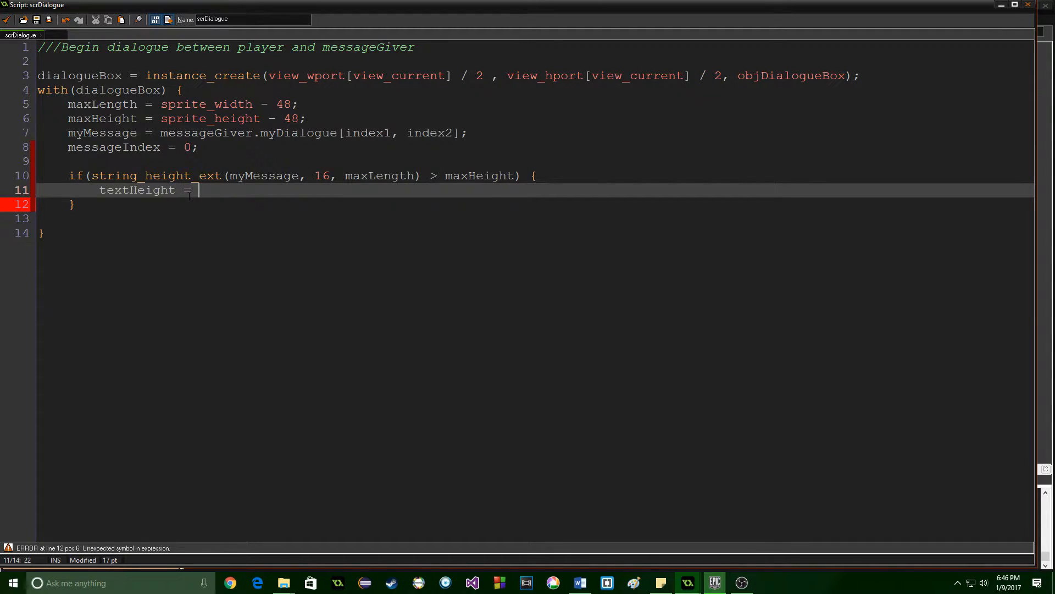
text(string_e)
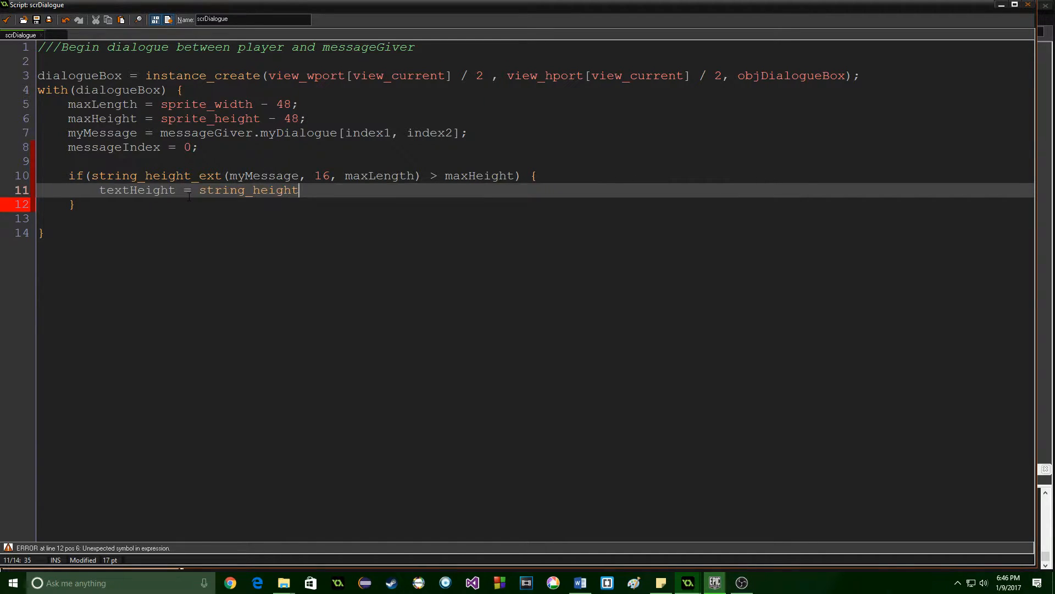
text(_ext()
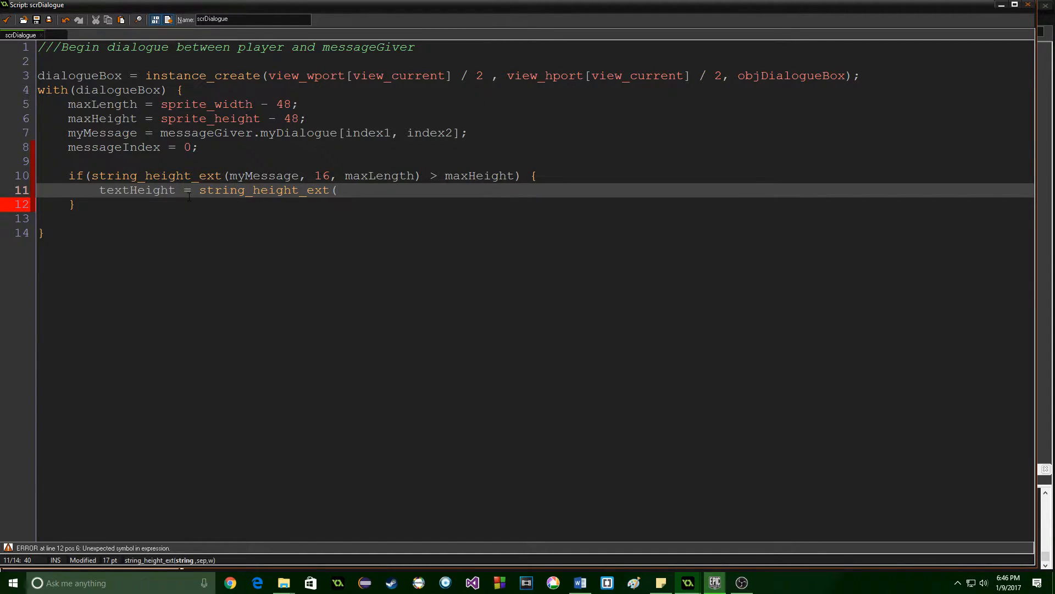
text(messageGiver)
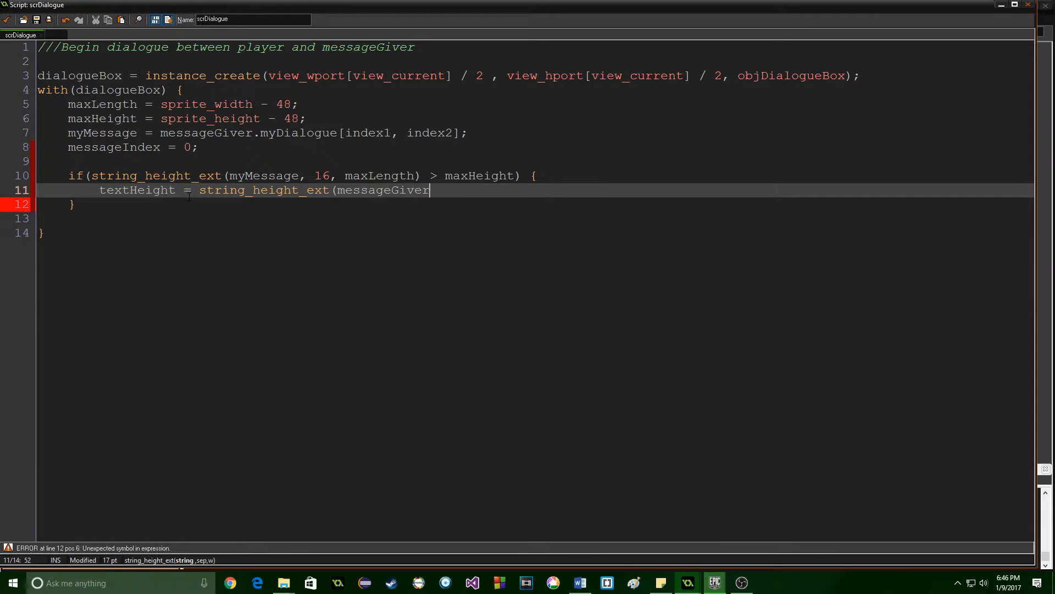
text(.myDialogue[index)
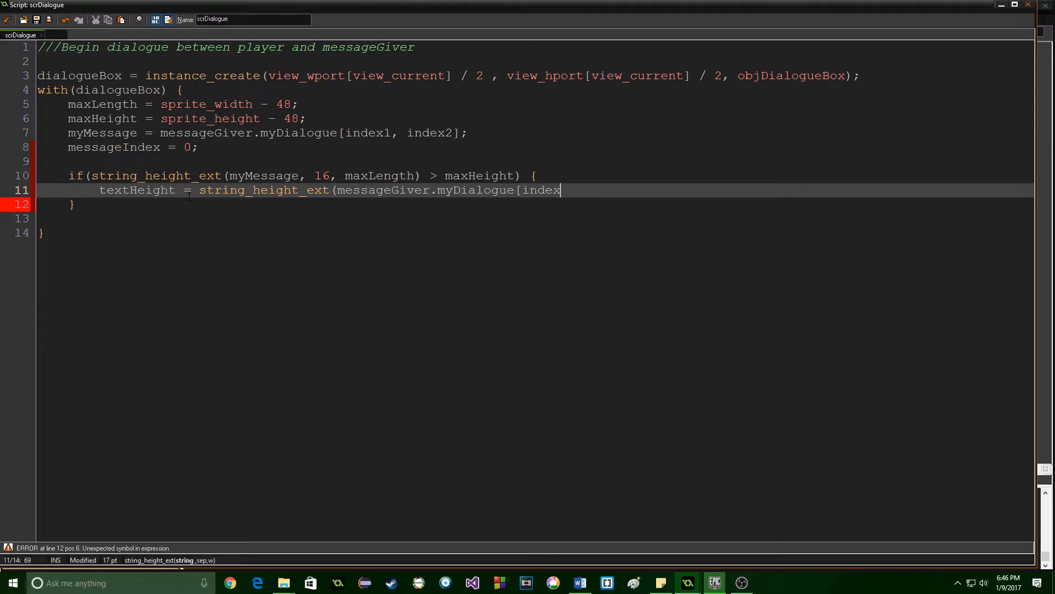
text(1, index2], 16,)
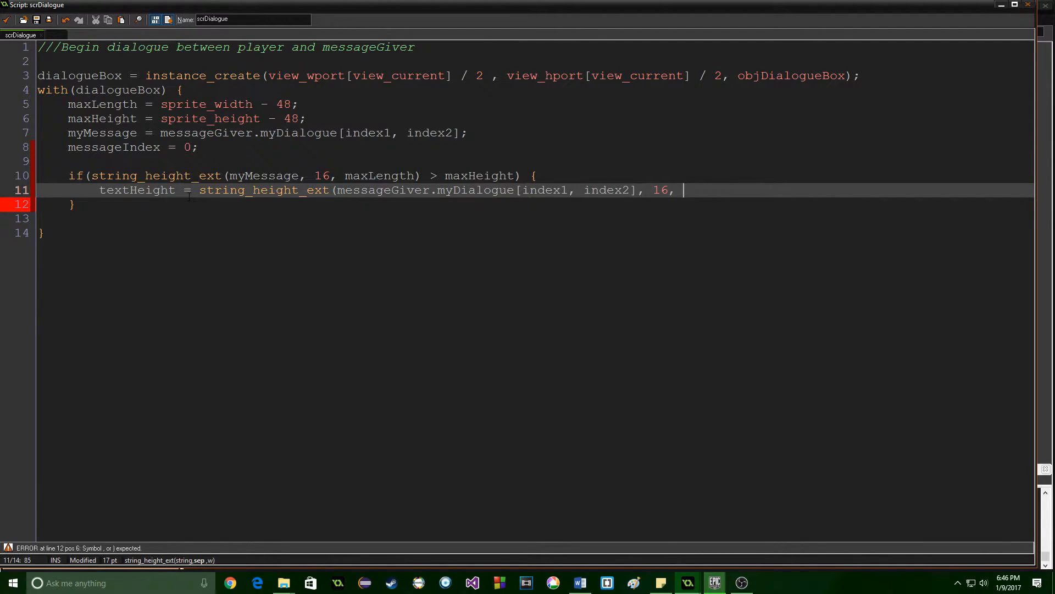
text(maxLength)
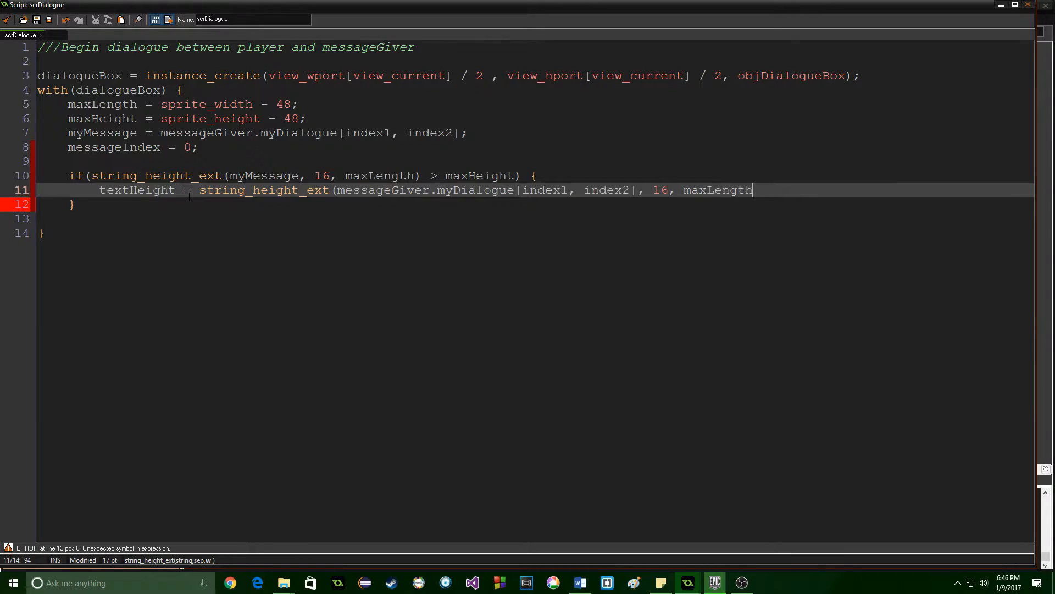
text();)
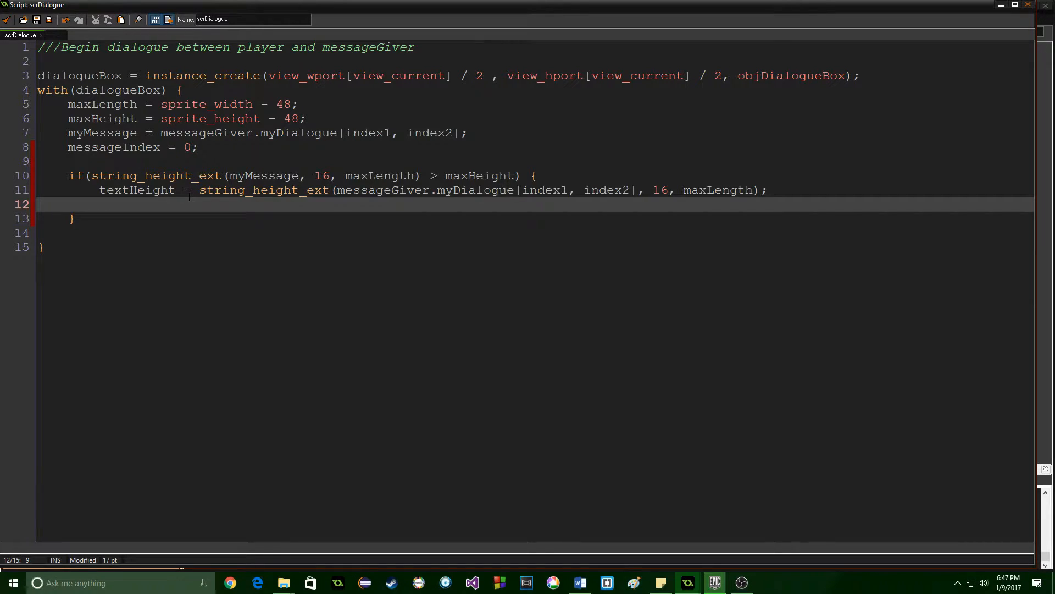
Compute amount from textHeight and the box height minus 48, then begin the startingAt line.
text(amount =)
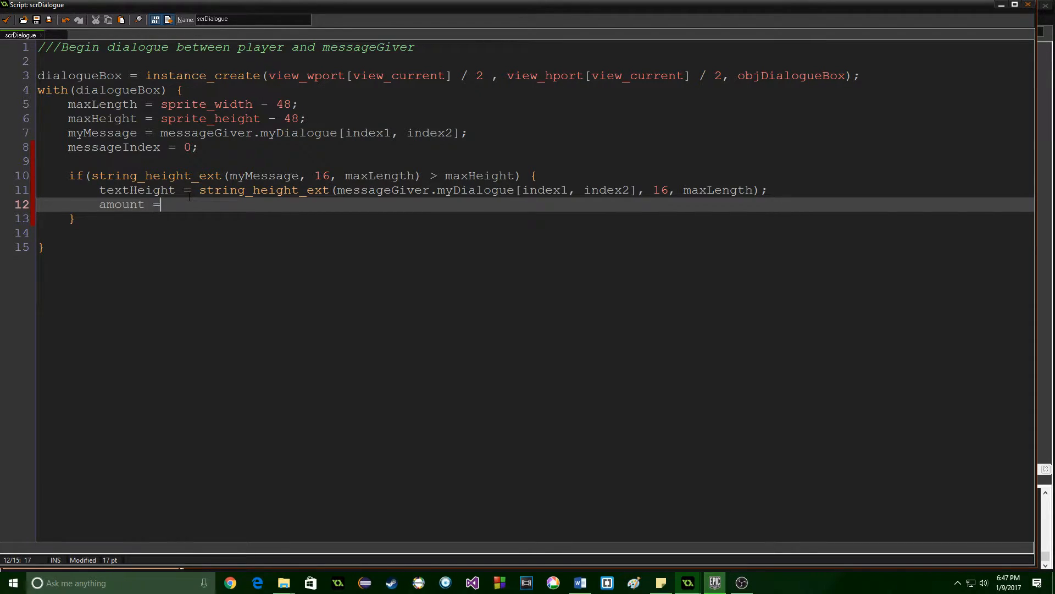
text((tex)
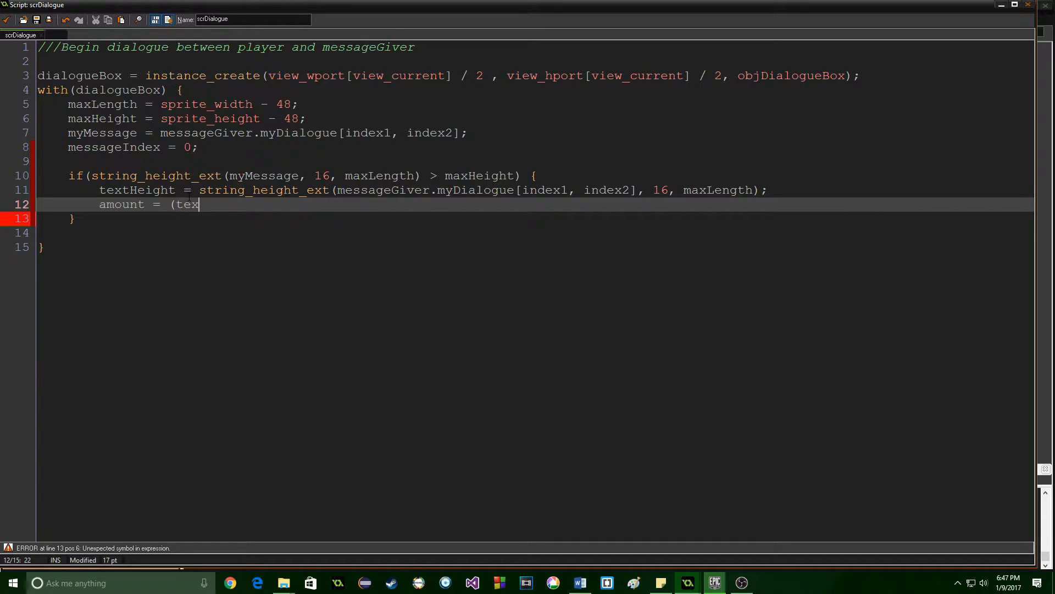
text(tHeight / (sprite_)
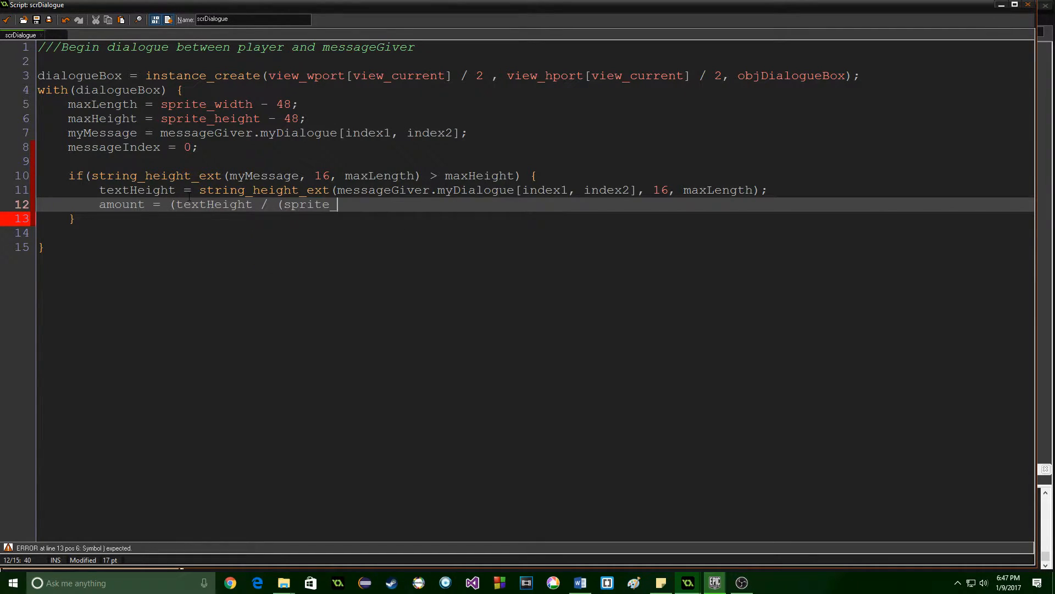
text(height - 4)
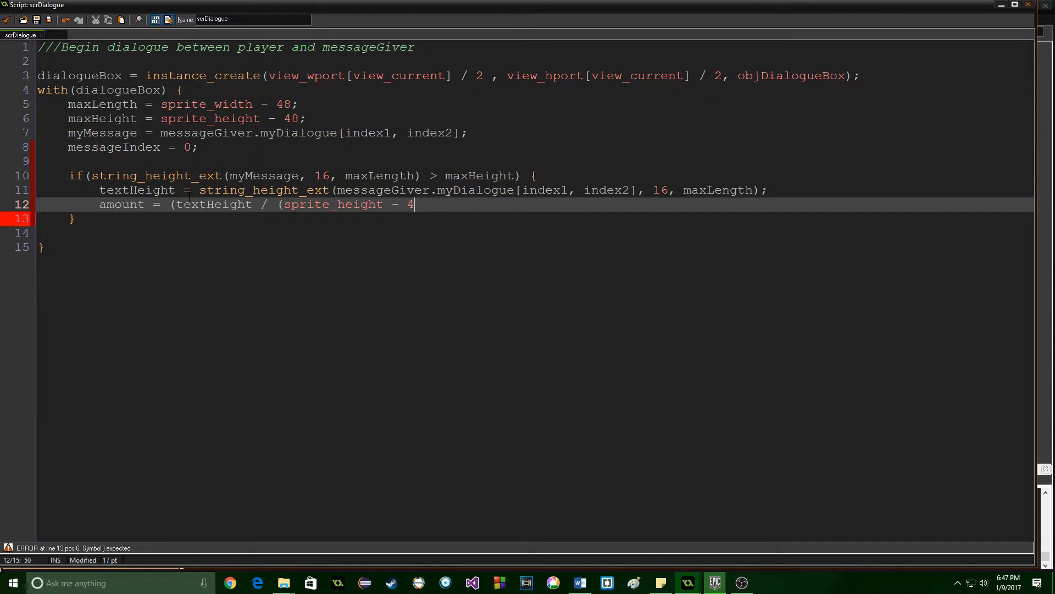
text(8))
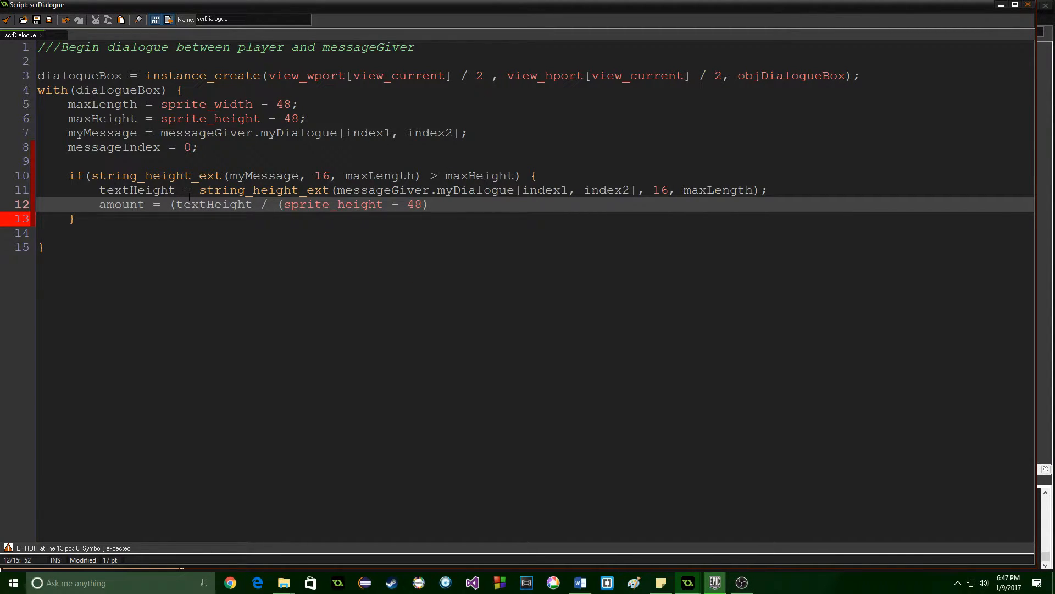
text(;;)
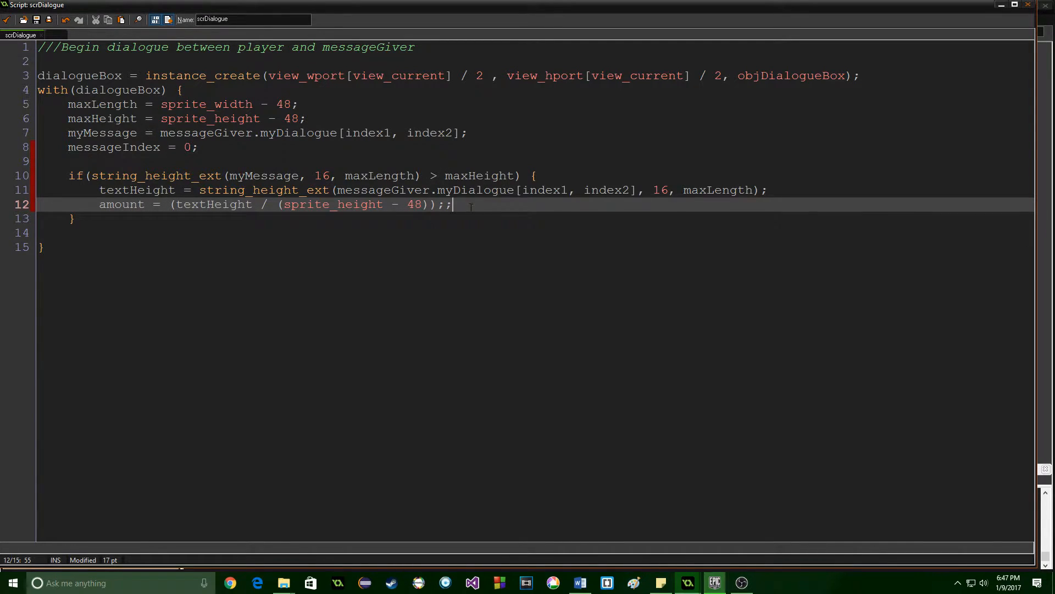
text(starti)
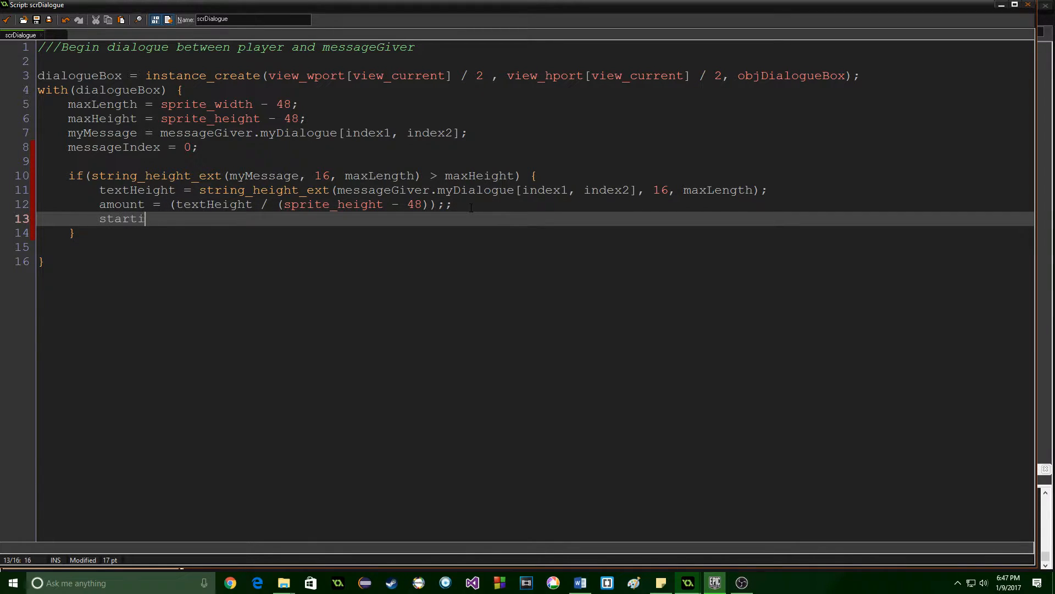
Finish the line startingAt = 0; inside the maxHeight branch.
text(ngAt = 0;)
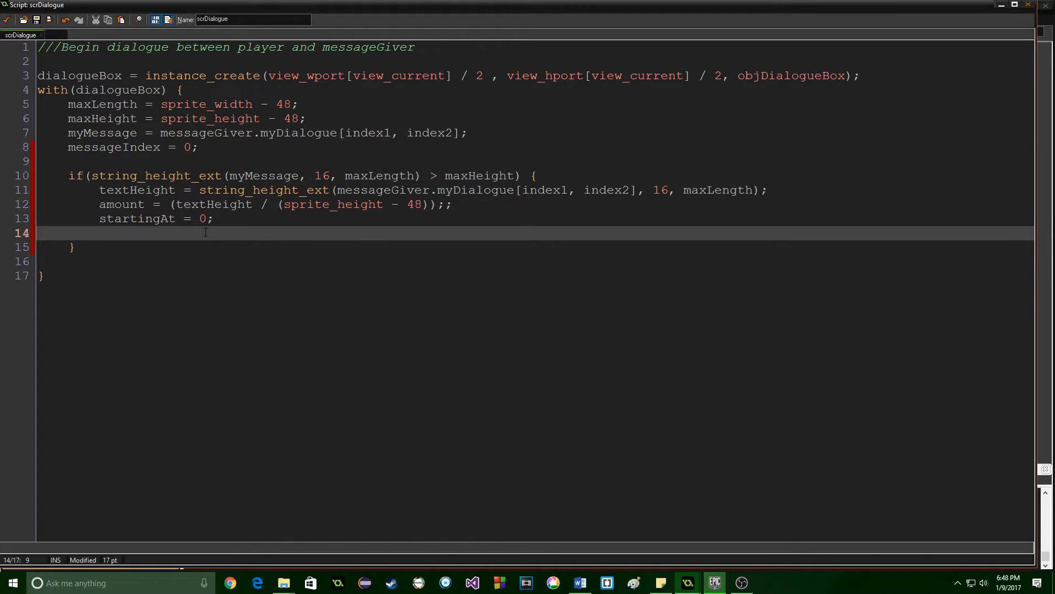
Start a for loop over amount that assigns myMessage[i] from string_copy.
text(for()
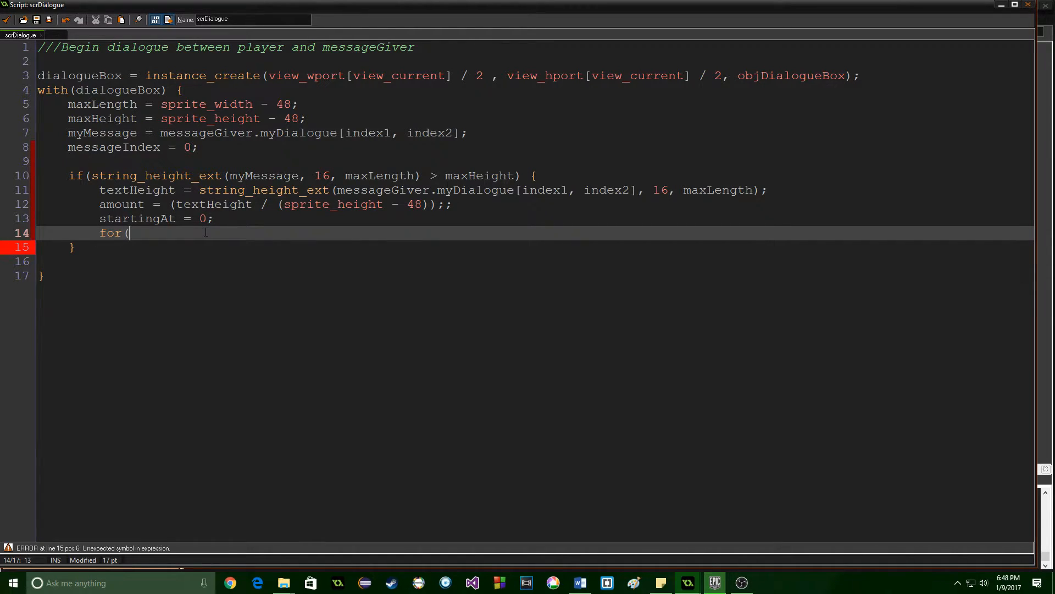
text(i = 0;)
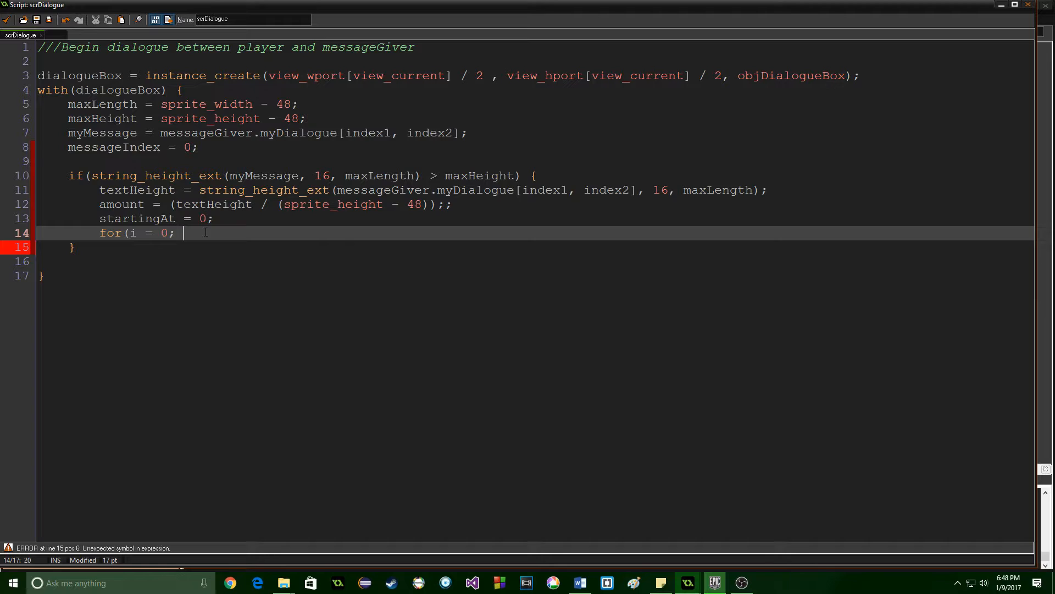
text(i < amo)
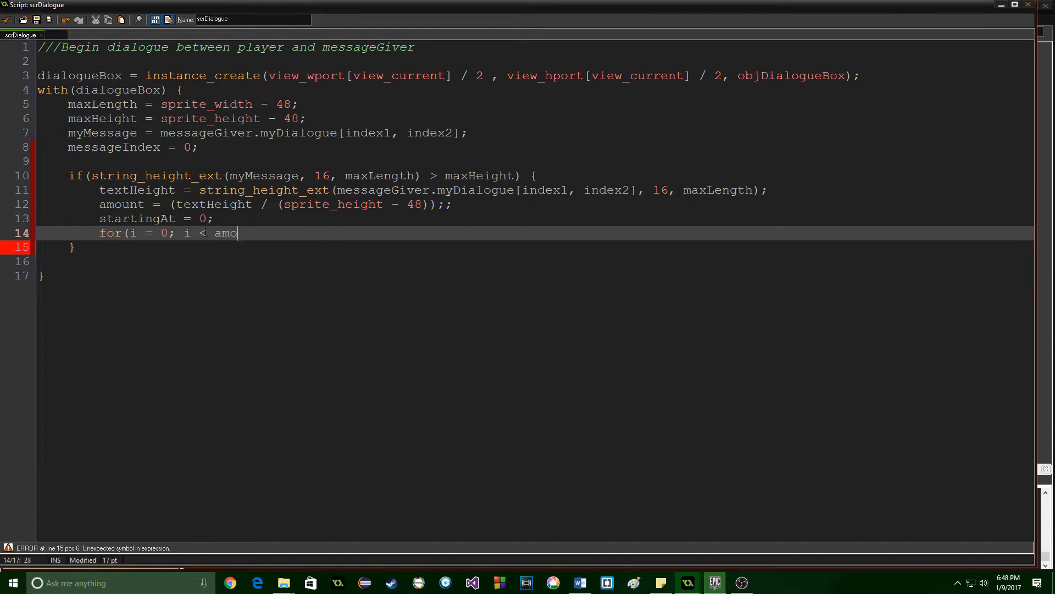
text(unt; ++i) {)
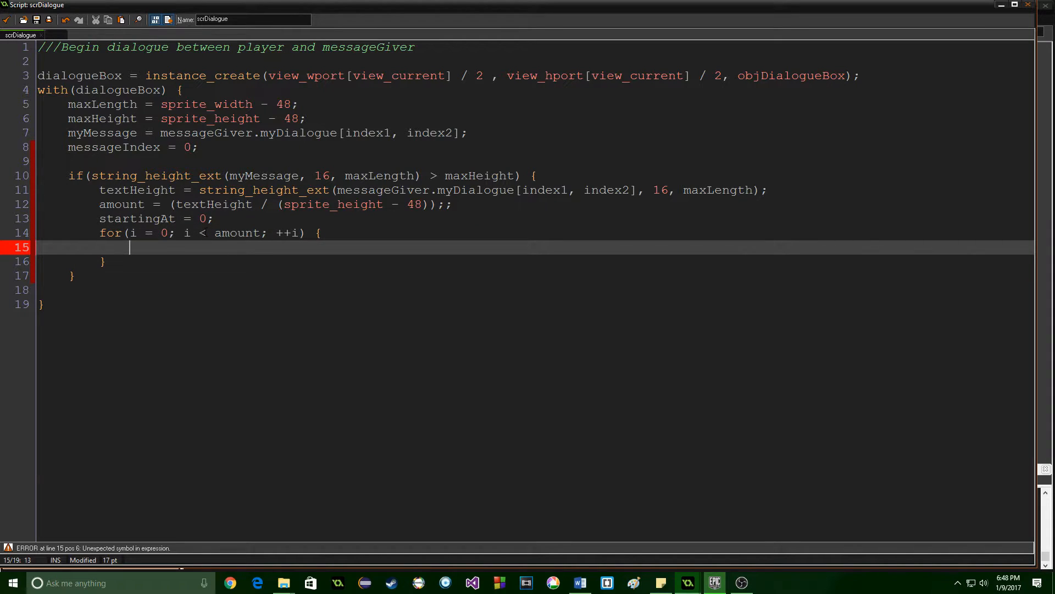
text(myMess)
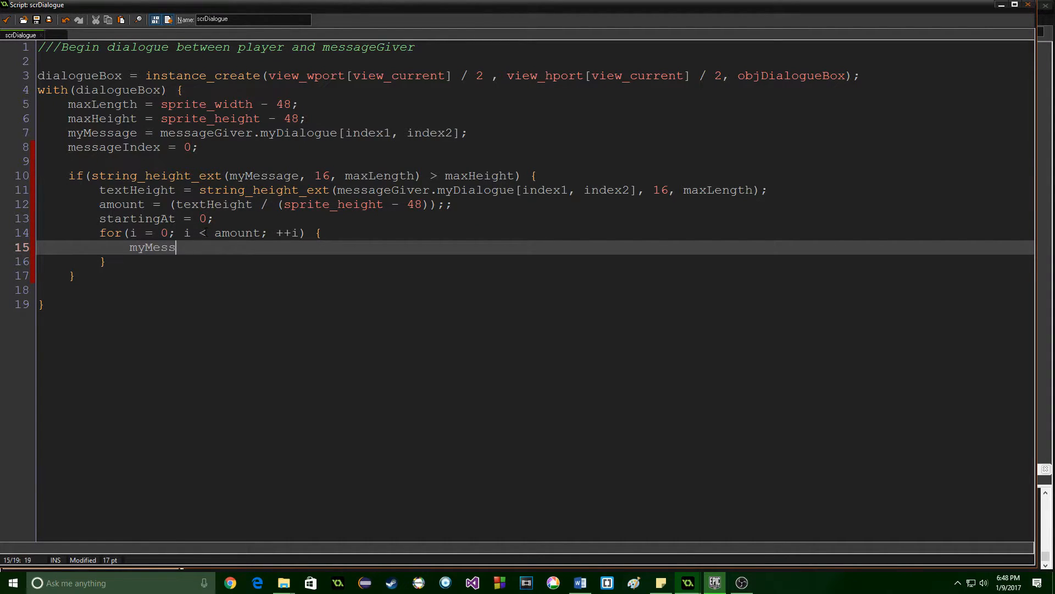
text(age[i] = string_copy)
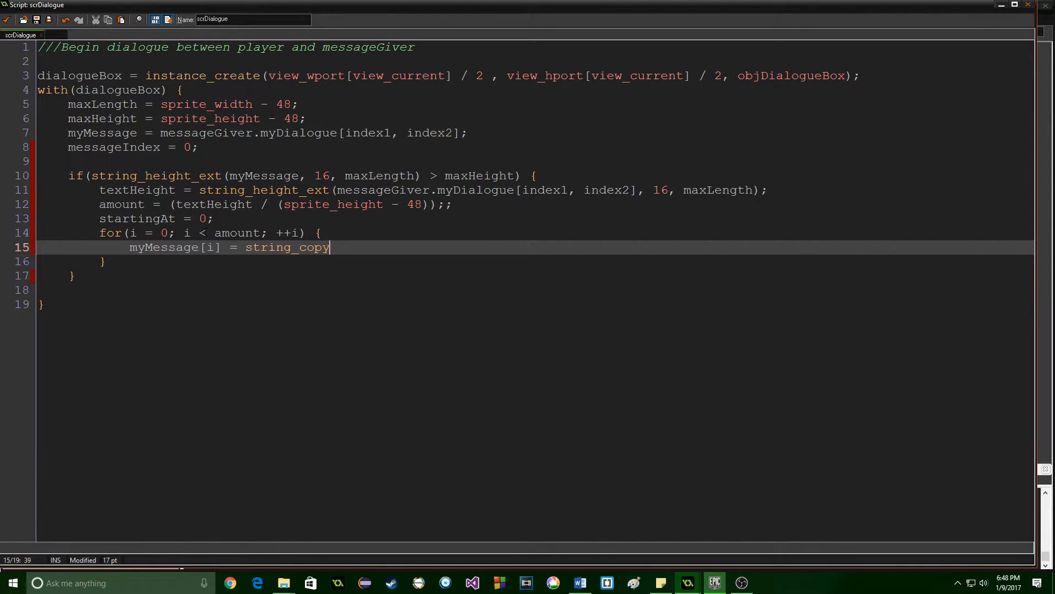
text(()
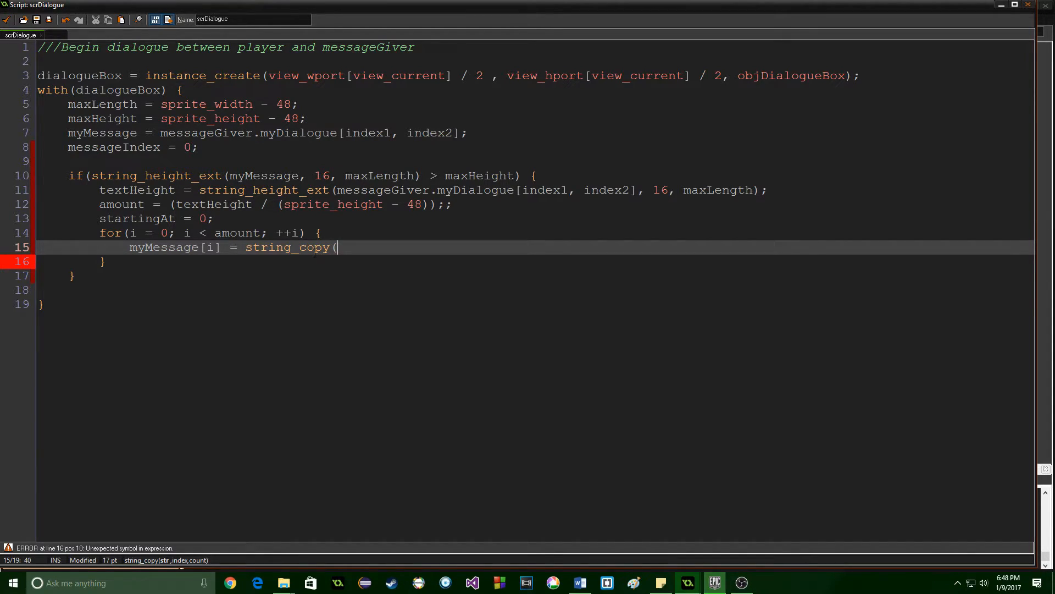
Copy from messageGiver.myDialogue[index1, index2] at startingAt with length string_length(...) / amount.
text(message)
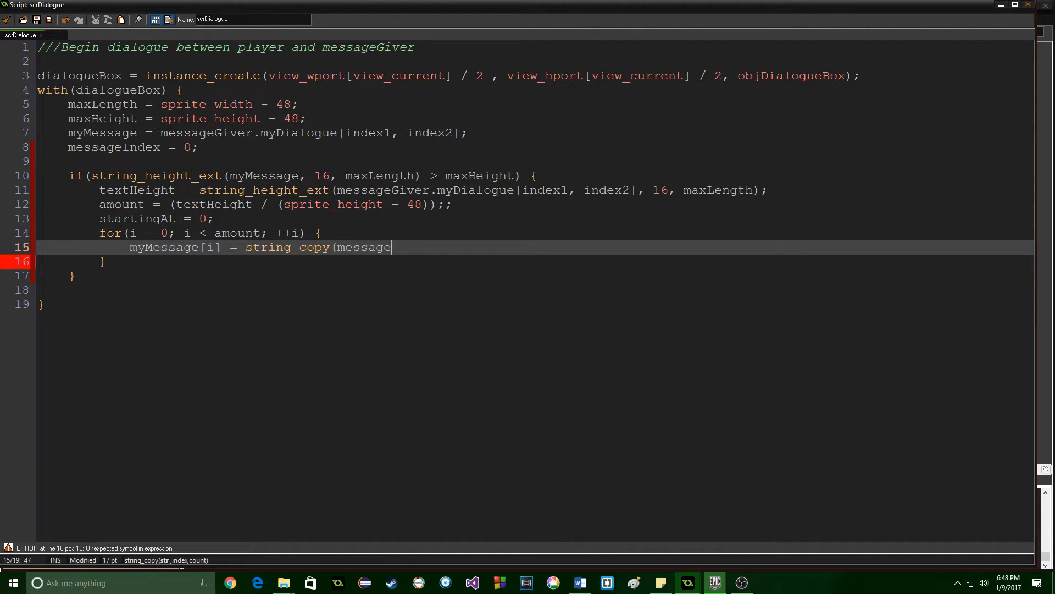
text(Giver.my)
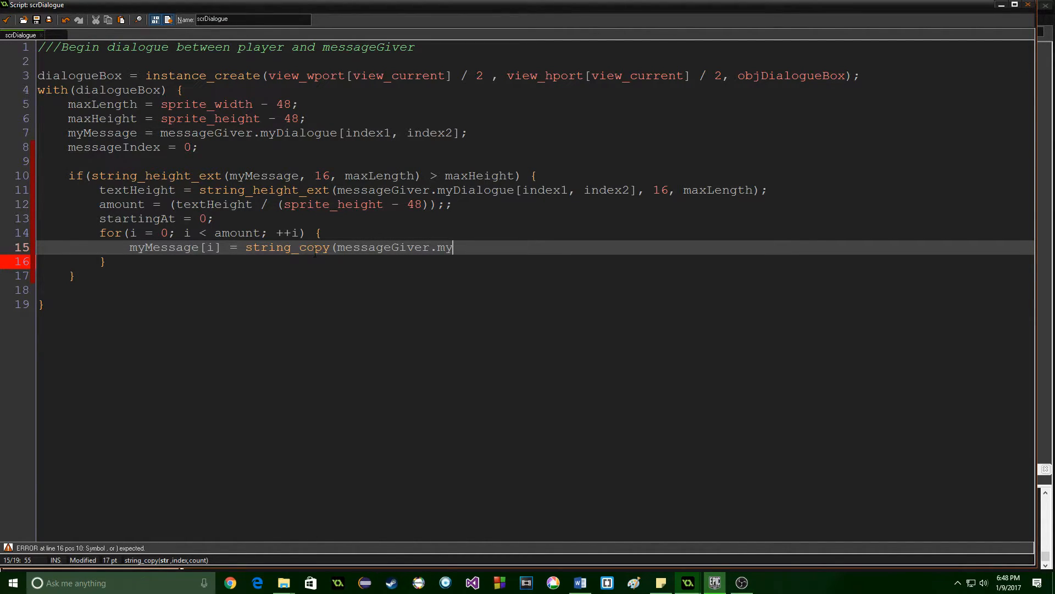
text(Dialogue[)
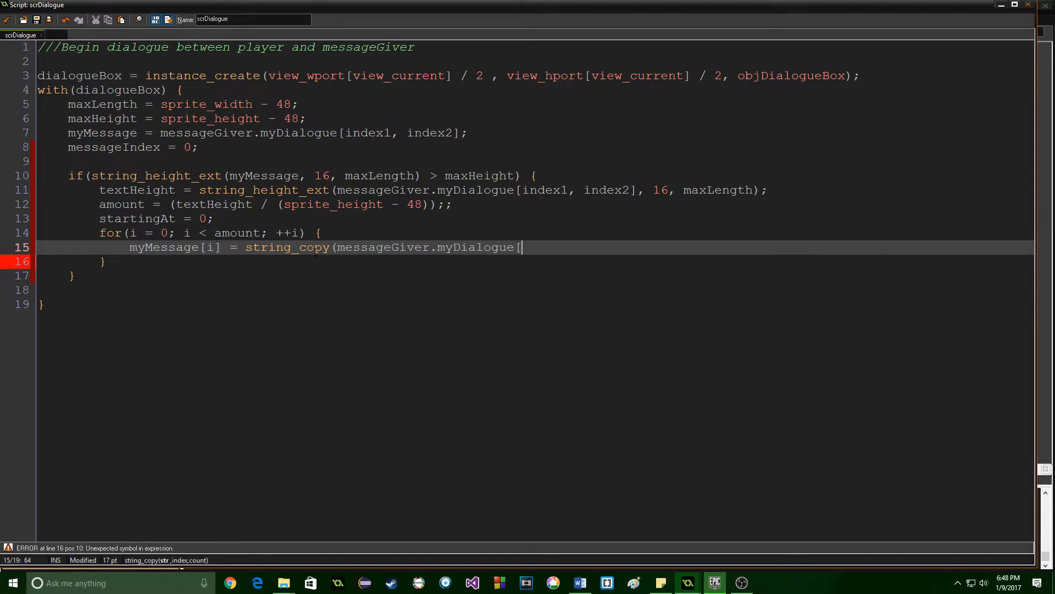
text(index,)
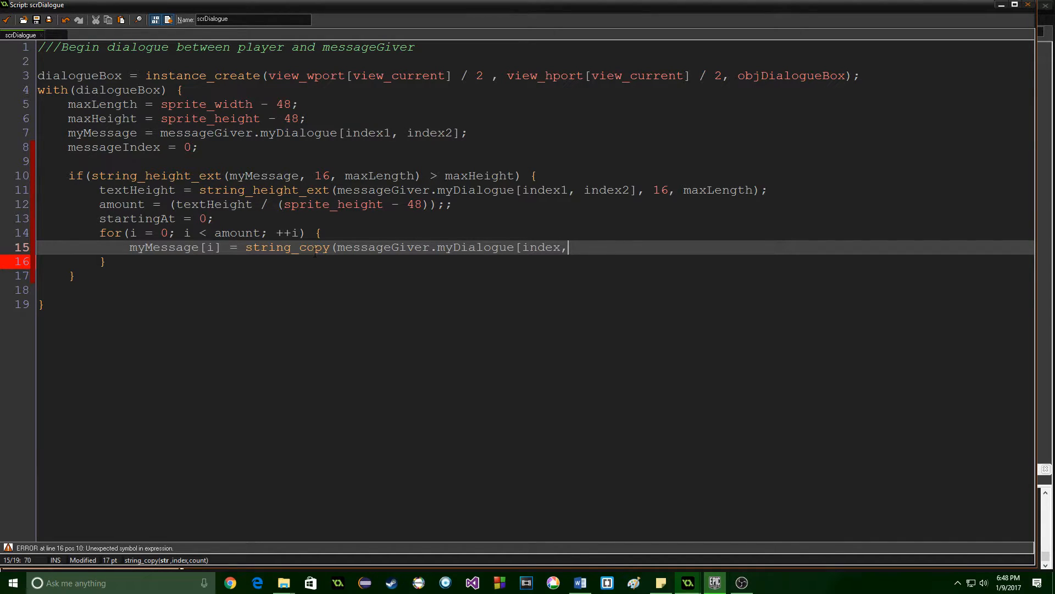
text(1, index2], startingAt,)
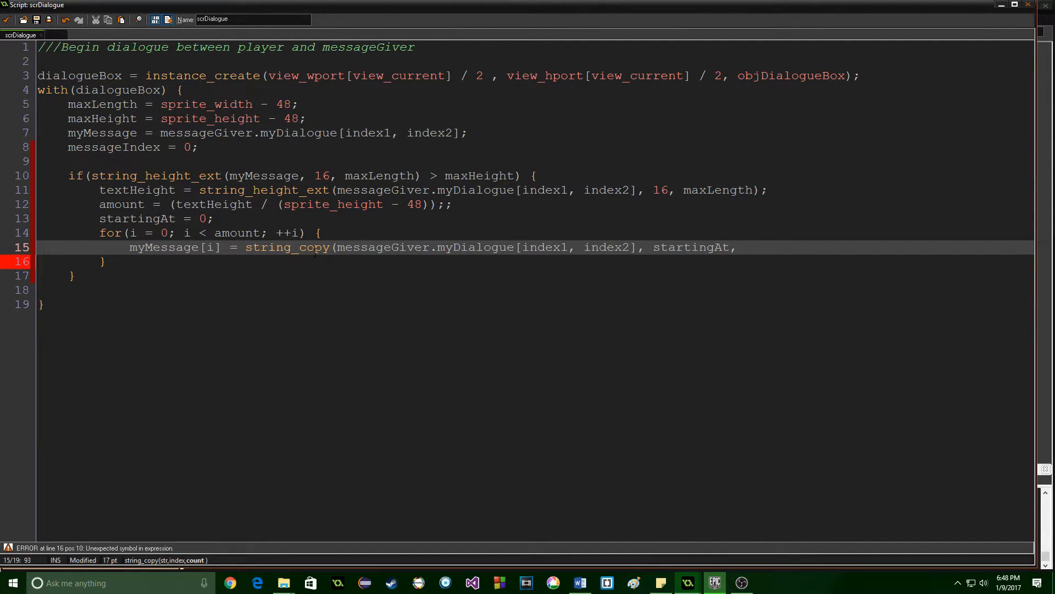
text((string_length)
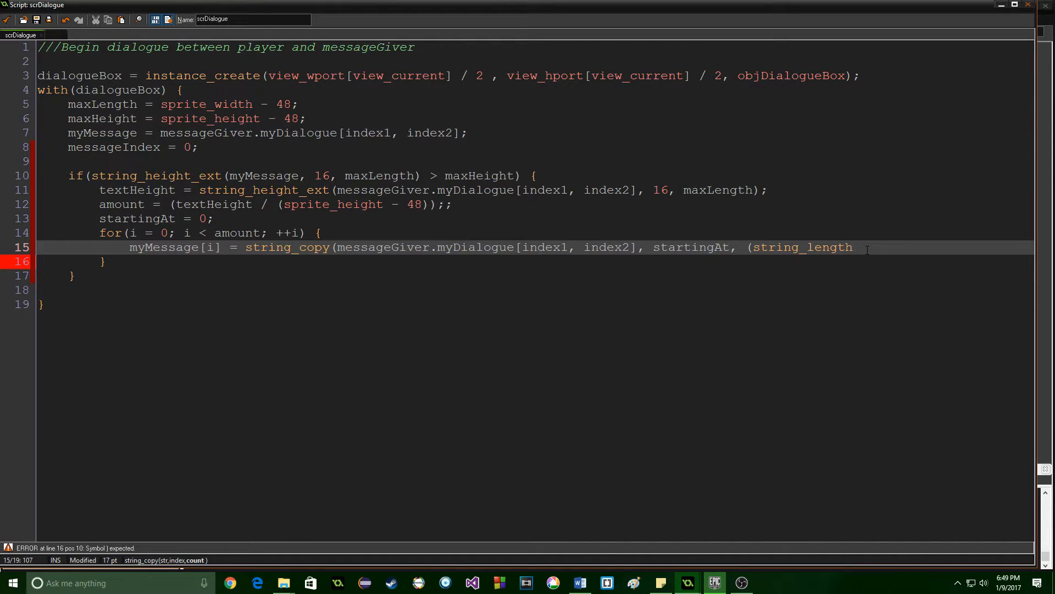
text((mess)
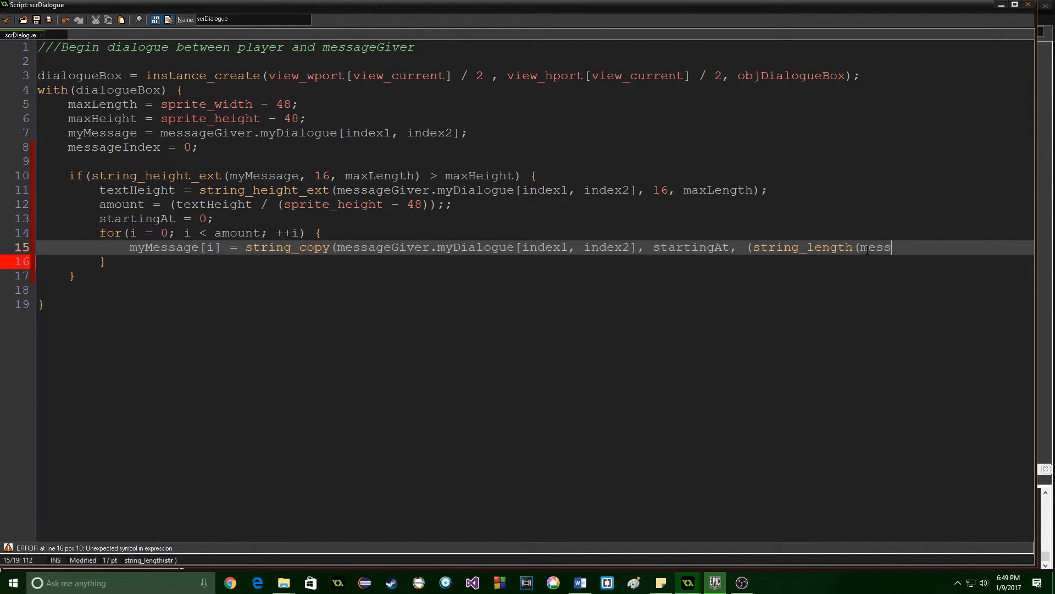
text(ageGiver.myDialogue[index1, index2])) /)
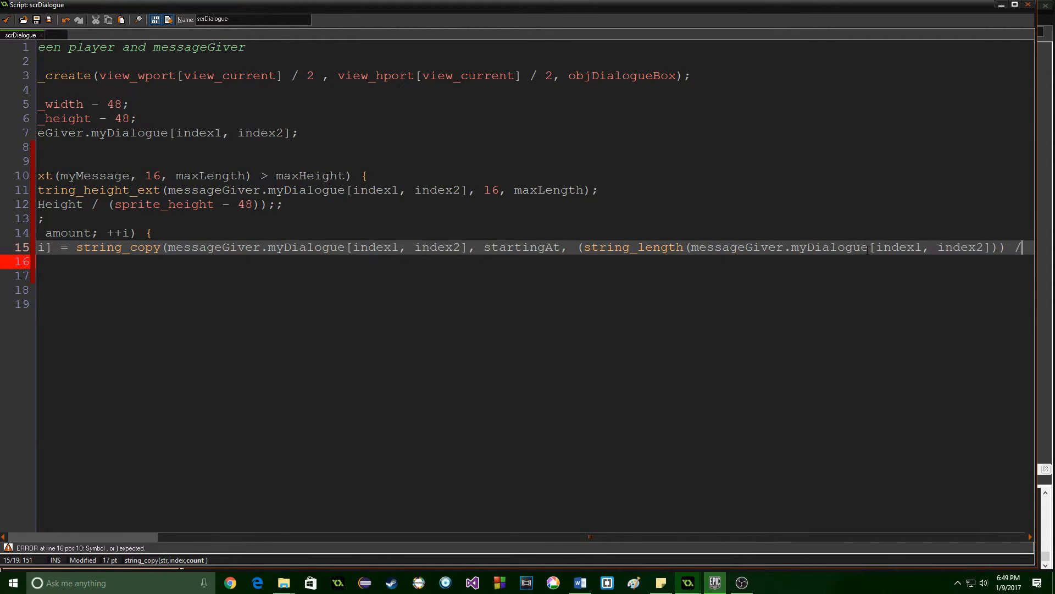
text(amount);)
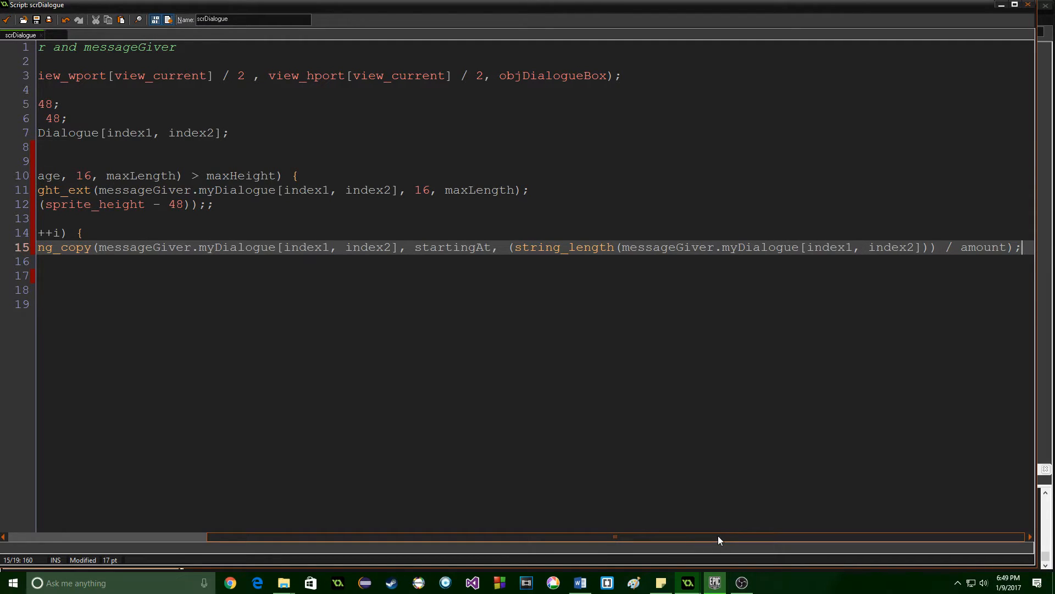
Scroll the script view to begin the startingAt reassignment line inside the loop.
scroll(left, 3)
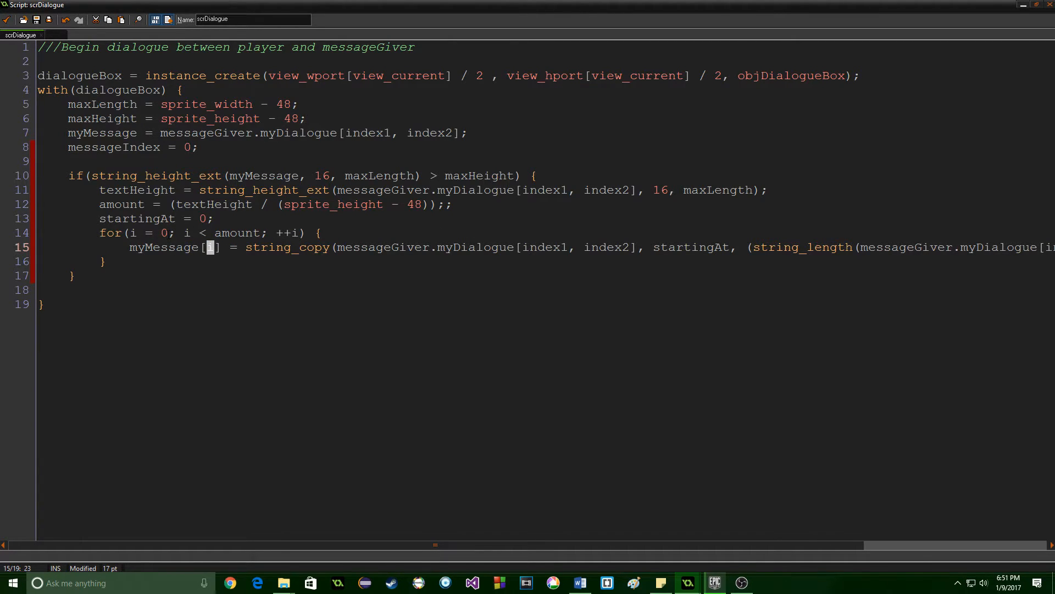
scroll(right, 3)
text(startingAt = string)
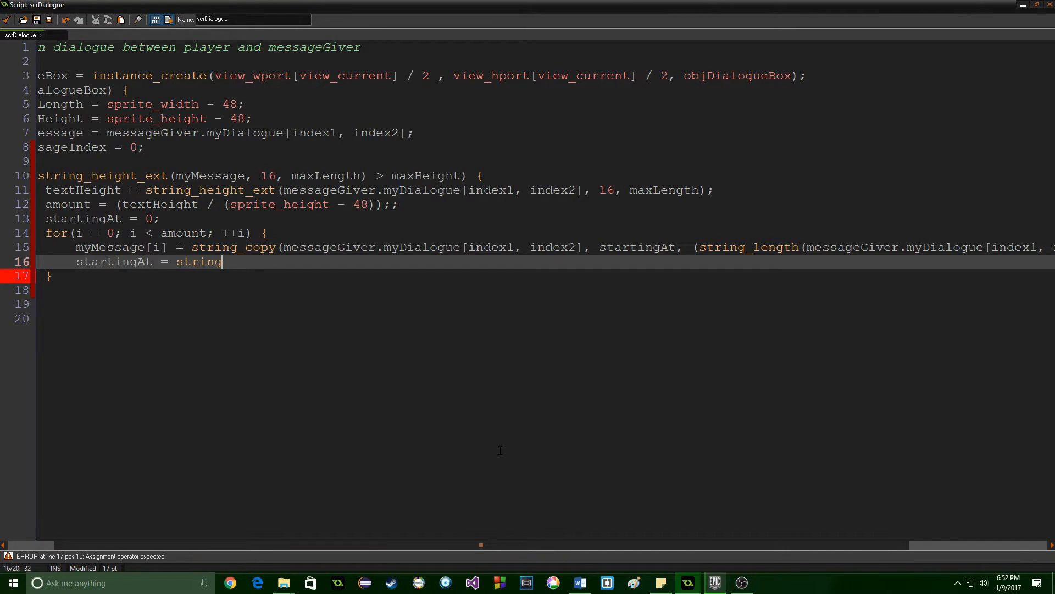
Write startingAt = string_length(messageGiver.myDialogue[index1, index2]) / amount; inside the loop.
text(_length()
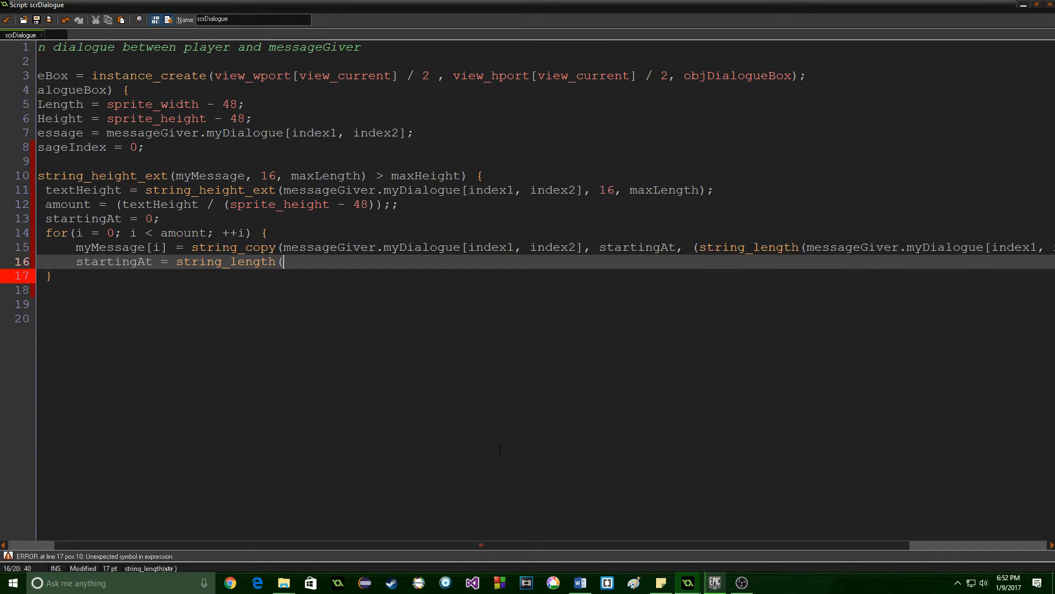
text(messageGiver.)
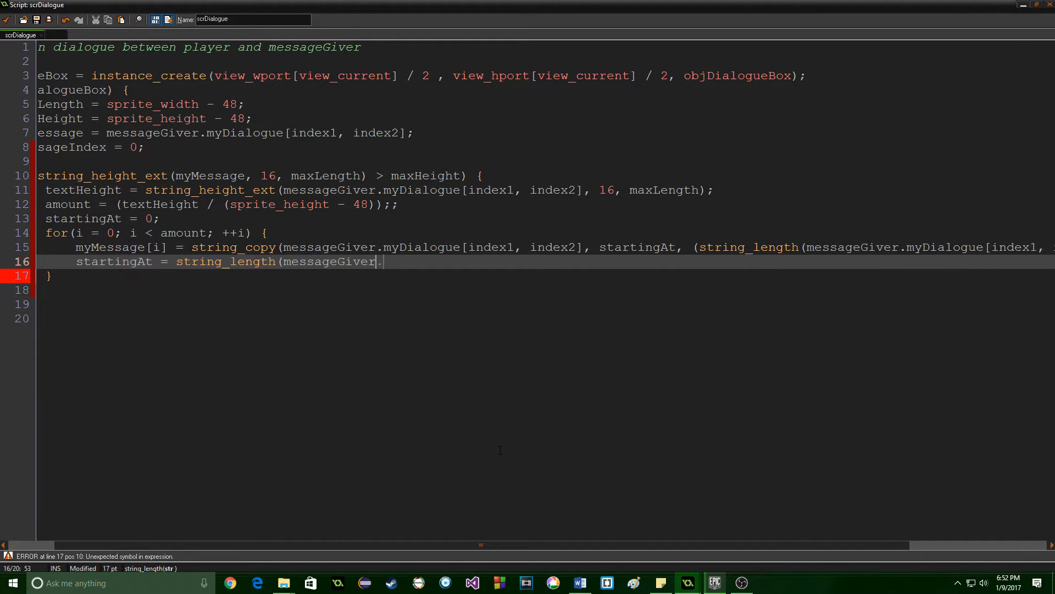
text(.myDialogue)
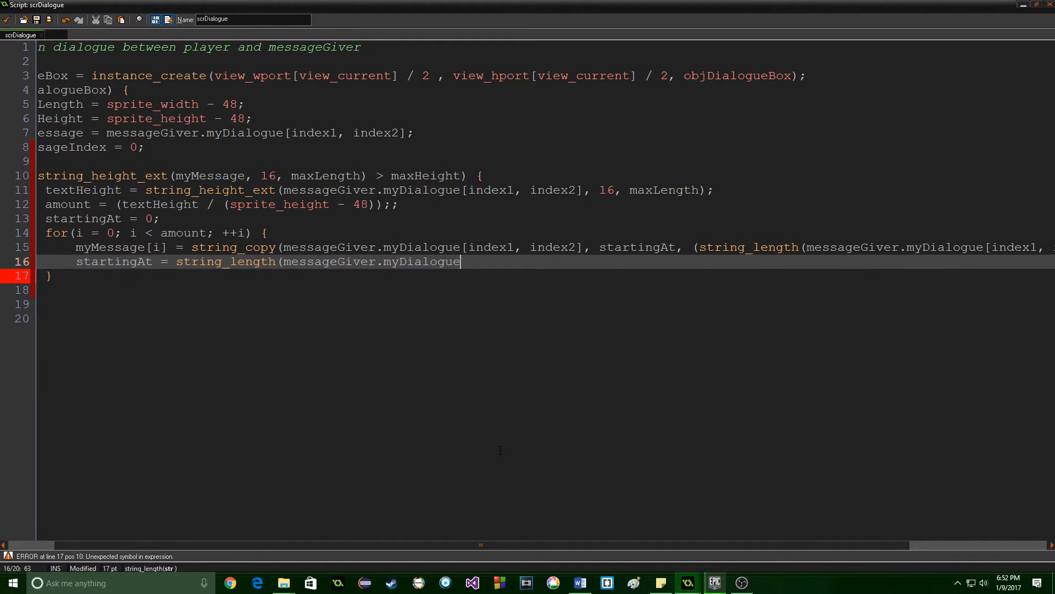
text([index1, inde)
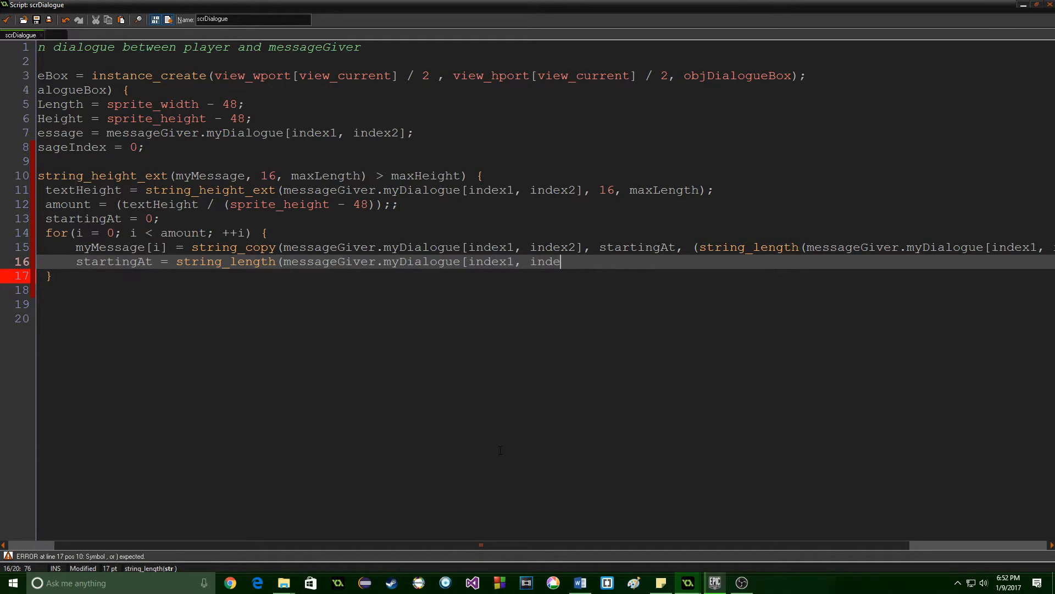
text(x2],)
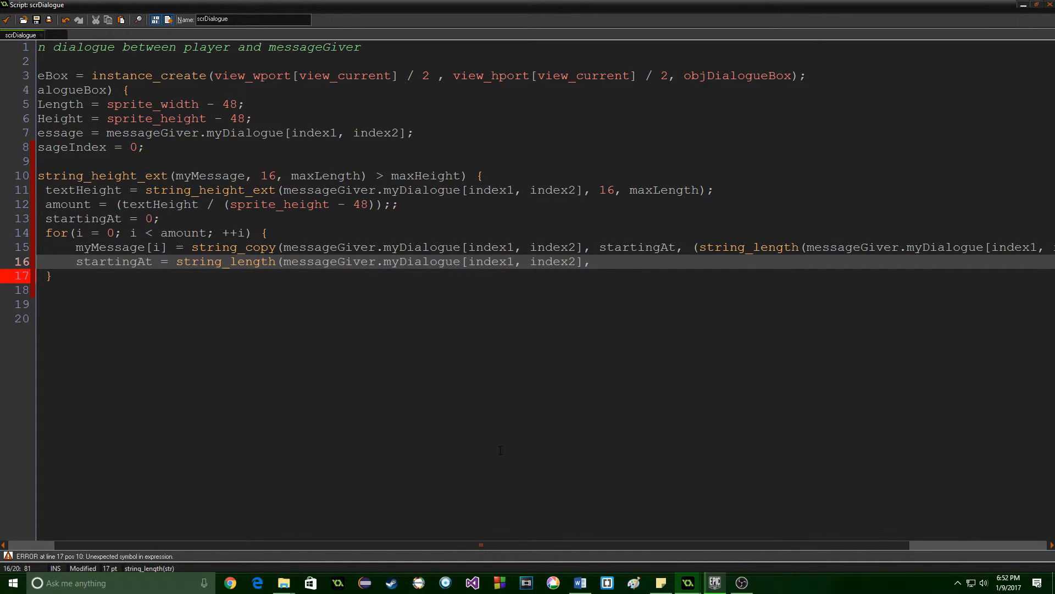
text())
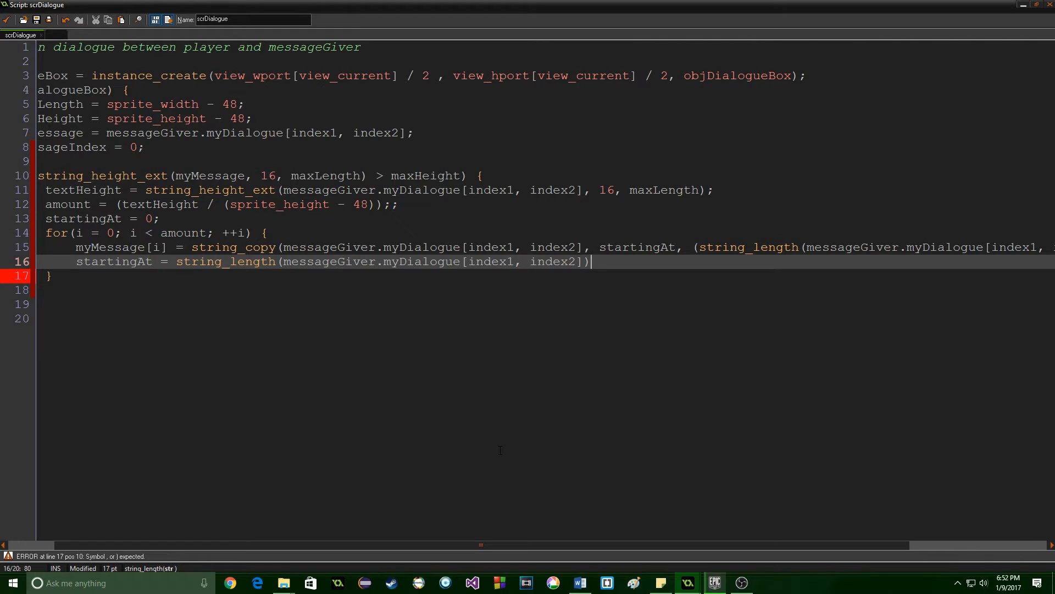
text(/ amount)
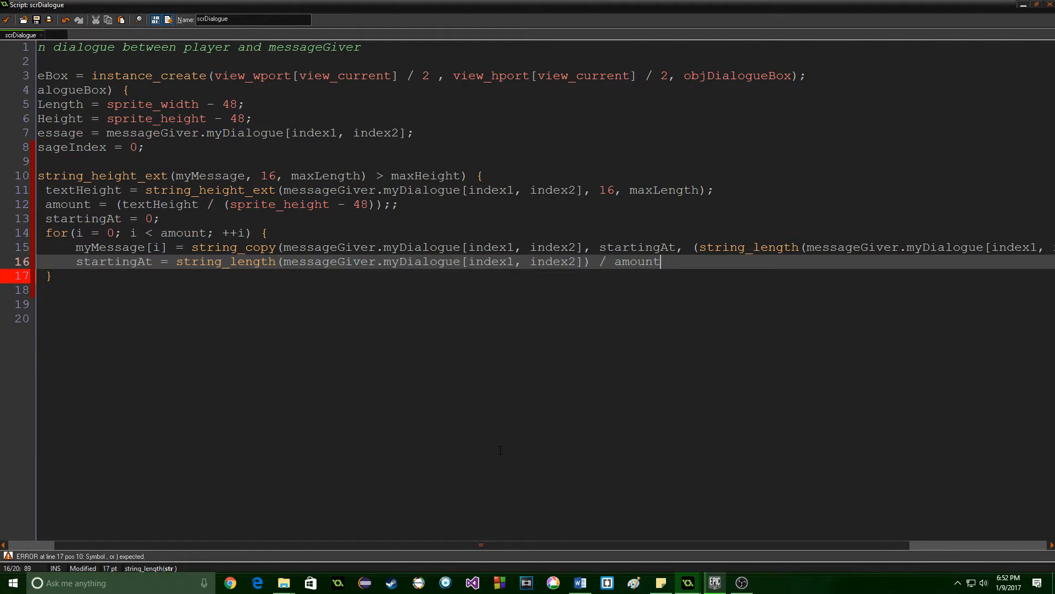
text(;)
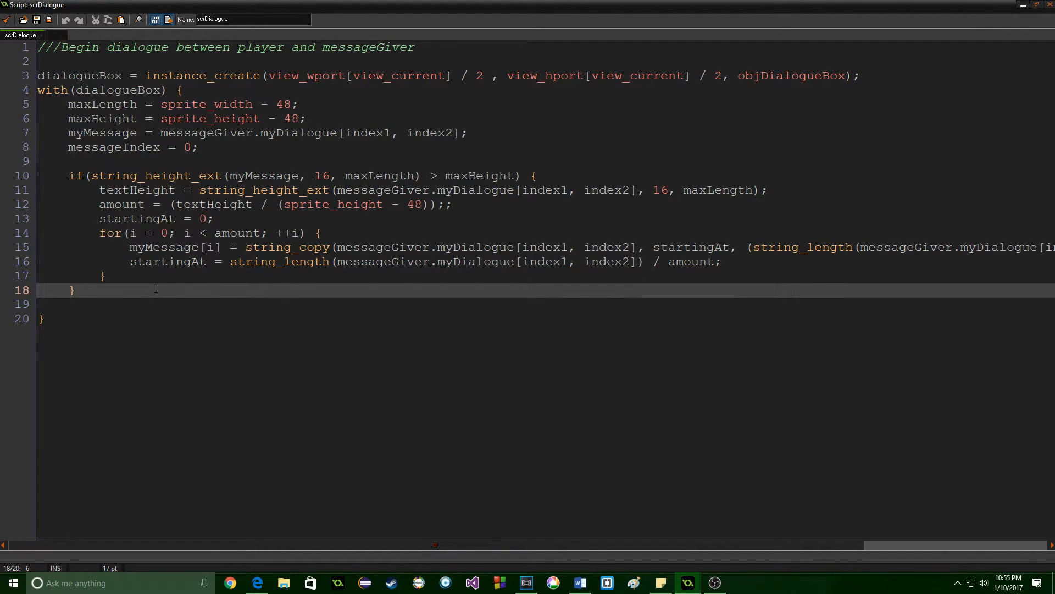
Add else branch setting myMessage[messageIndex] = messageGiver.myDialogue[index1, index2];.
text(else)
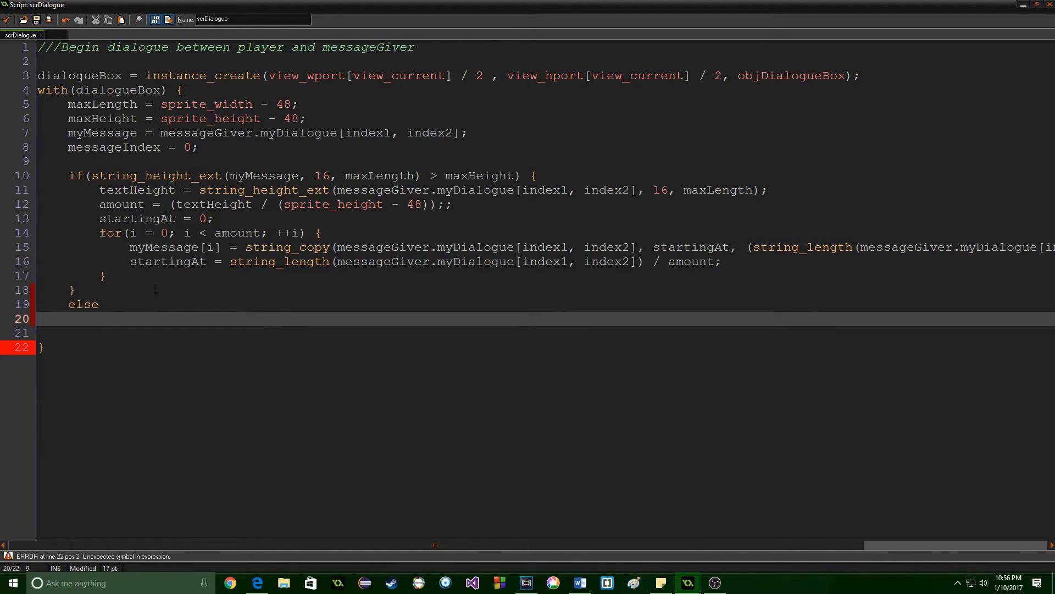
text(myMessag)
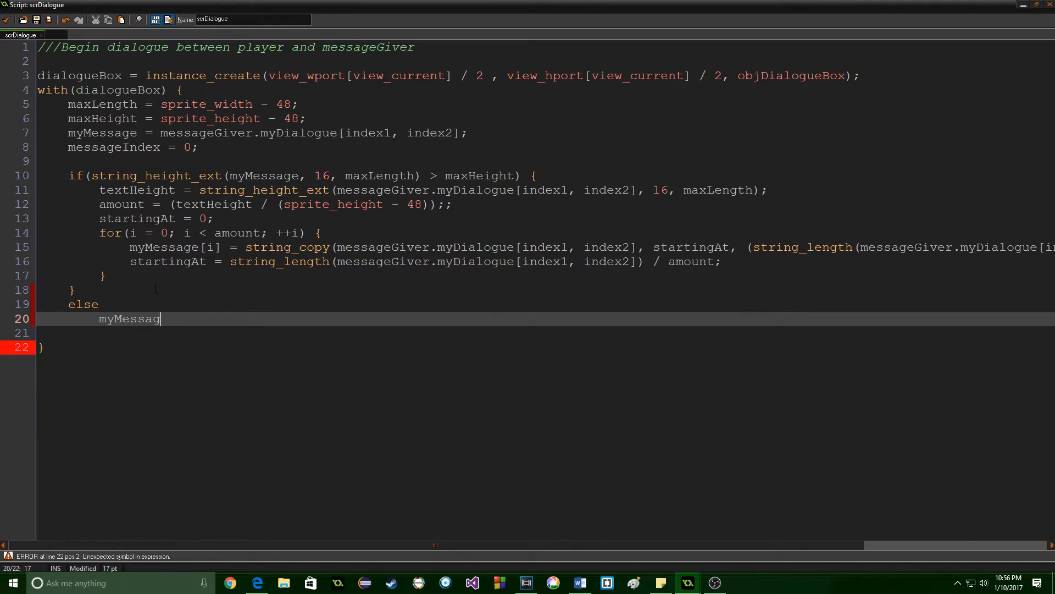
text(e[m)
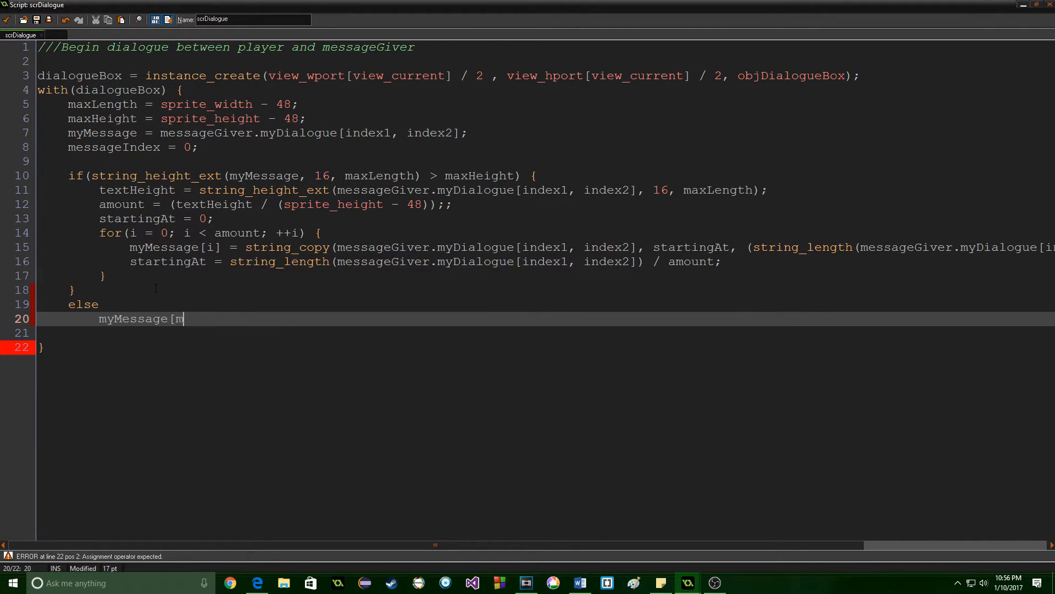
text(essageIndex] =)
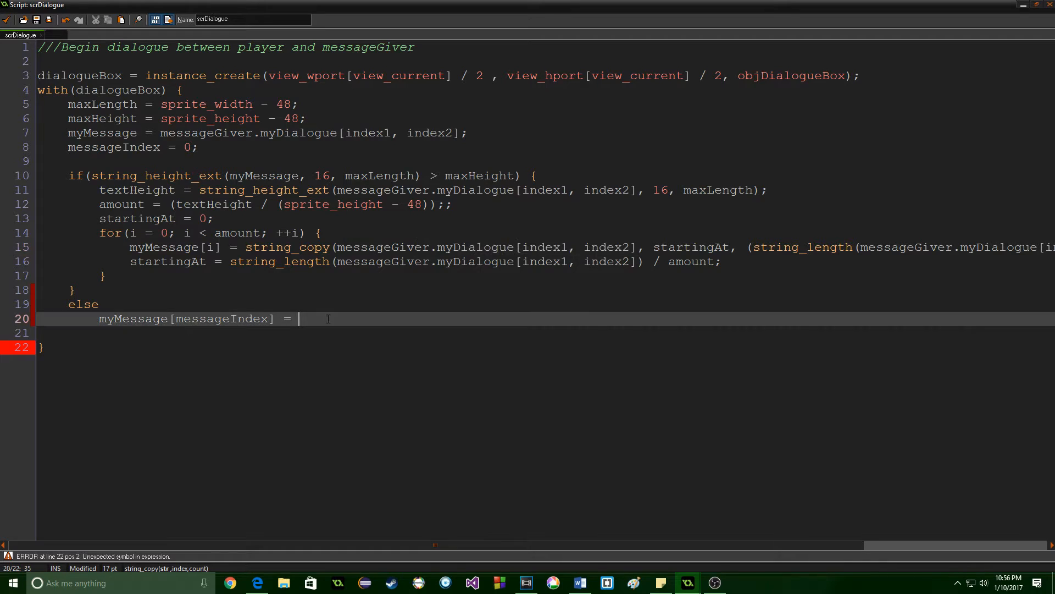
text(messageGiver.myDialogue[index1, index2];)
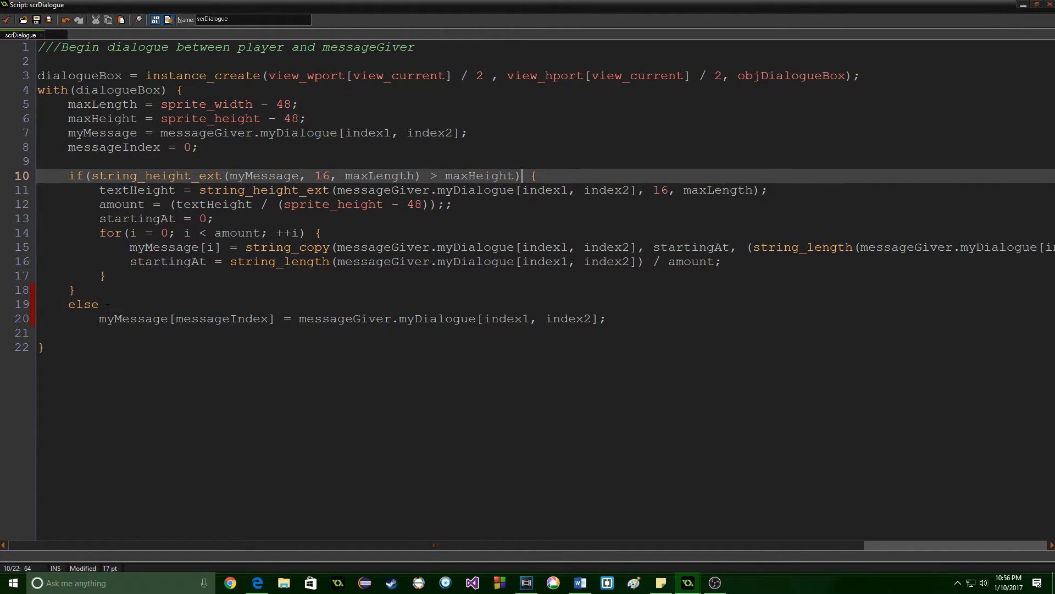
Save the script, run the game to see the repeated greeting, then close it.
click(100, 303)
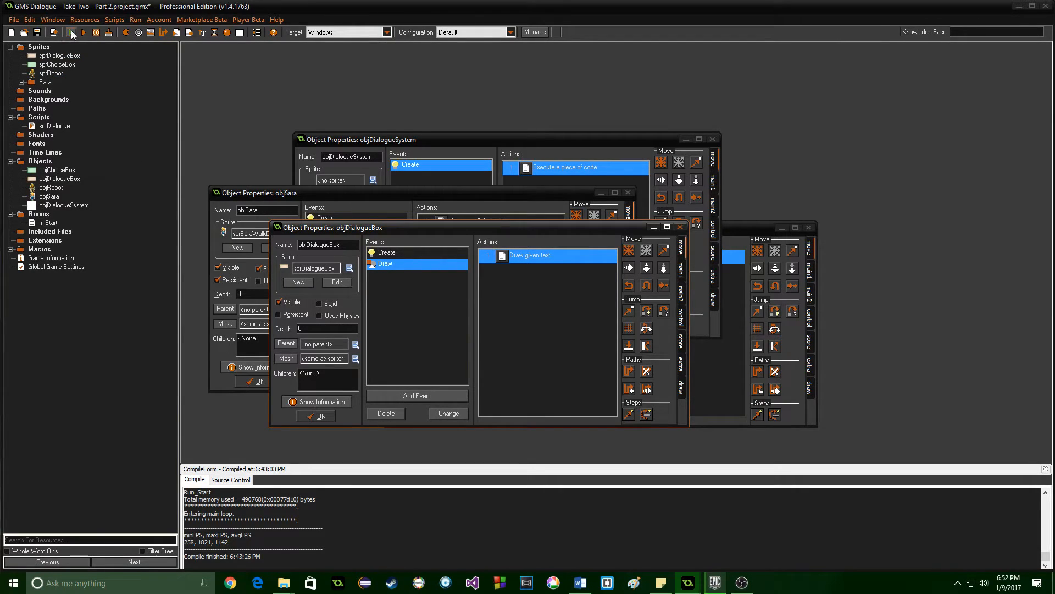
click(72, 31)
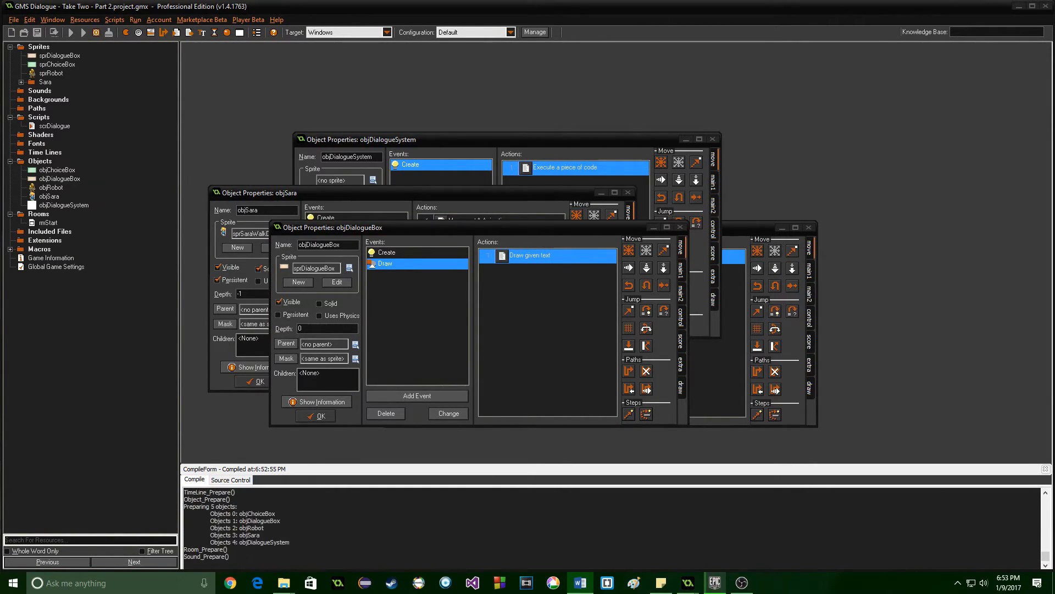
click(84, 32)
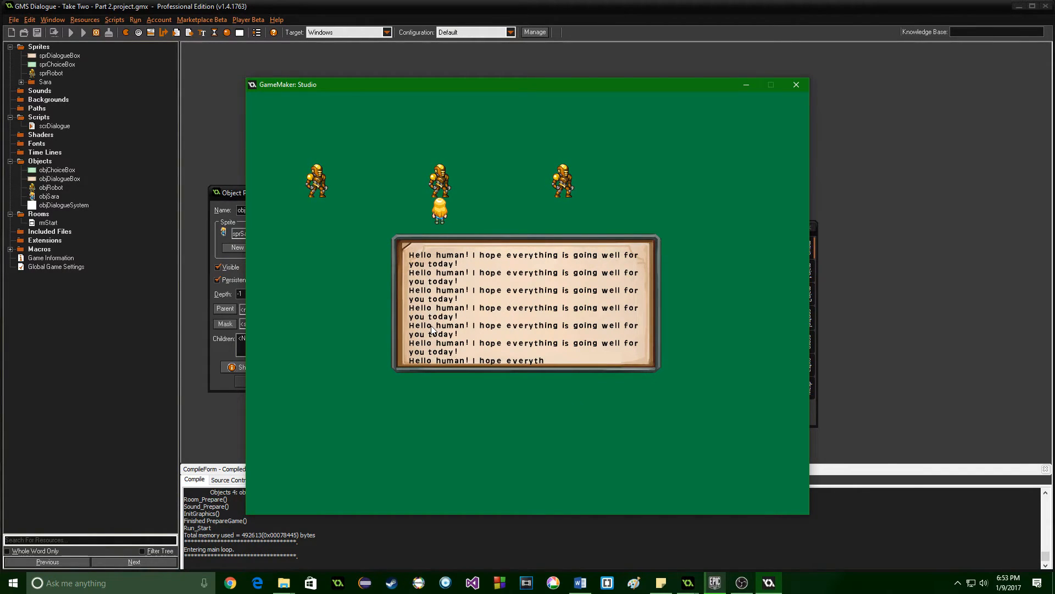
mouse_move(486, 329)
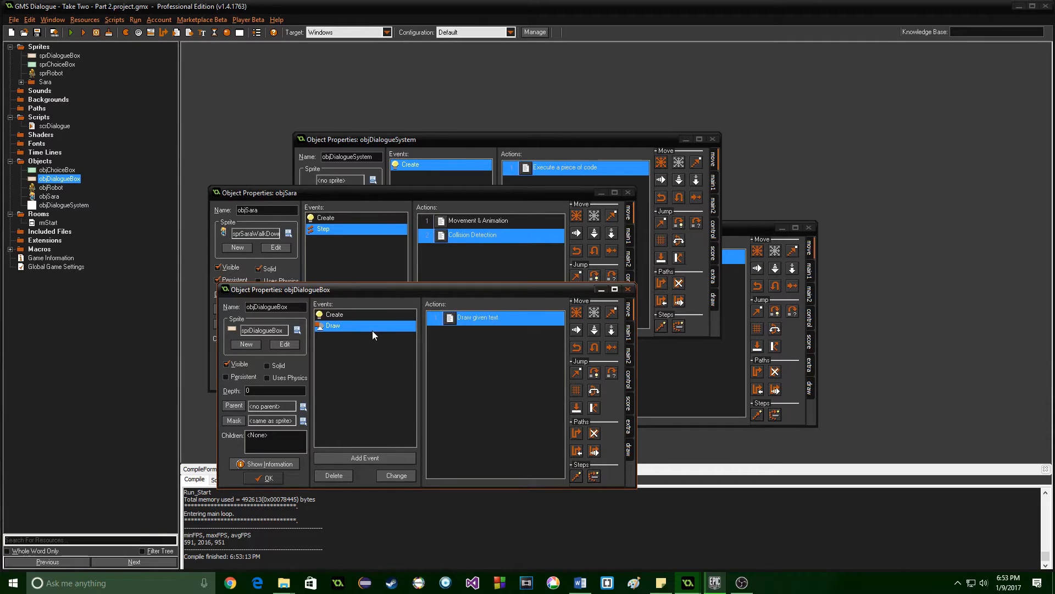
Add a Step event to objDialogueBox with if(keyboard_check_pressed(vk_space)) { ++messageIndex; }.
click(365, 457)
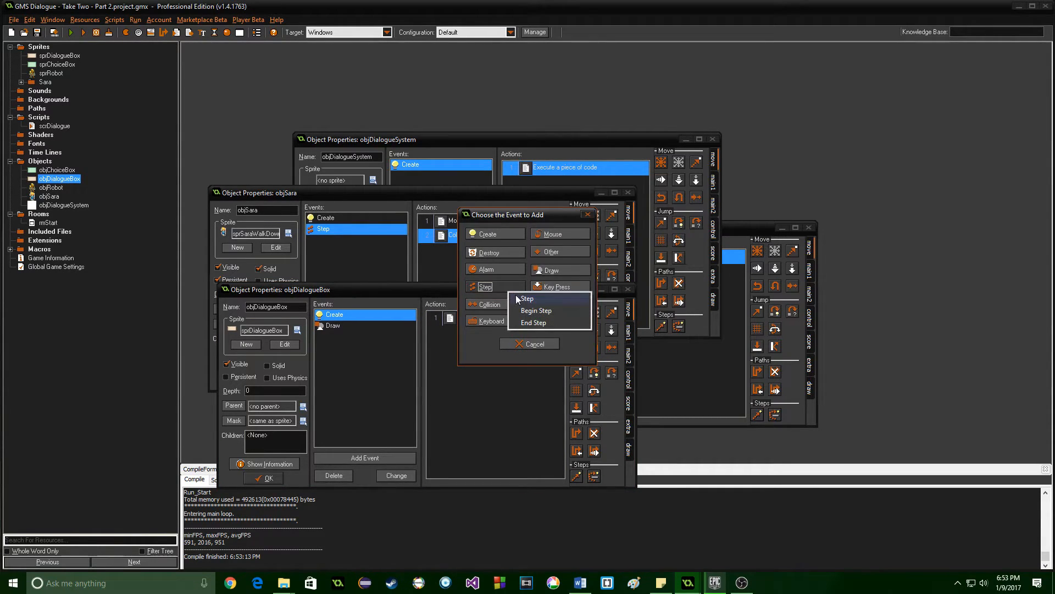
click(527, 298)
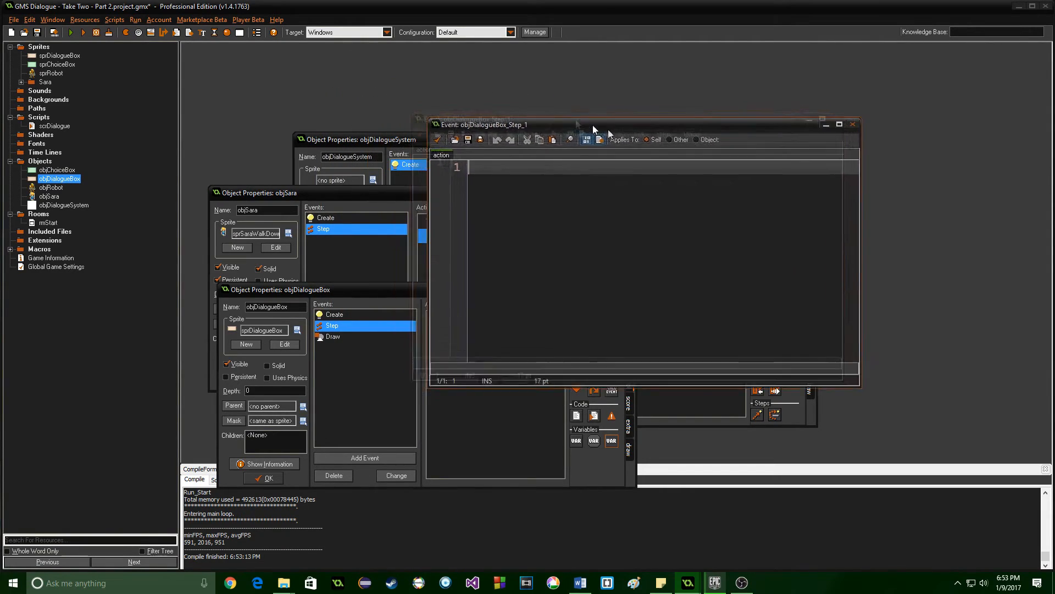
text(/)
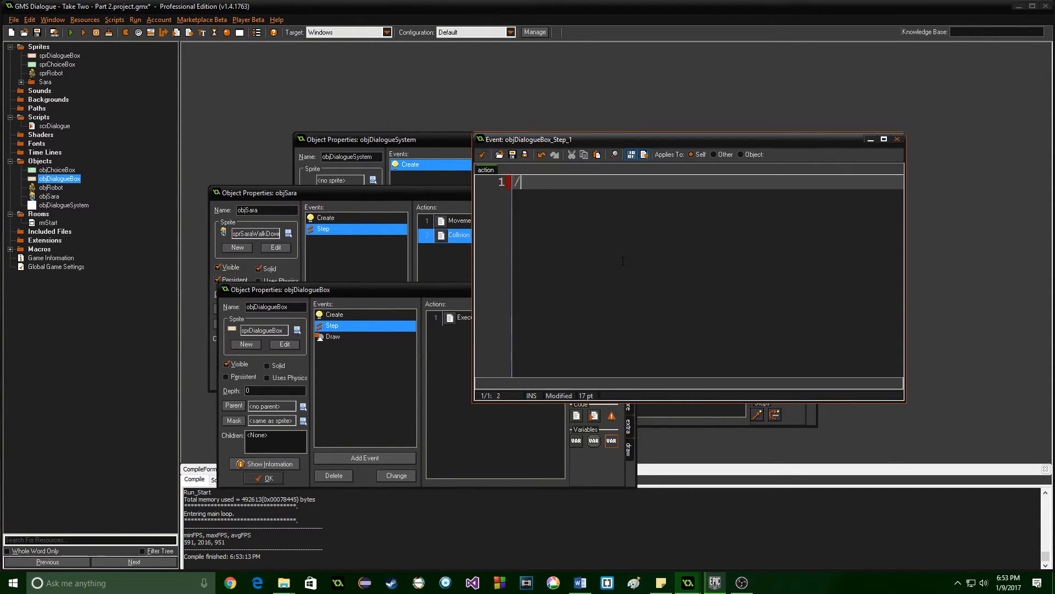
text(//Move through the dialogue)
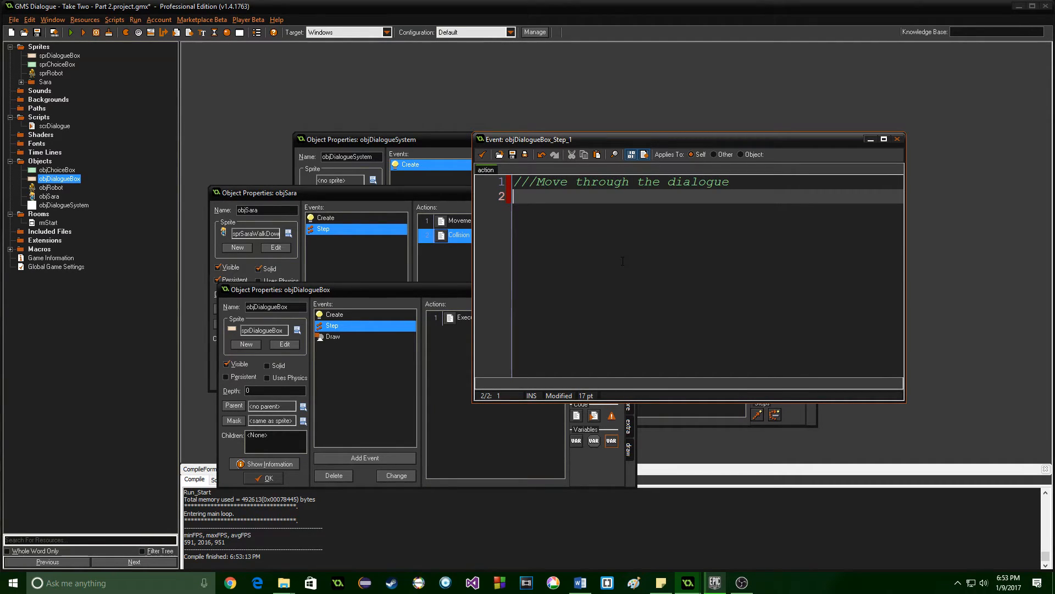
text(if(k)
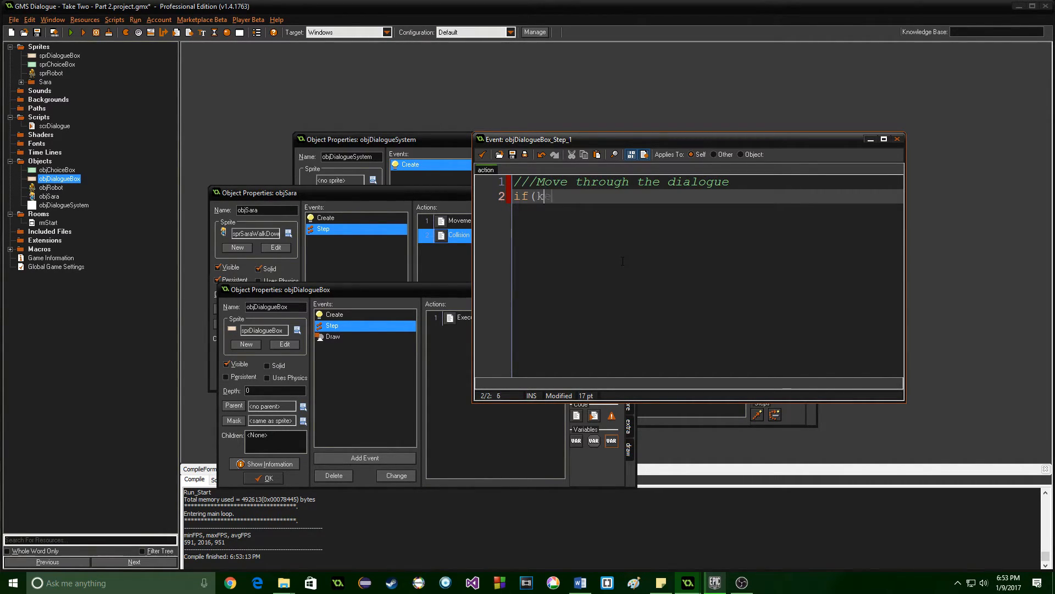
text(eyboard_check_pres)
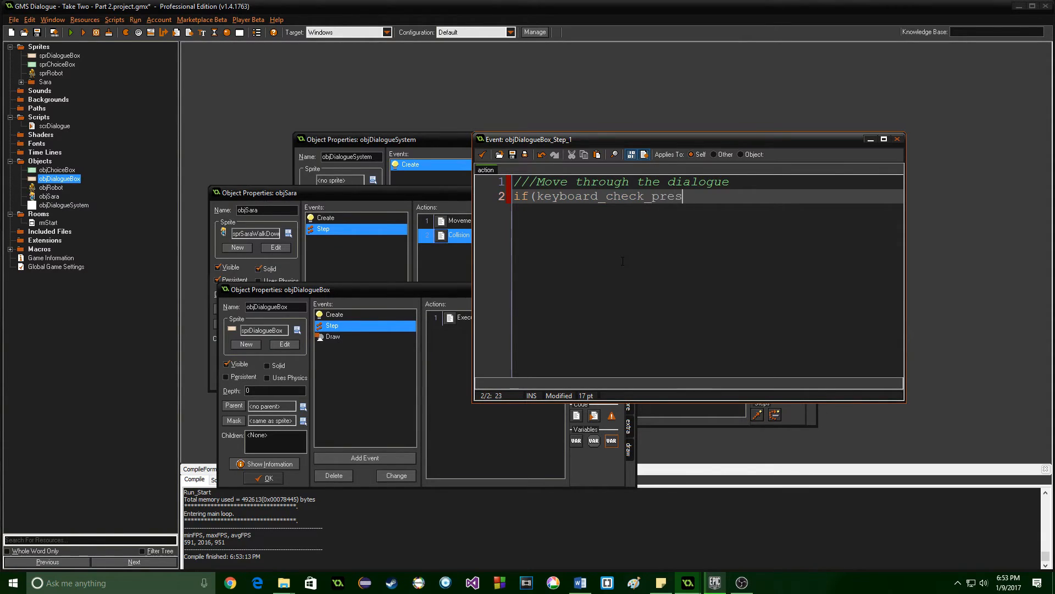
text(sed(vk_space))
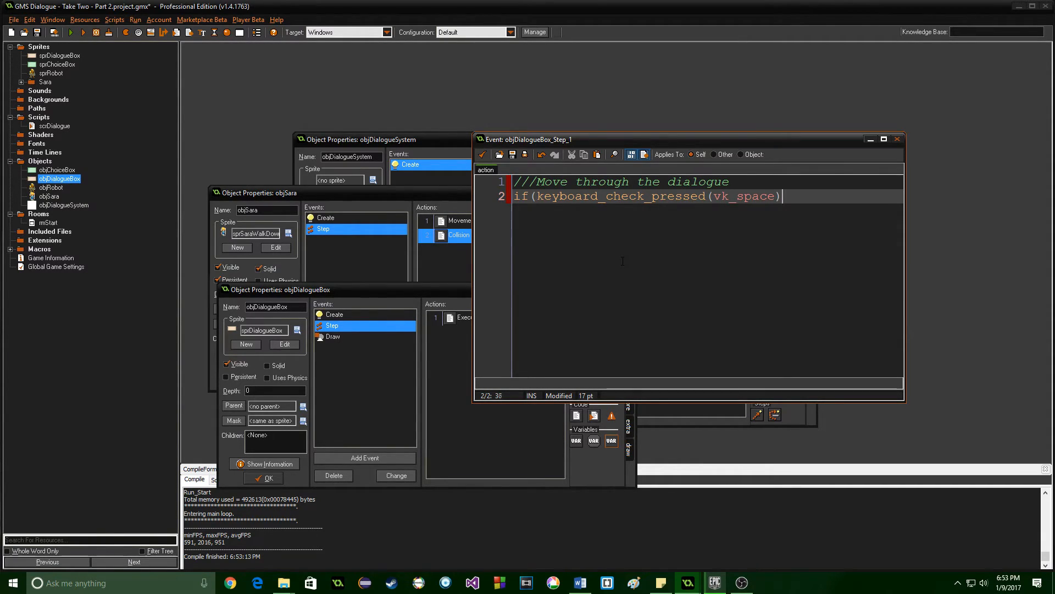
text() {)
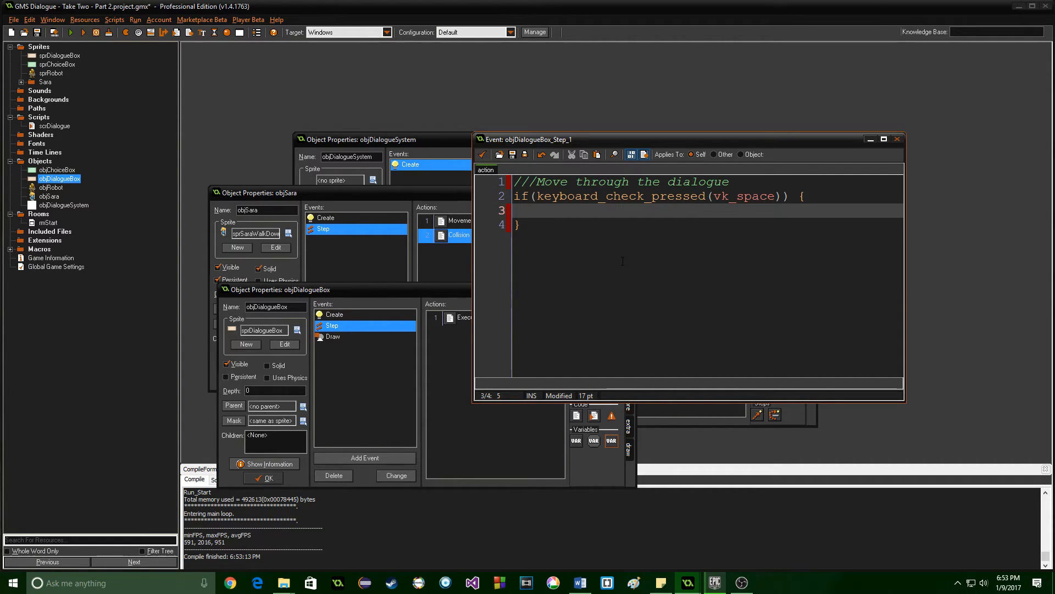
text(++messa)
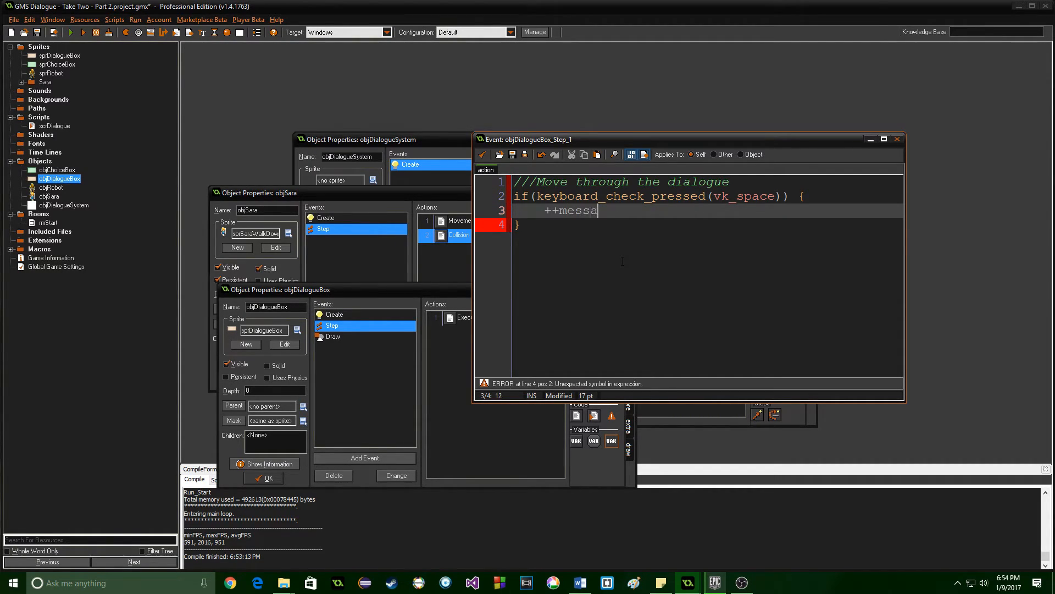
text(geIndex;)
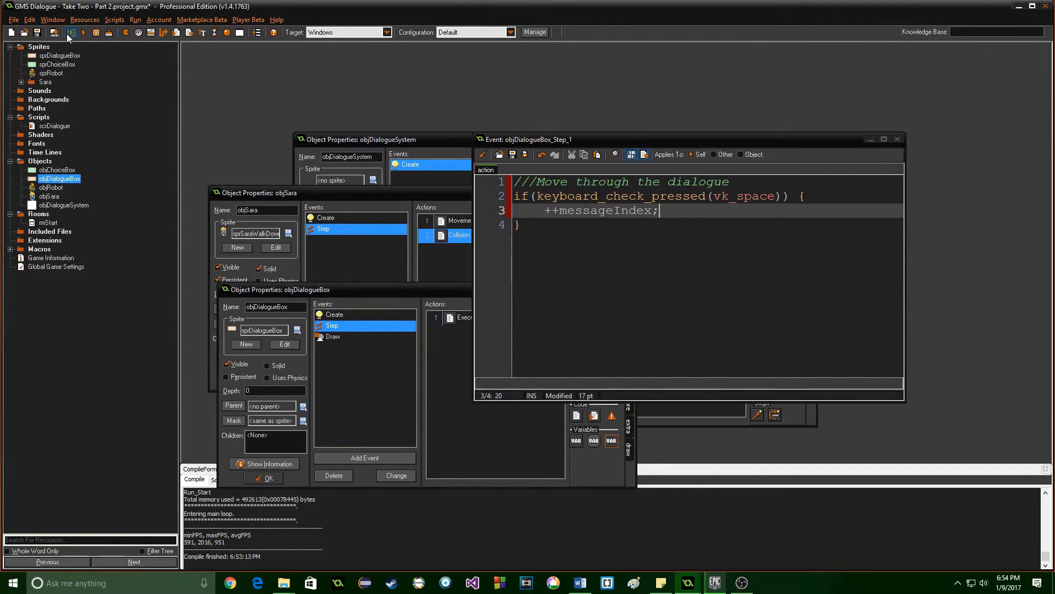
Launch a test run of the game, which crashes with an out-of-range error.
click(71, 32)
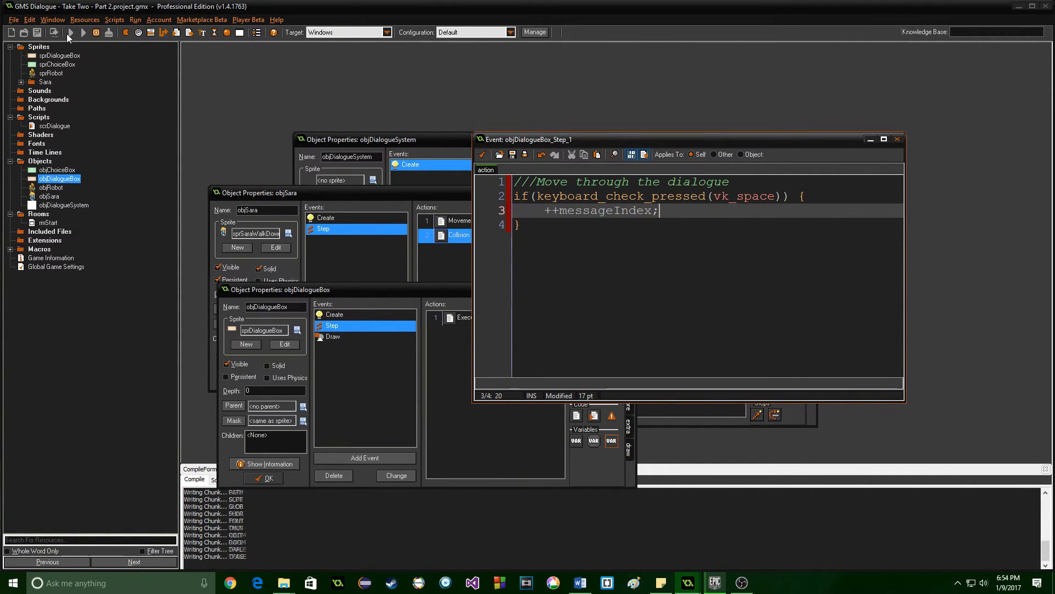
click(70, 32)
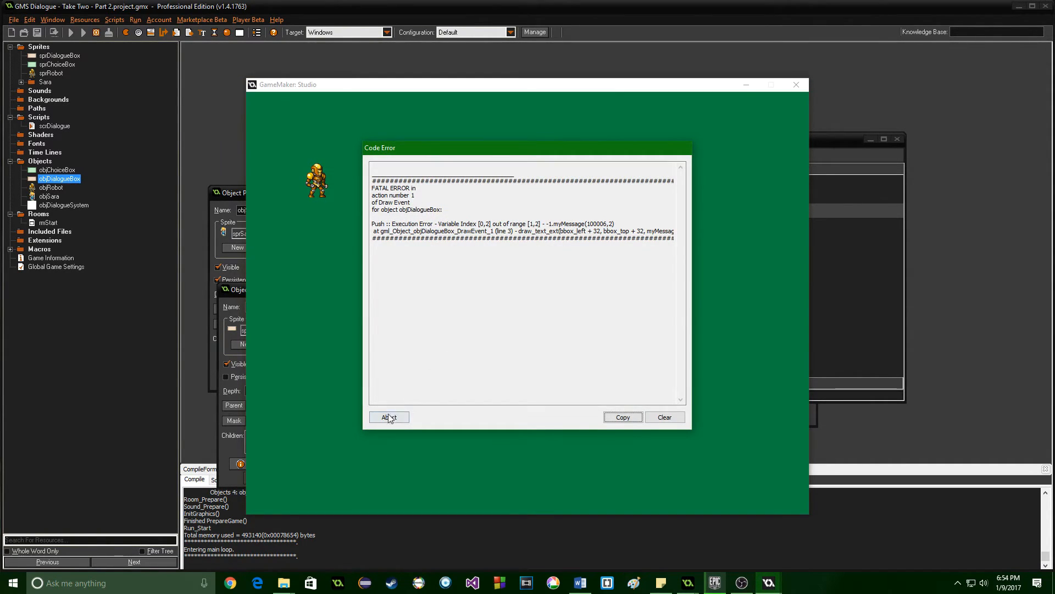
Abort the crashed test run and return to the dialogue box Step code.
click(389, 418)
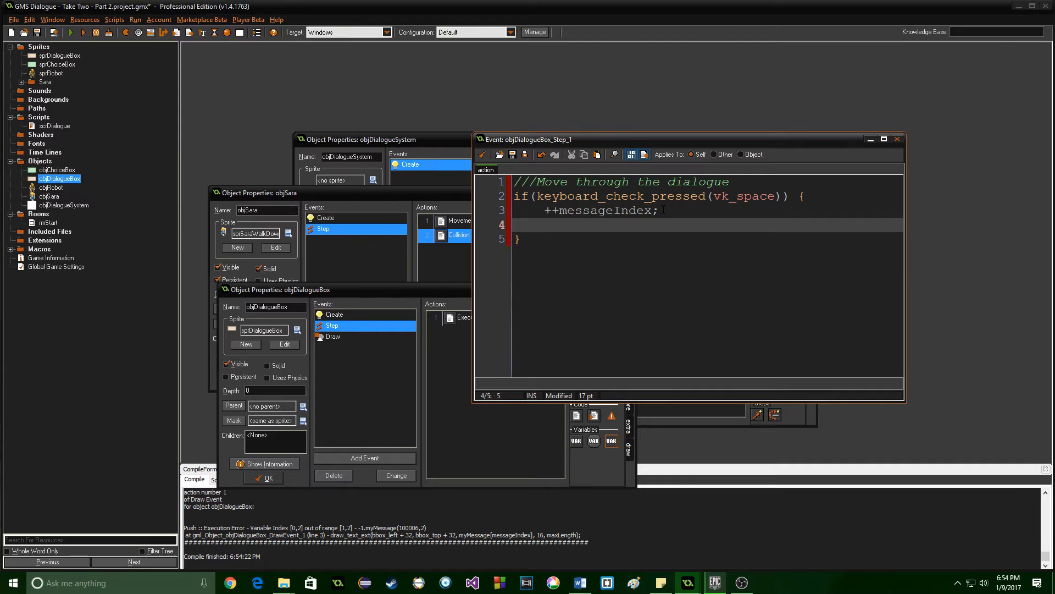
Add the check if (messageIndex >= array_length_1d(myMessage)) inside the space press.
text(if ()
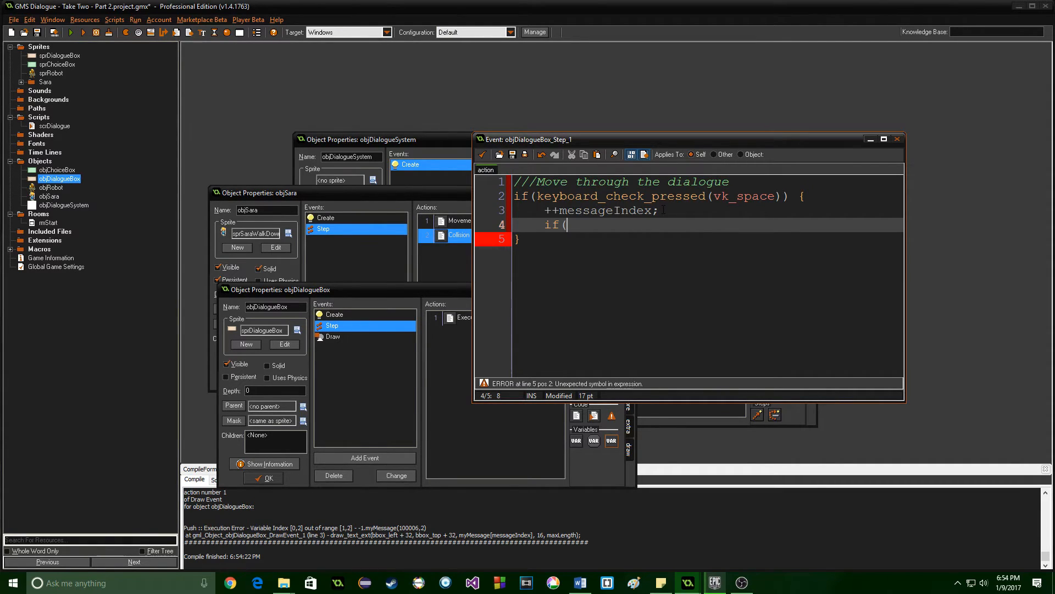
text(messag)
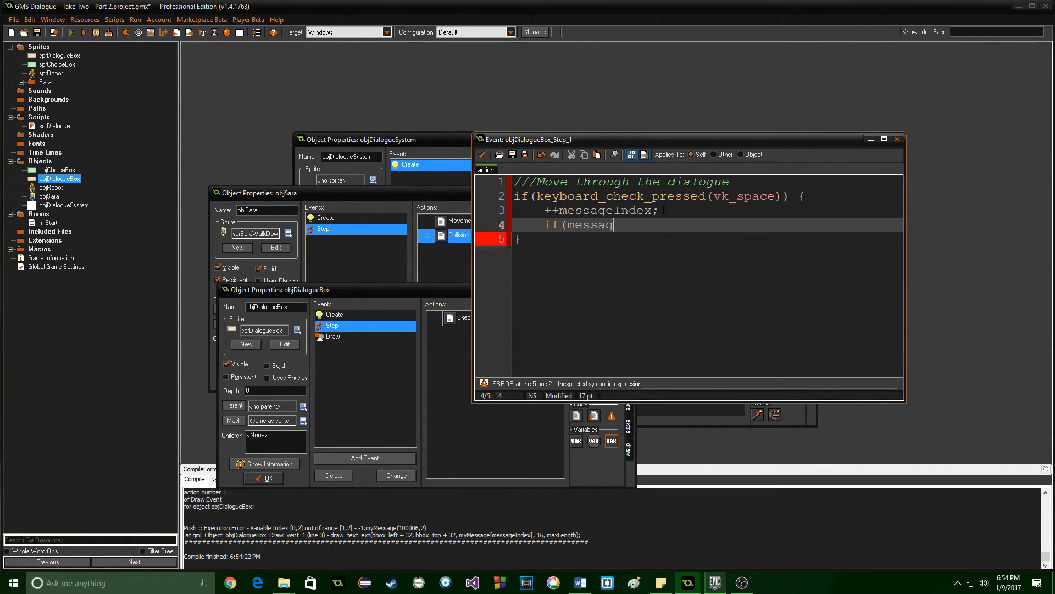
text(eIndex >= array)
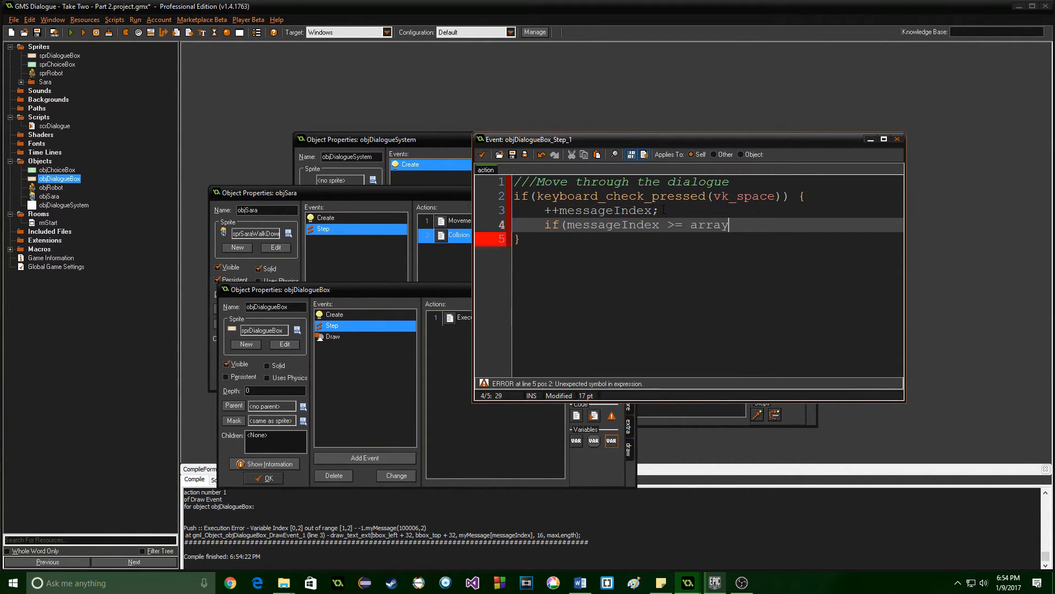
text(_length_1d()
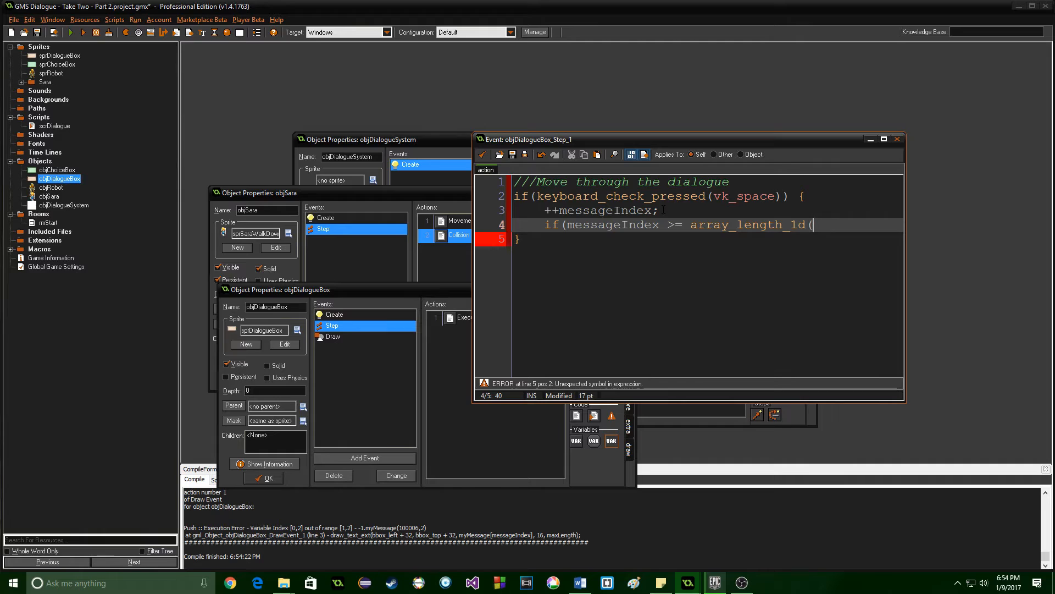
text(myMessage)
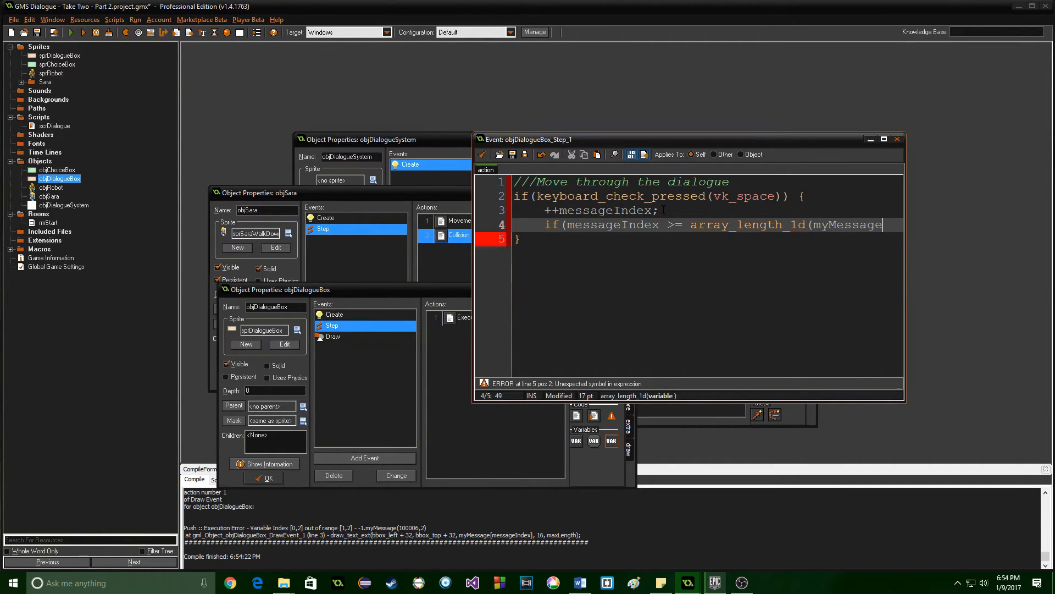
text()) {)
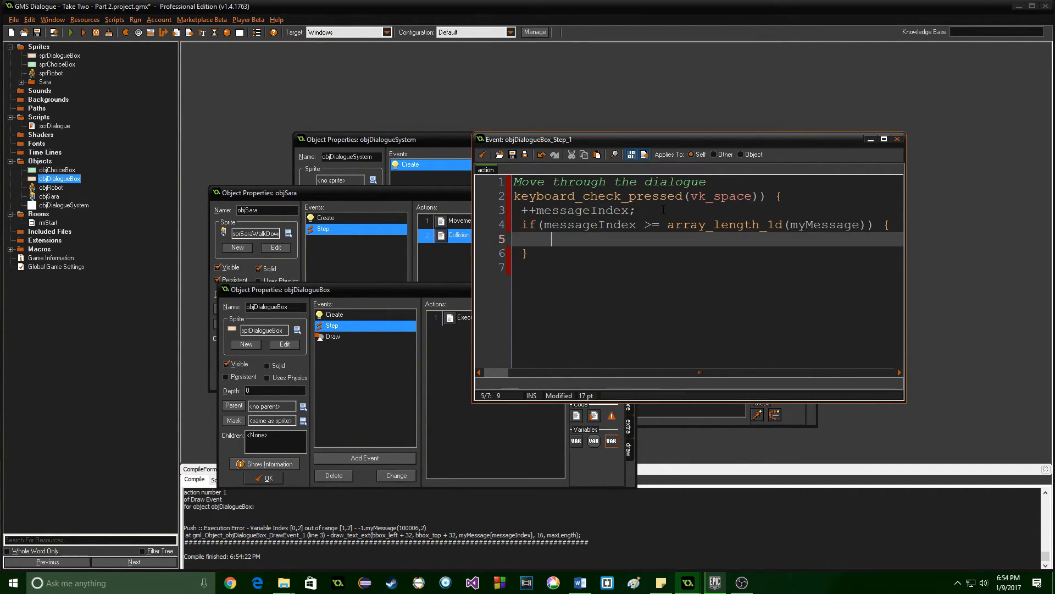
Inside it, destroy objDialogueBox with instance_destroy() and set objSara.alarm[0] = 10;.
text(with(o)
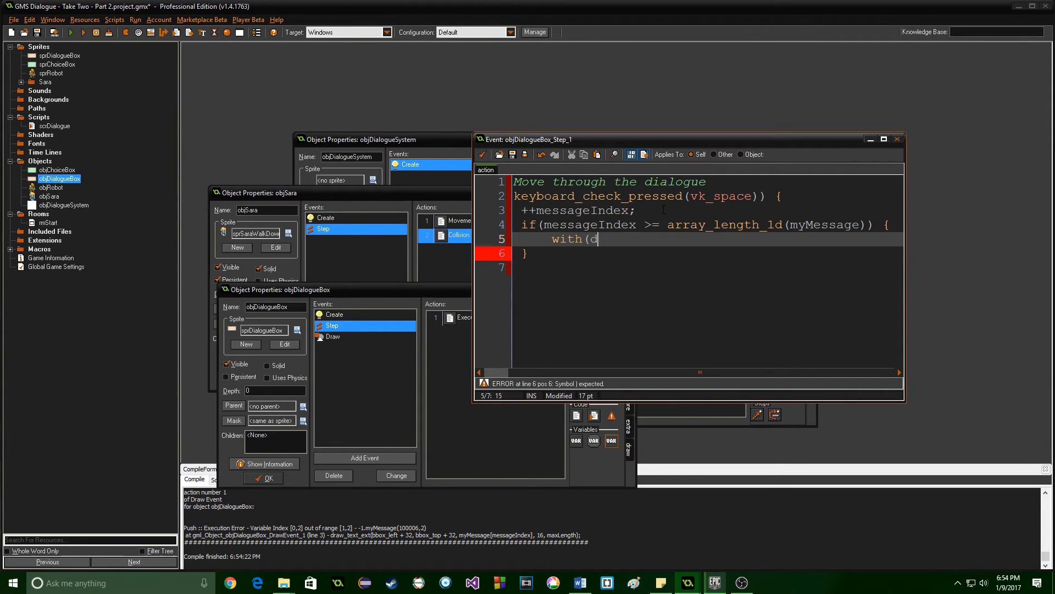
text(bjDialogue)
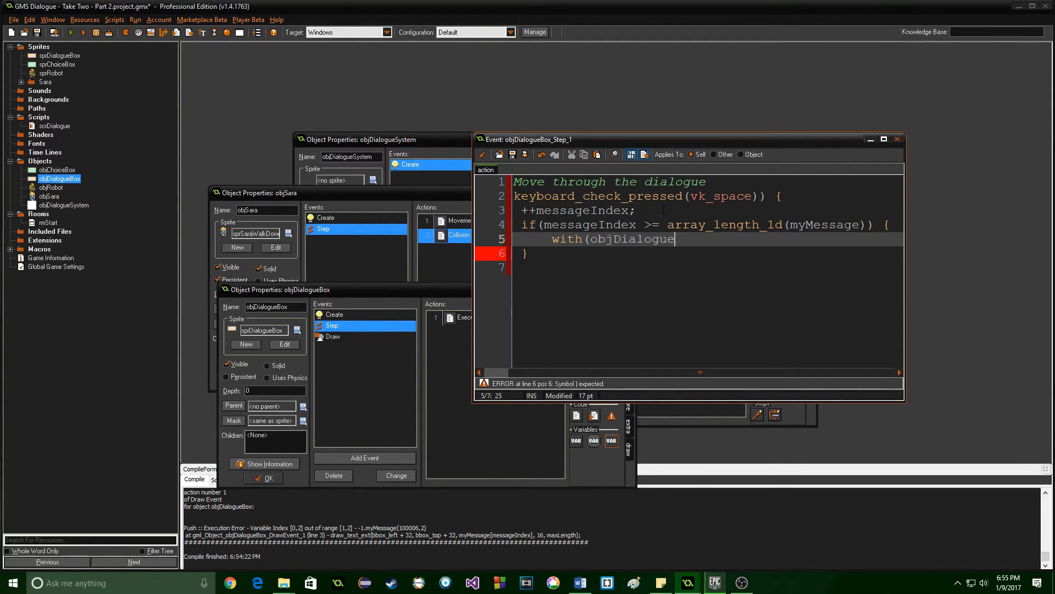
text(Box))
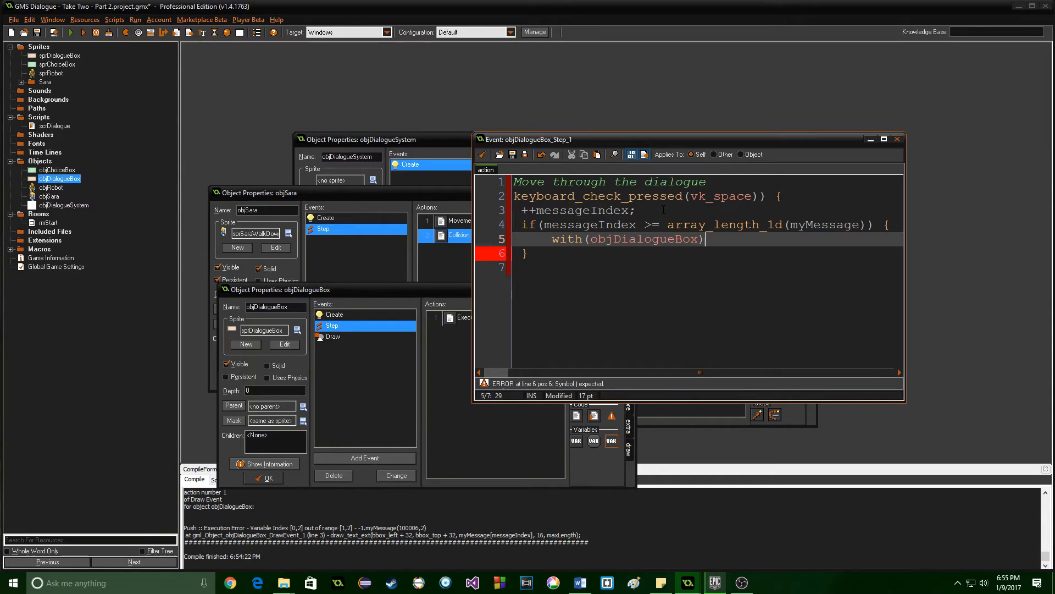
text(instance)
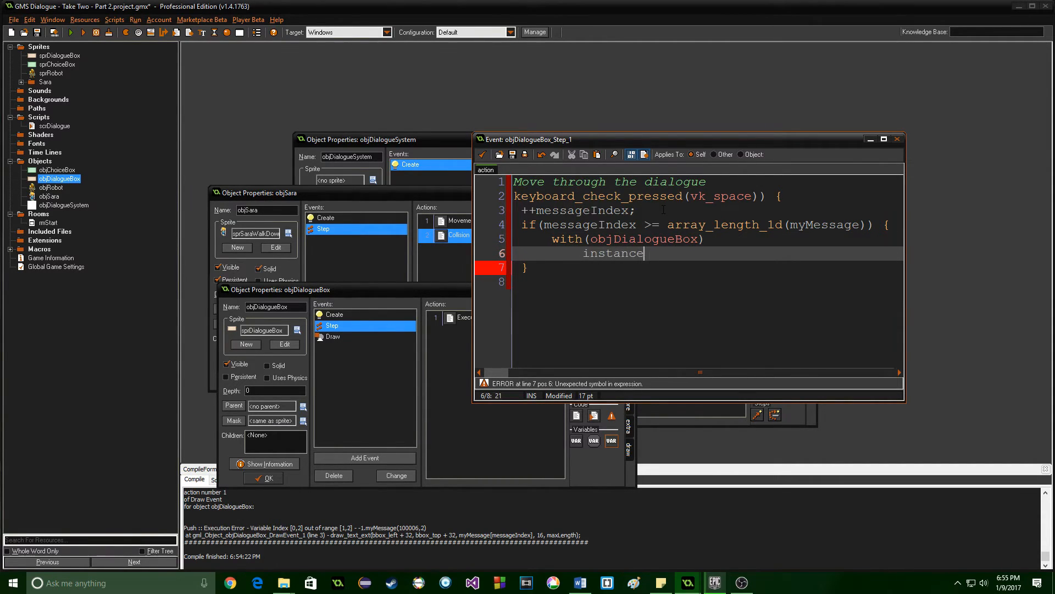
text(_destroy();)
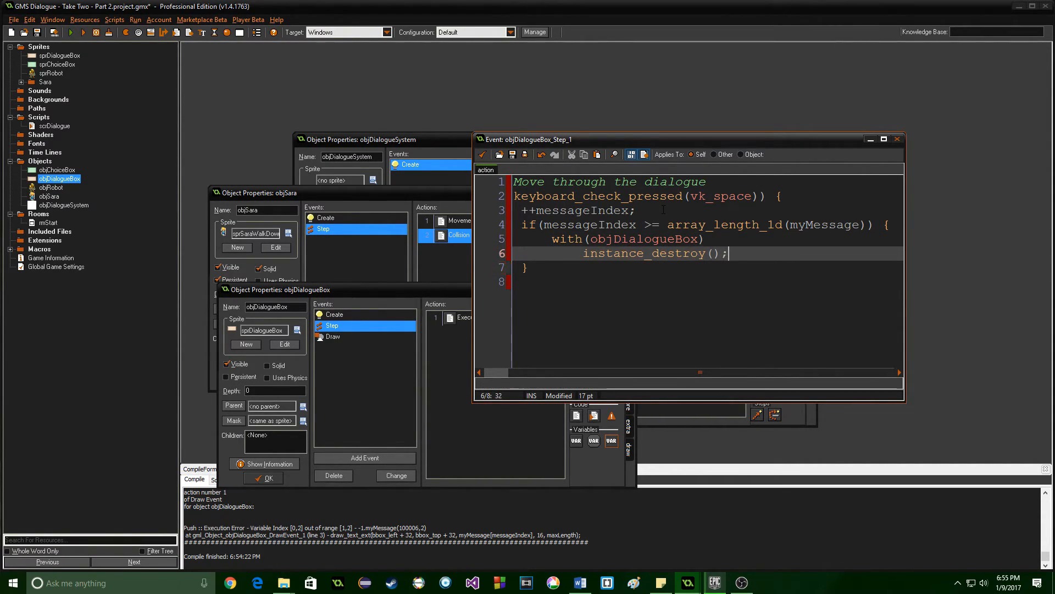
click(71, 32)
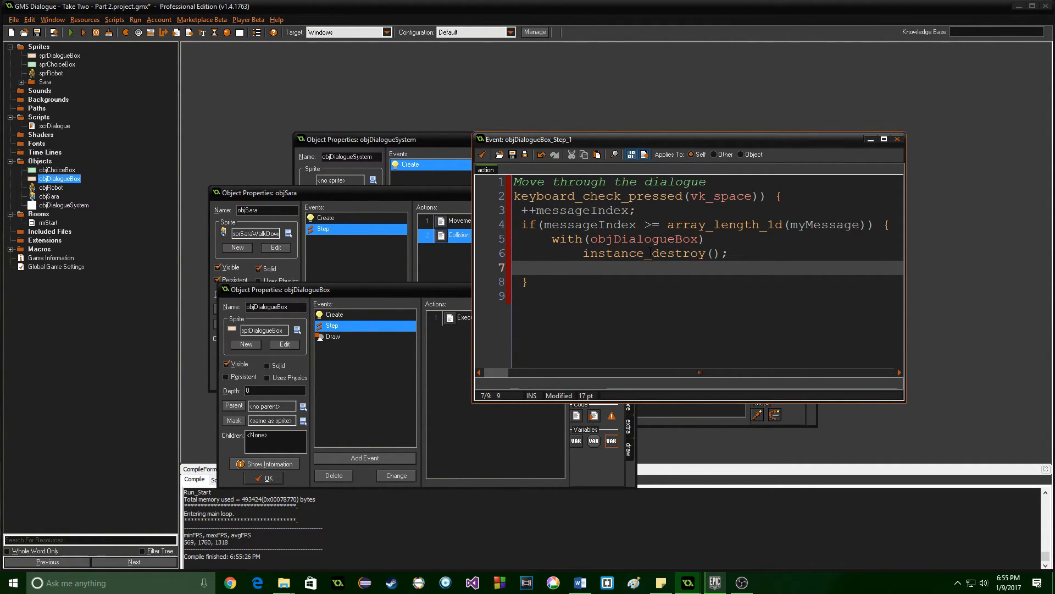
text(objSara)
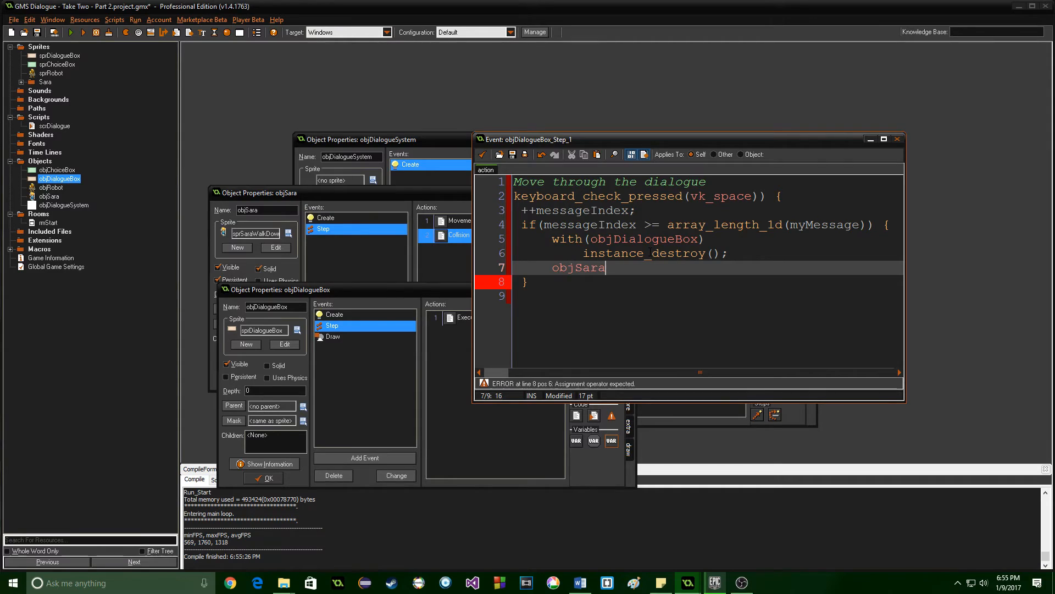
text(.alarm[0])
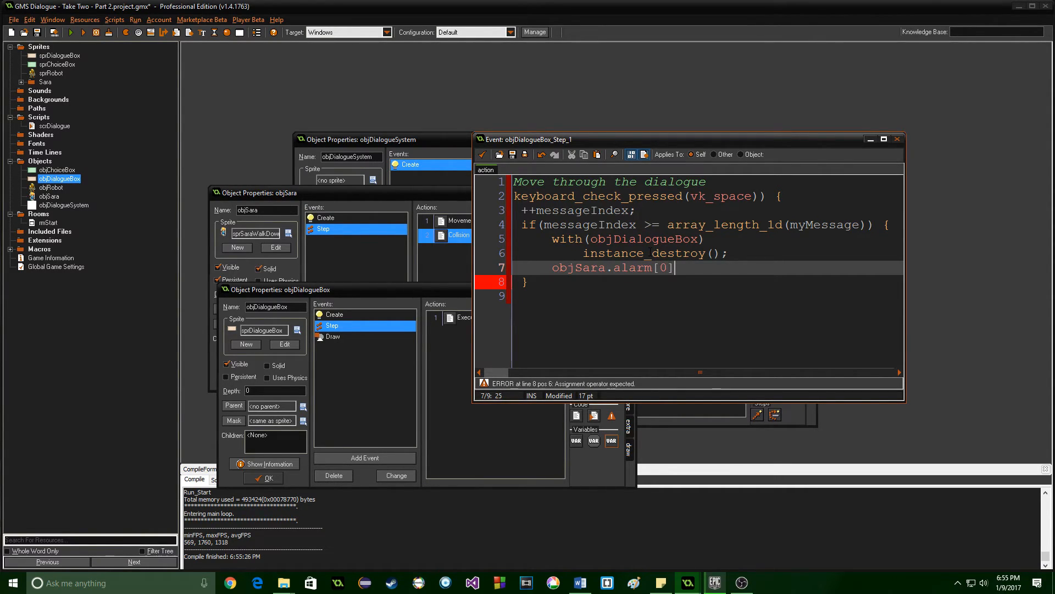
text(= 10;)
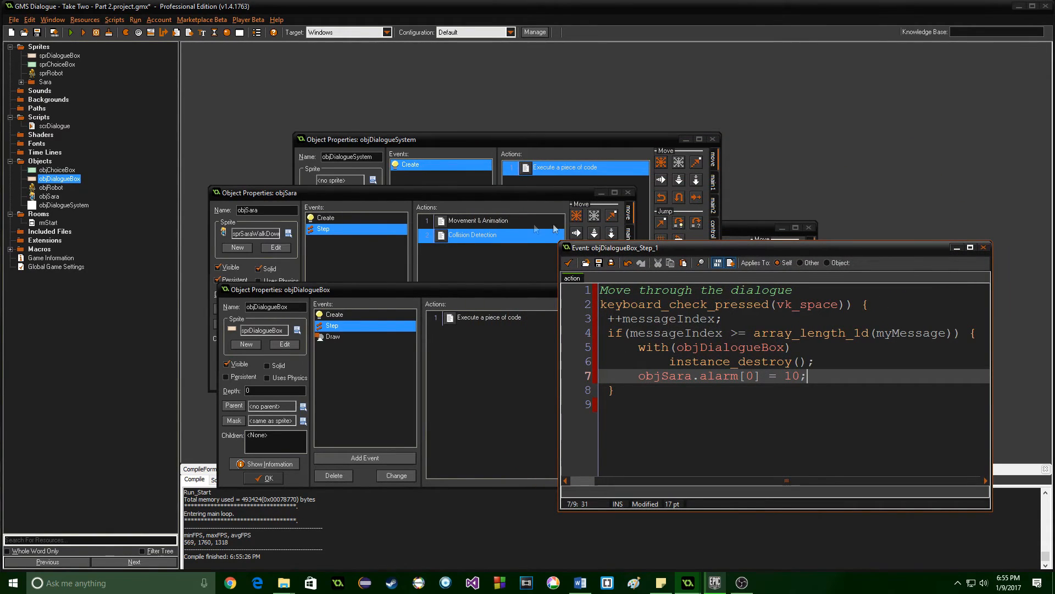
Give objSara an Alarm 0 event whose code sets isTalking = false;.
click(355, 361)
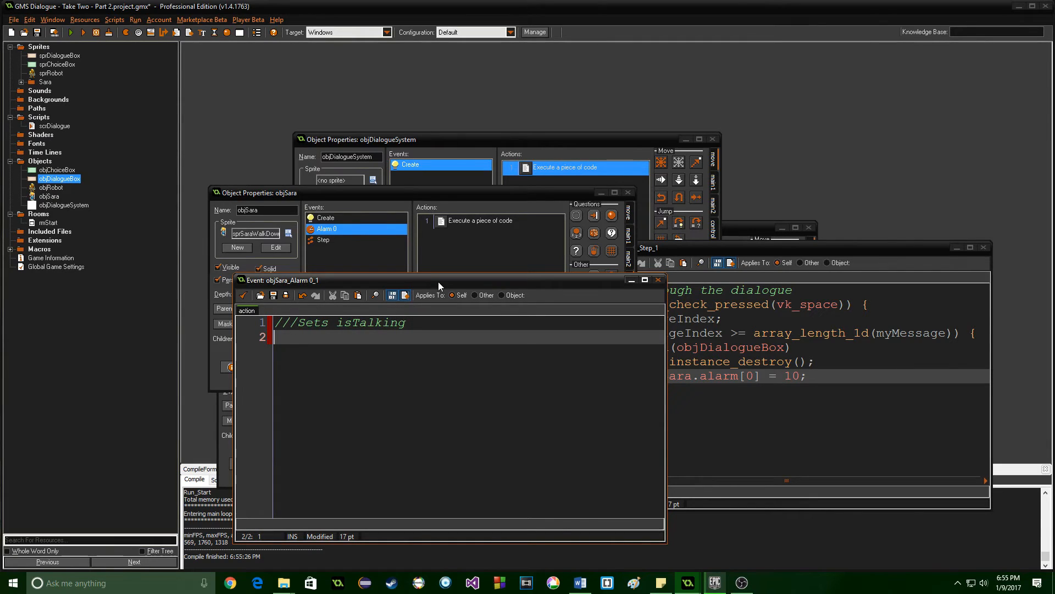
text(isTalking = false;)
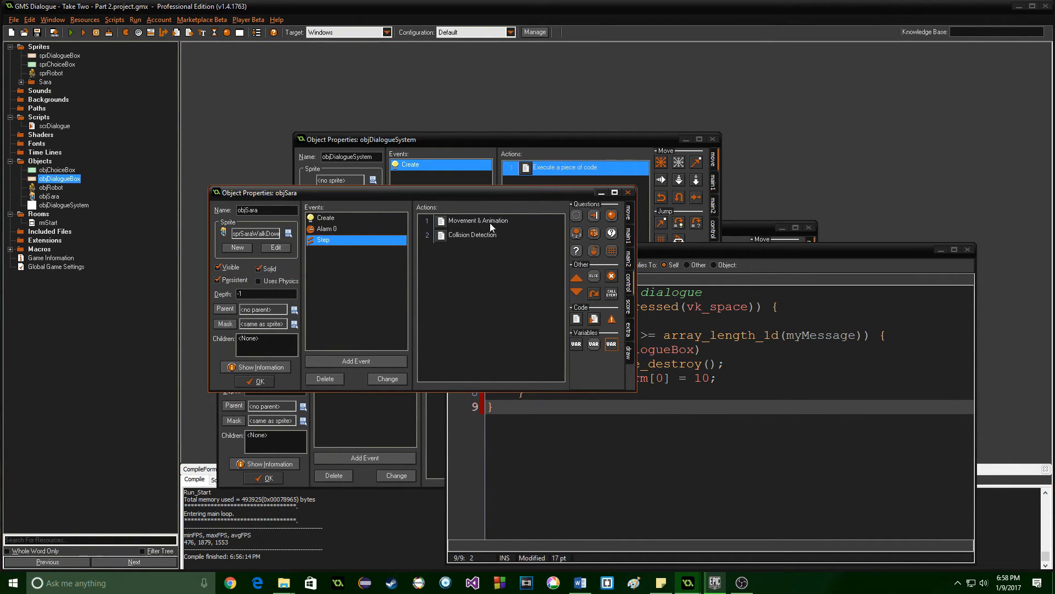
Append && !isTalking to Sara's collision_circle condition and start a test run.
double_click(475, 234)
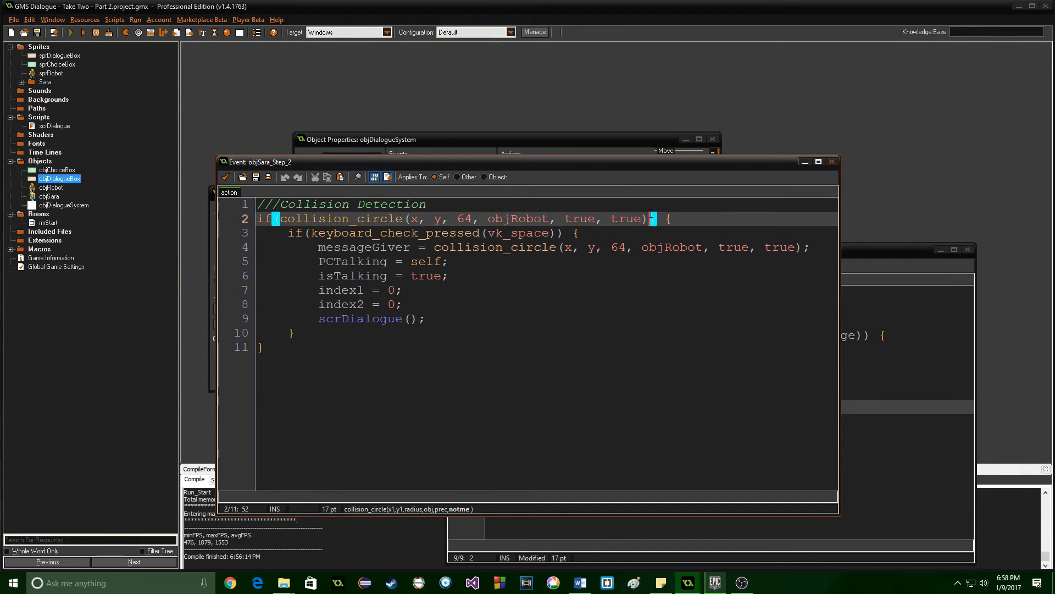
text(&&)
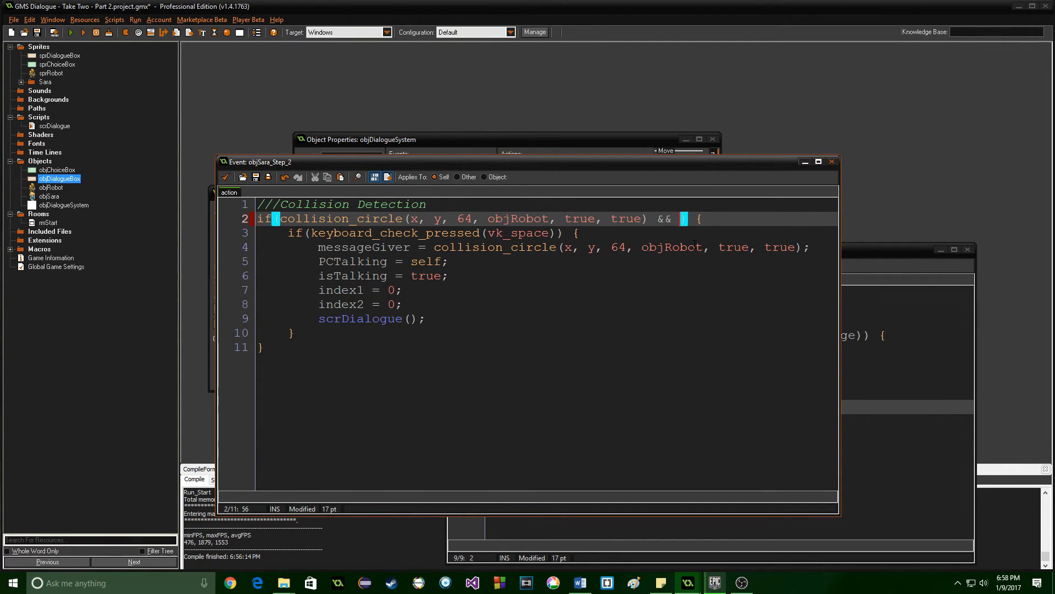
text(!isTal)
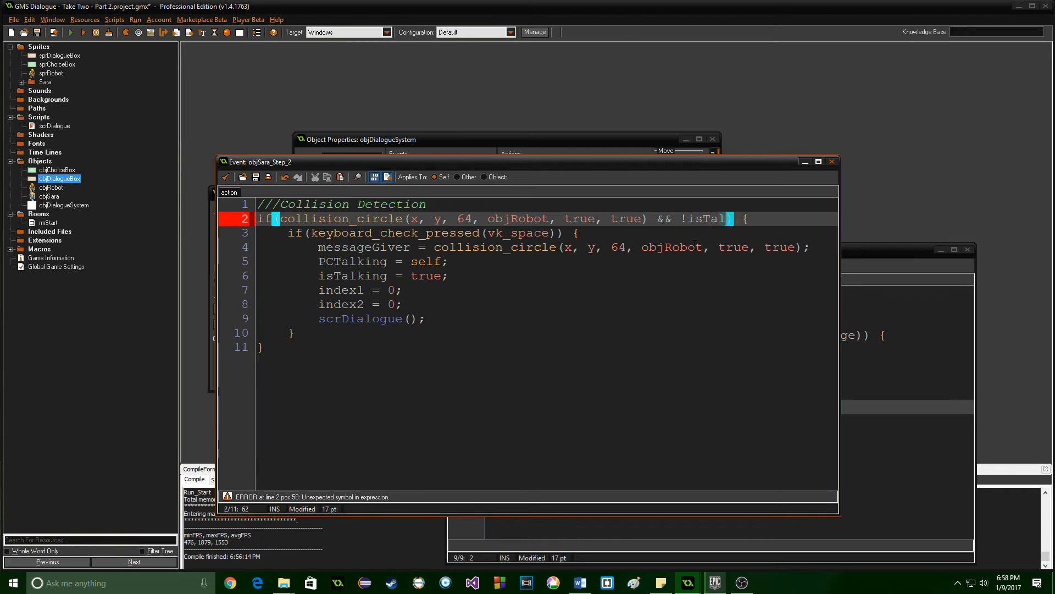
text(king))
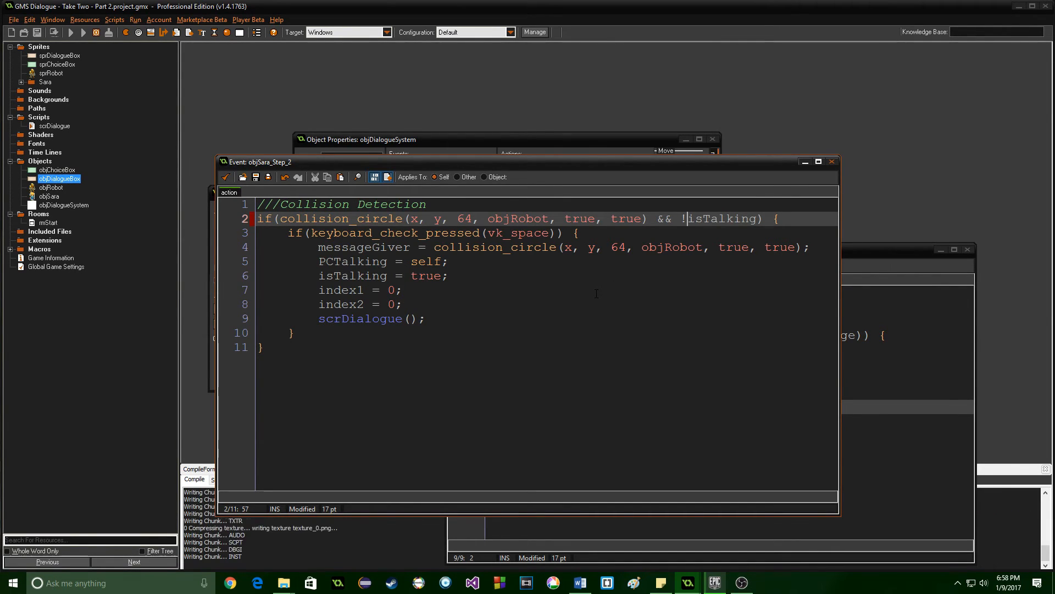
click(70, 31)
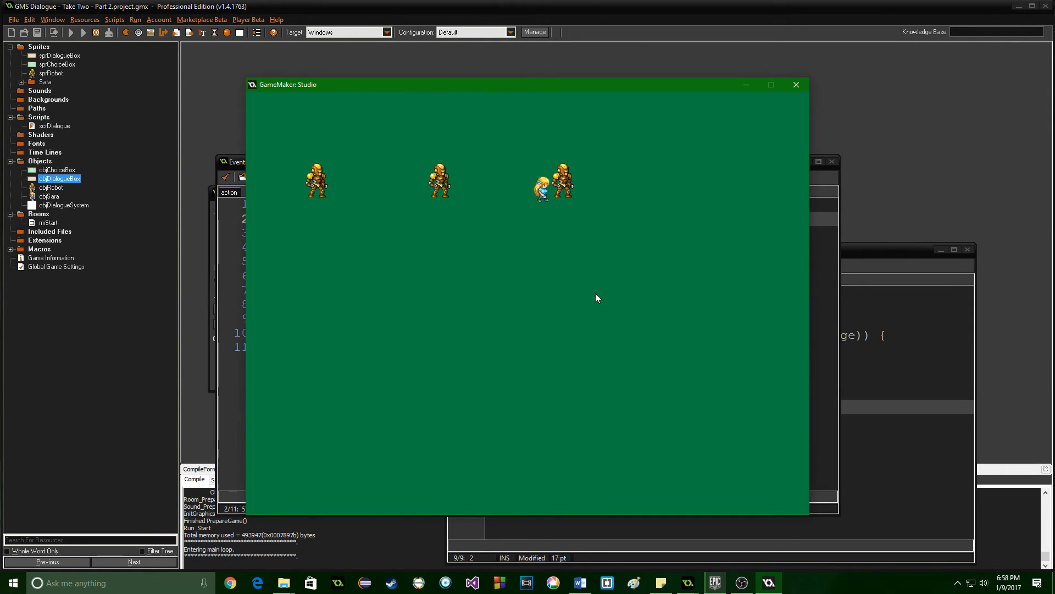
mouse_move(606, 374)
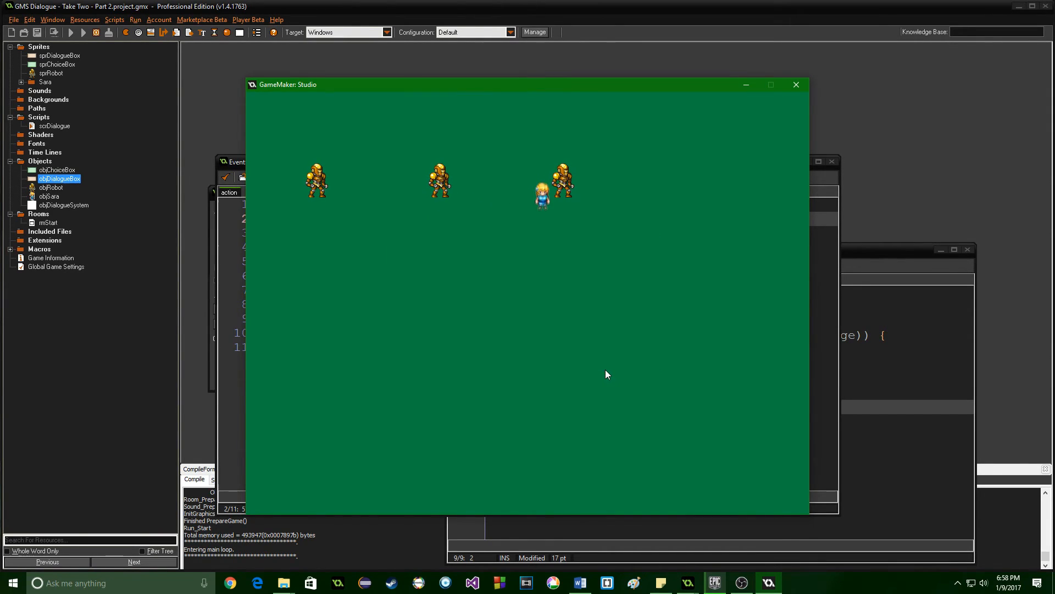